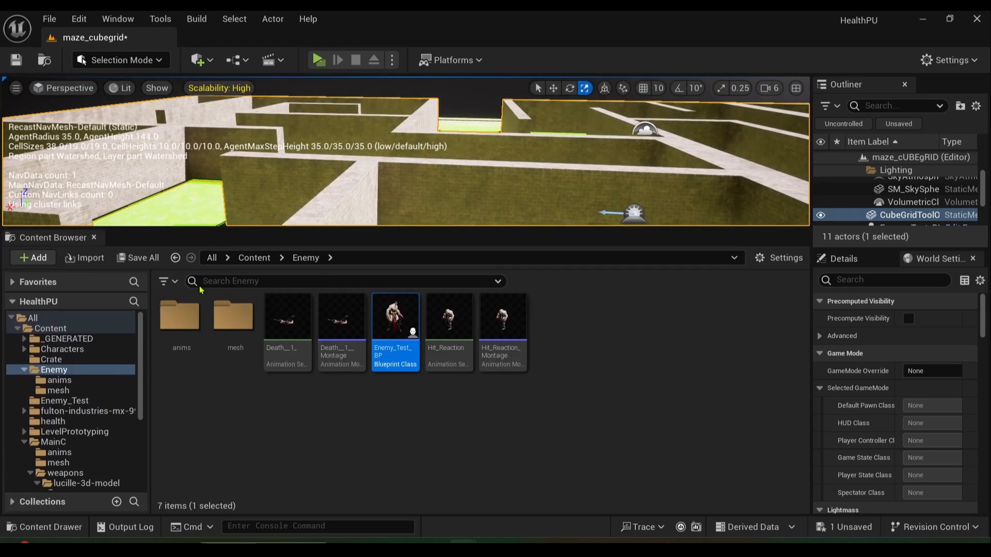
Search the top-level Content folder for 'thirdpe' to list BP_ThirdPersonGameMode
left_click(253, 257)
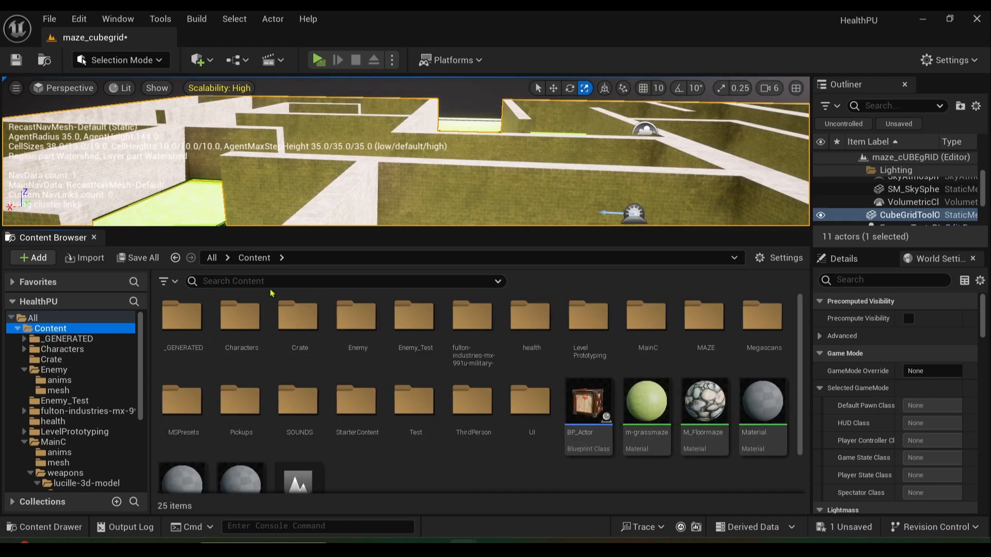
left_click(345, 281)
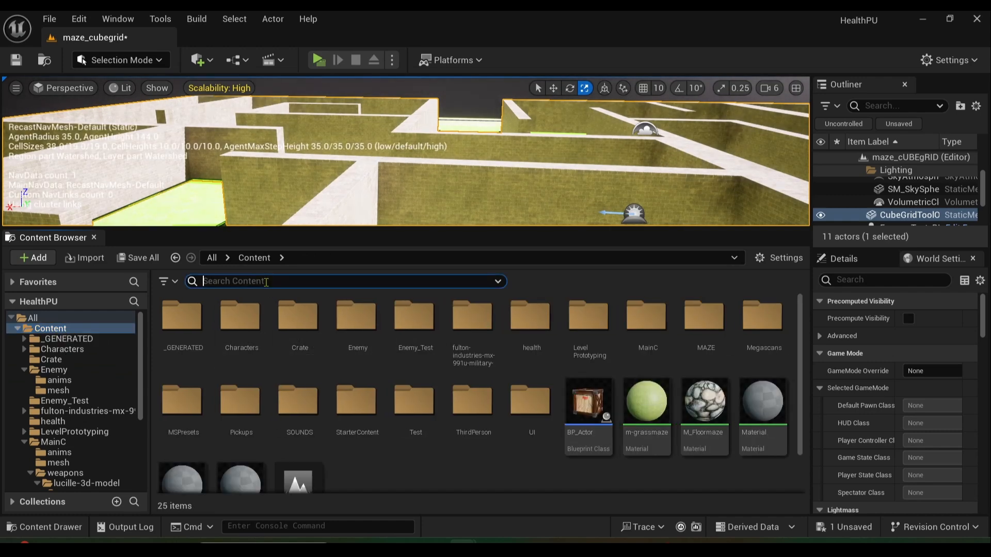
type("thirdpers")
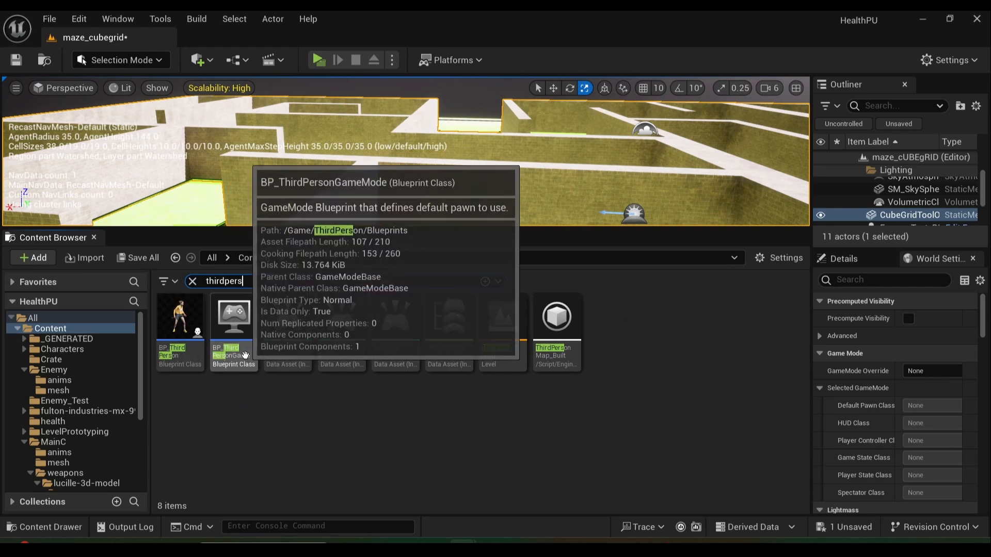
Open BP_ThirdPersonGameMode in the full Blueprint editor and add an Enemies Left custom event
double_click(233, 319)
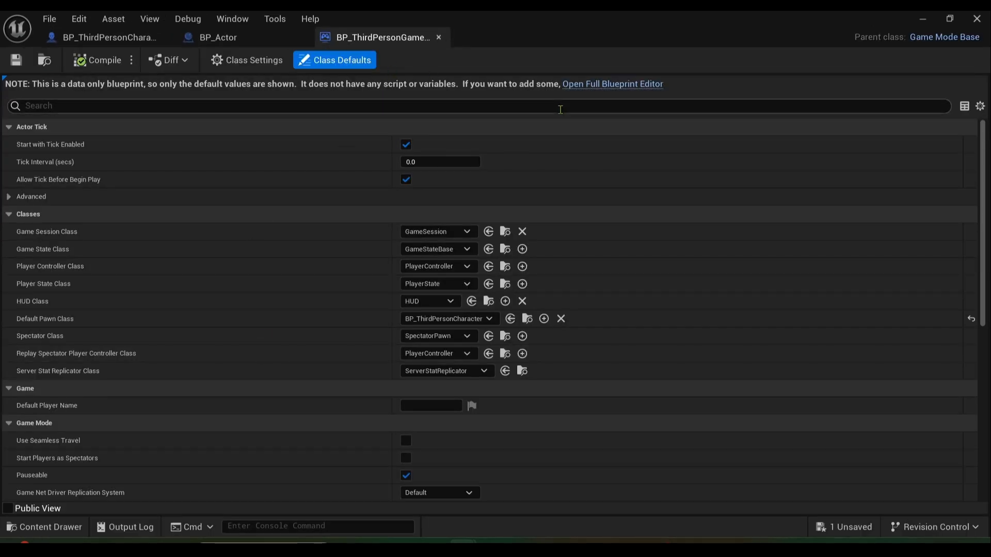
mouse_move(611, 83)
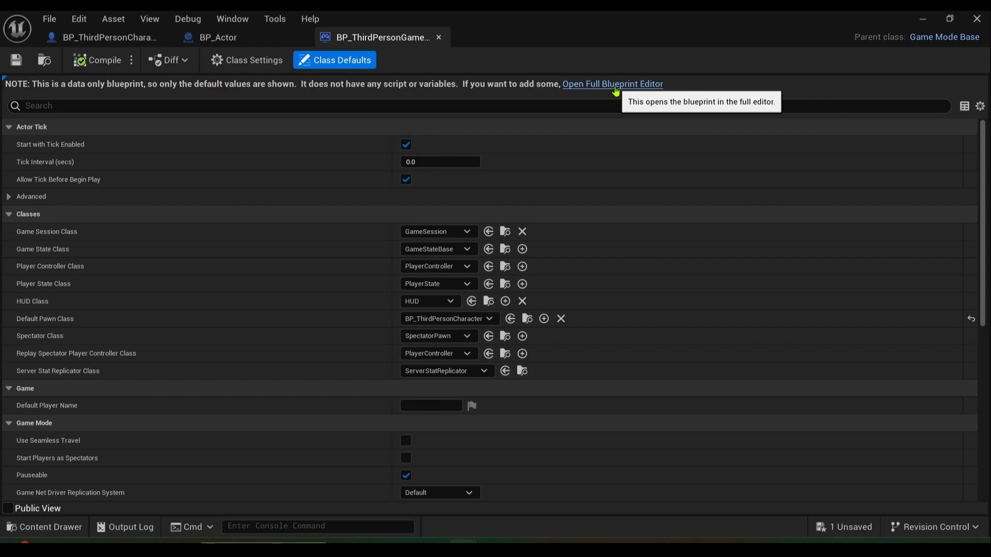
left_click(611, 84)
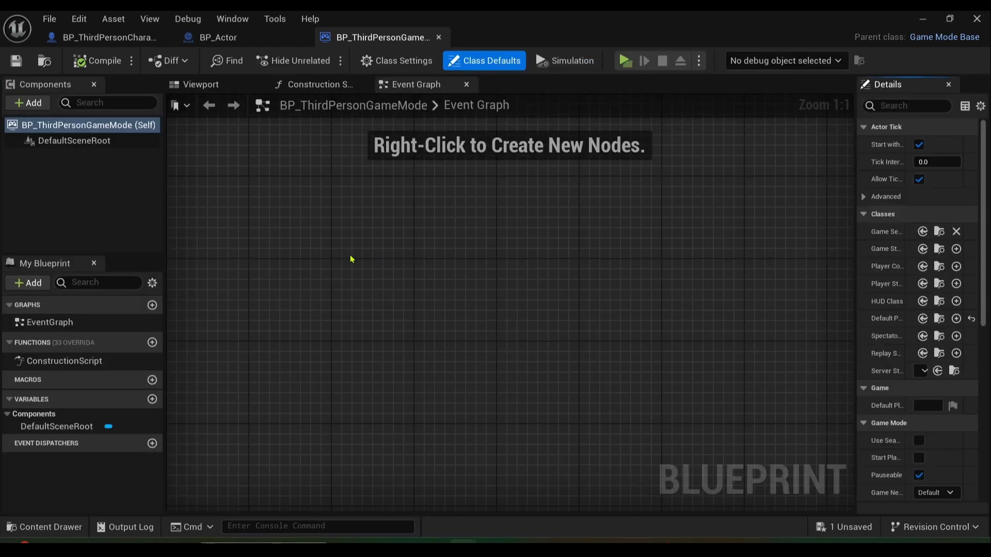
type("custom event")
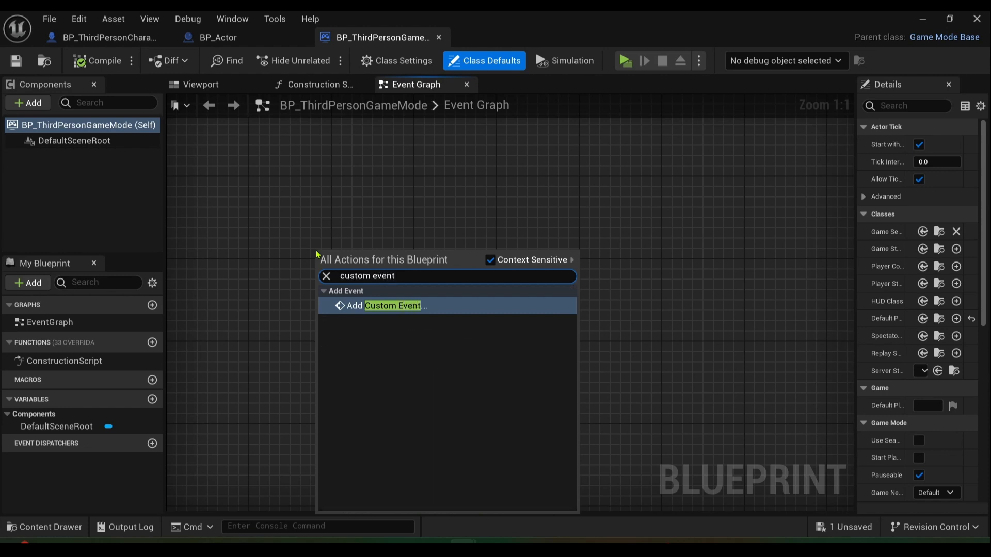
left_click(392, 306)
type("Enemies")
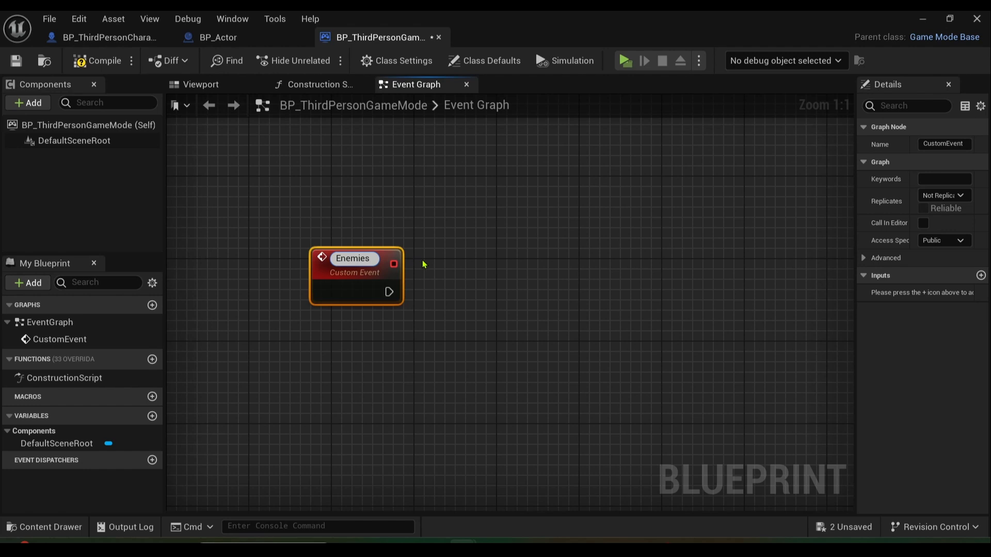
mouse_move(438, 255)
type(" Left")
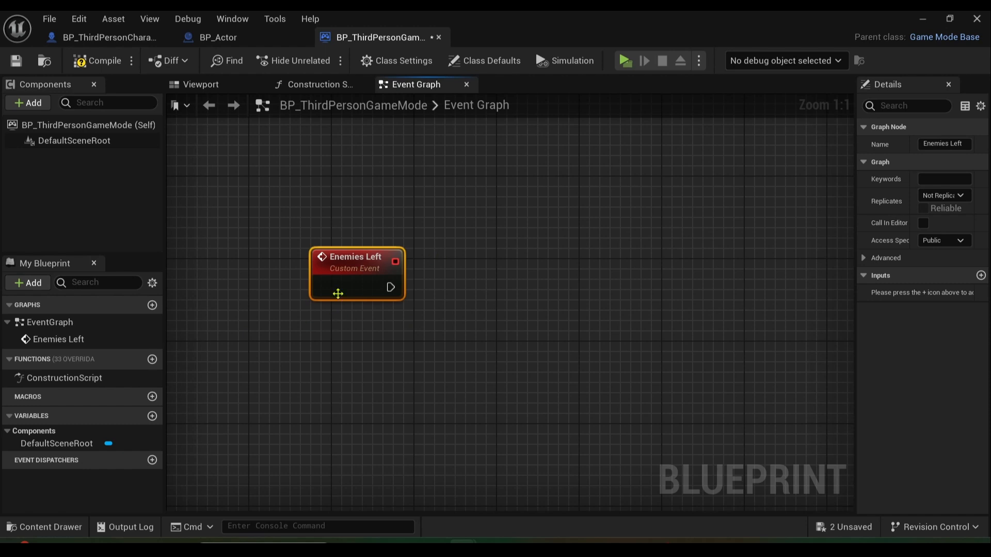
mouse_move(144, 456)
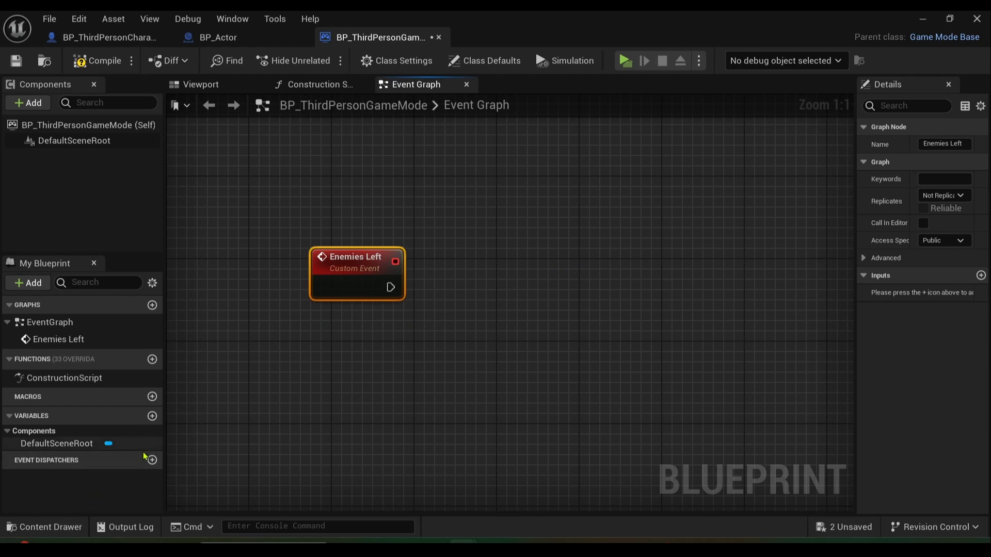
Create an Integer variable named Enemies Alive in the game mode and compile
left_click(151, 416)
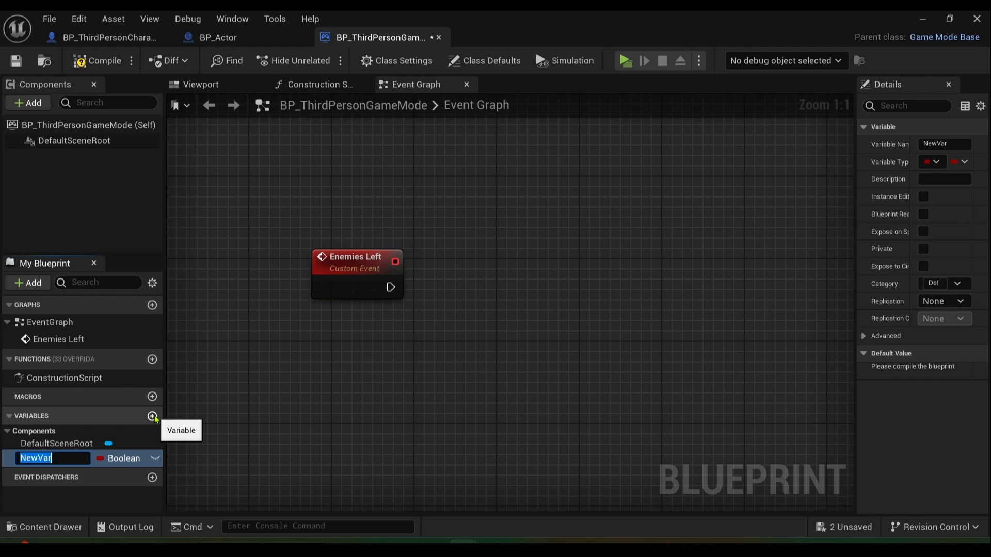
type("Enemies Alive")
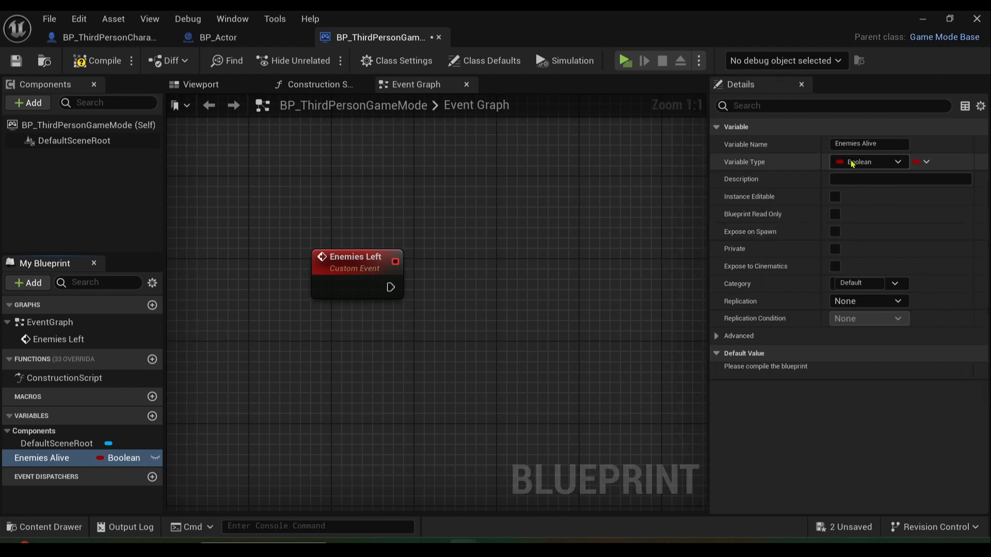
left_click(869, 161)
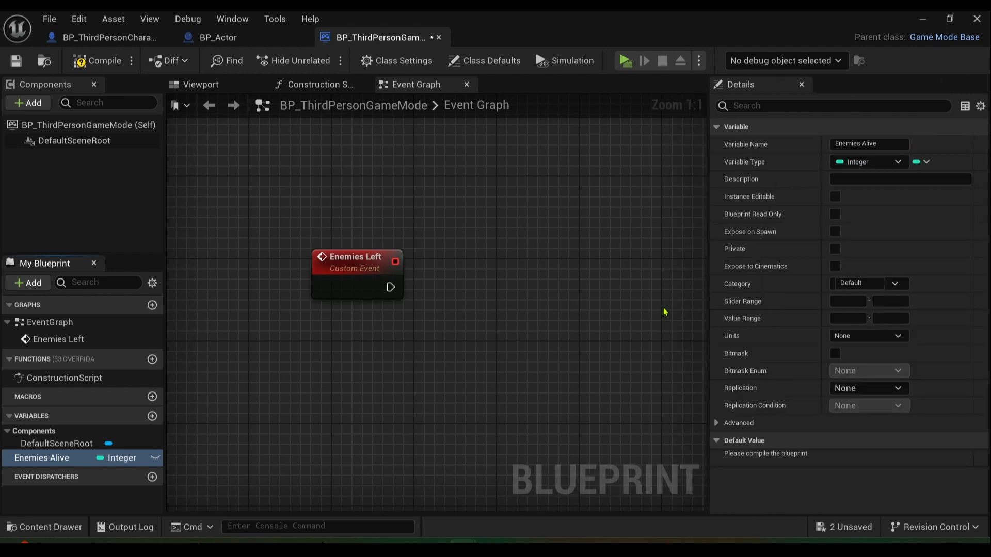
mouse_move(101, 60)
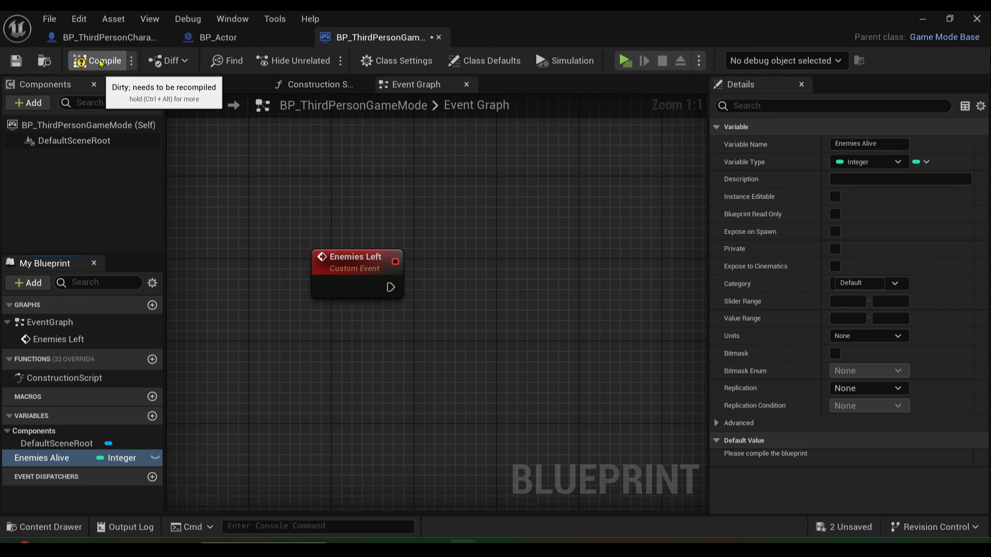
left_click(102, 60)
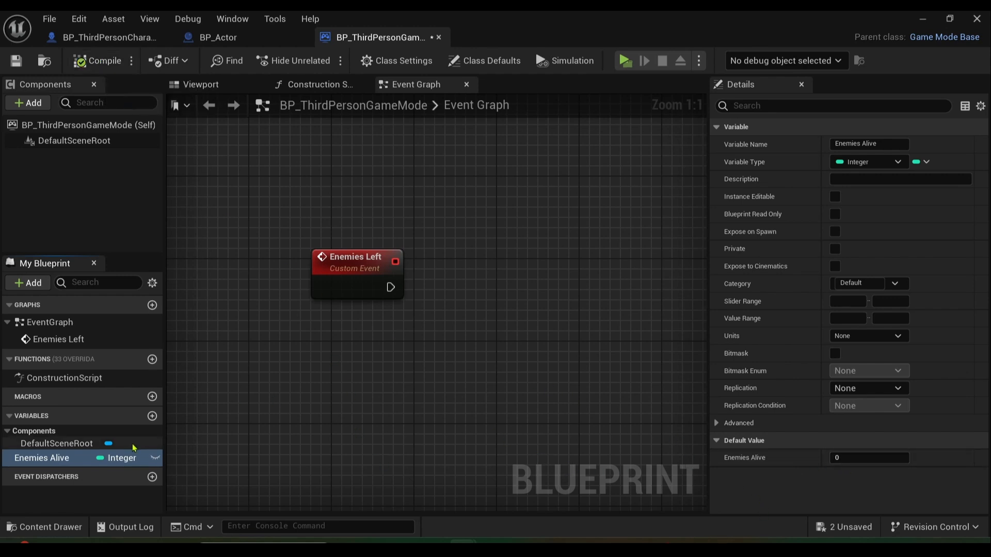
Add an Enemies Alive getter, an == 0 comparison, and a Branch node
left_click_drag(41, 458, 352, 364)
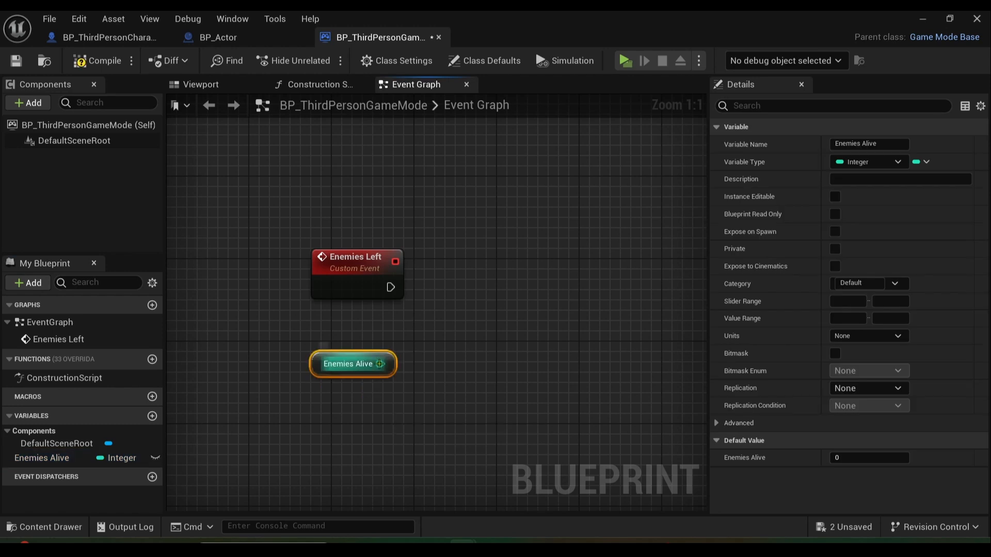
left_click_drag(379, 364, 442, 364)
type("br")
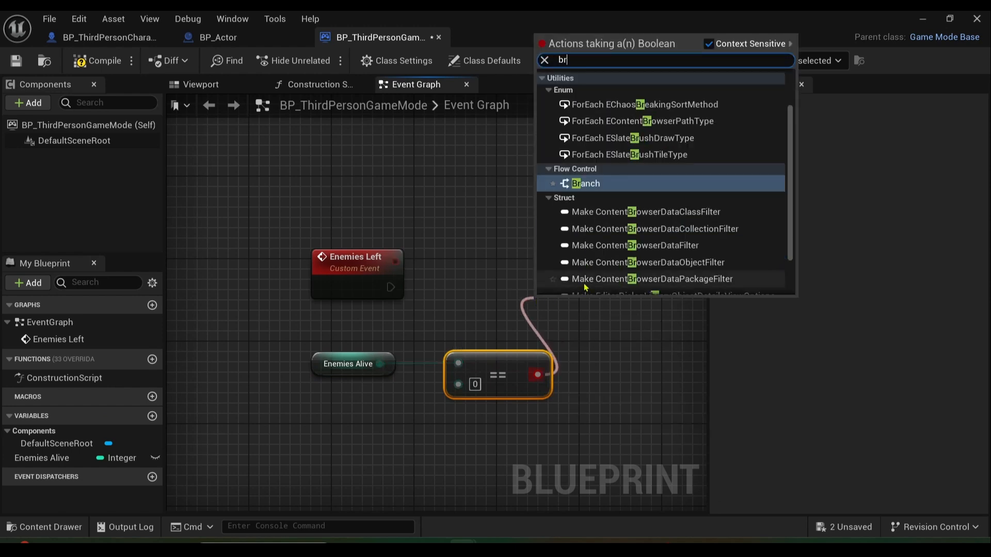
left_click(584, 183)
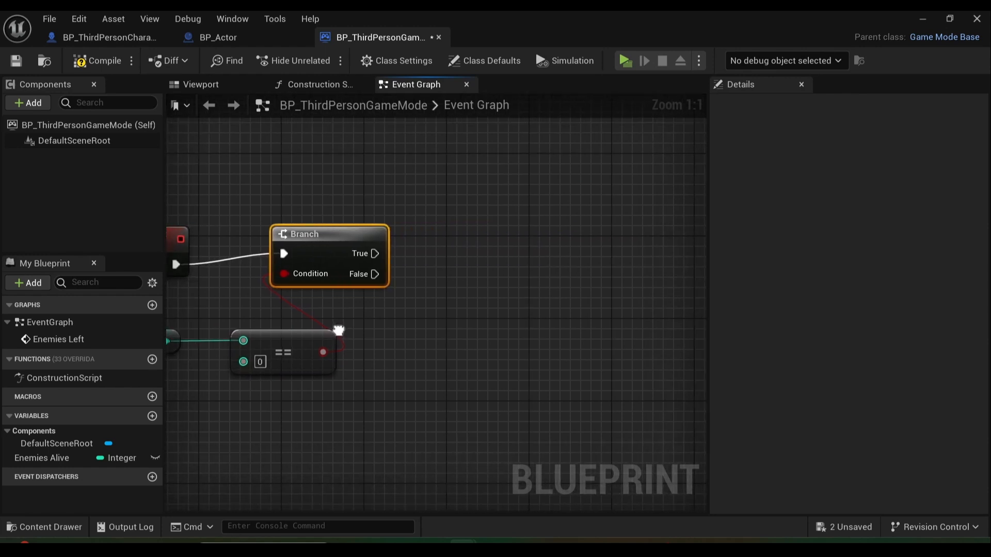
mouse_move(375, 253)
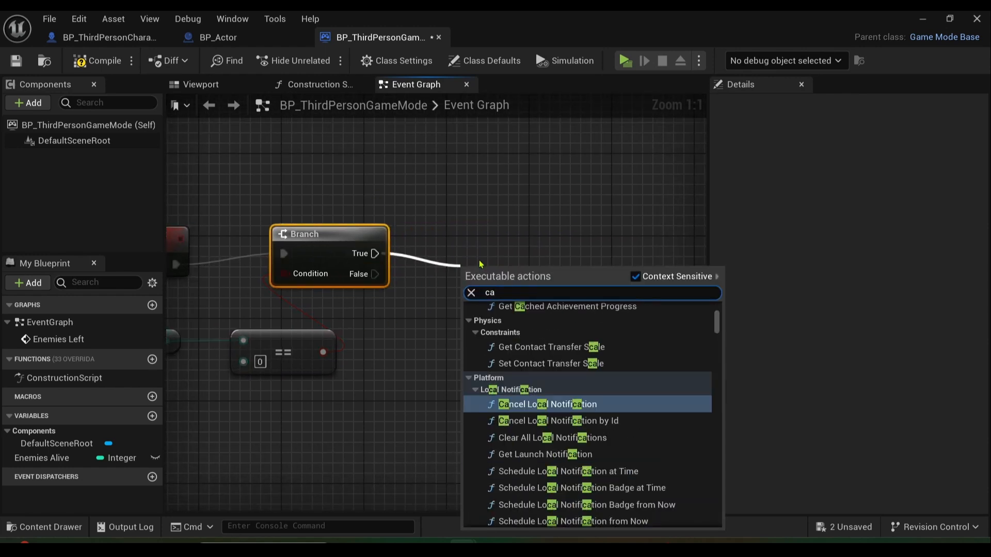
Search for a 'call respawn' action, then dismiss the empty search
type("call resp")
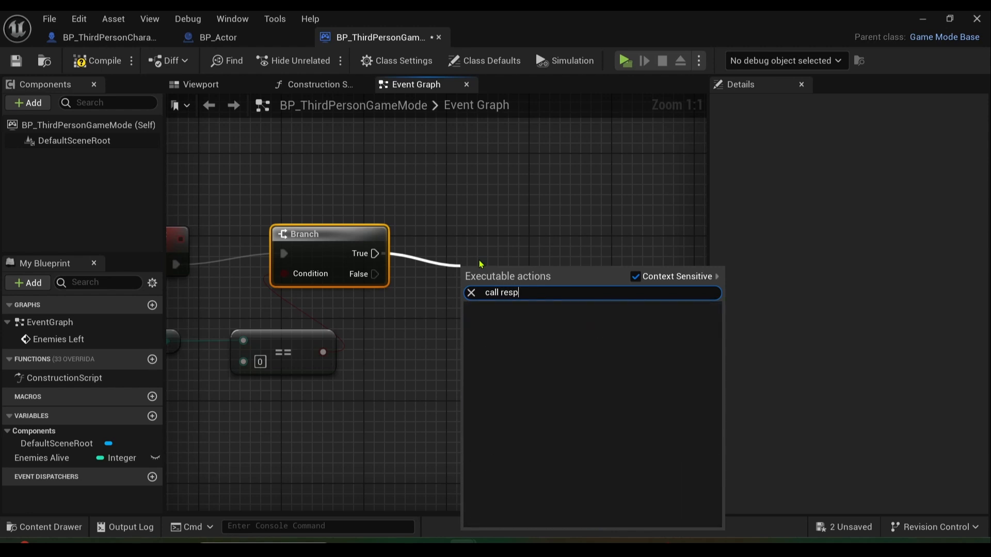
type("aw")
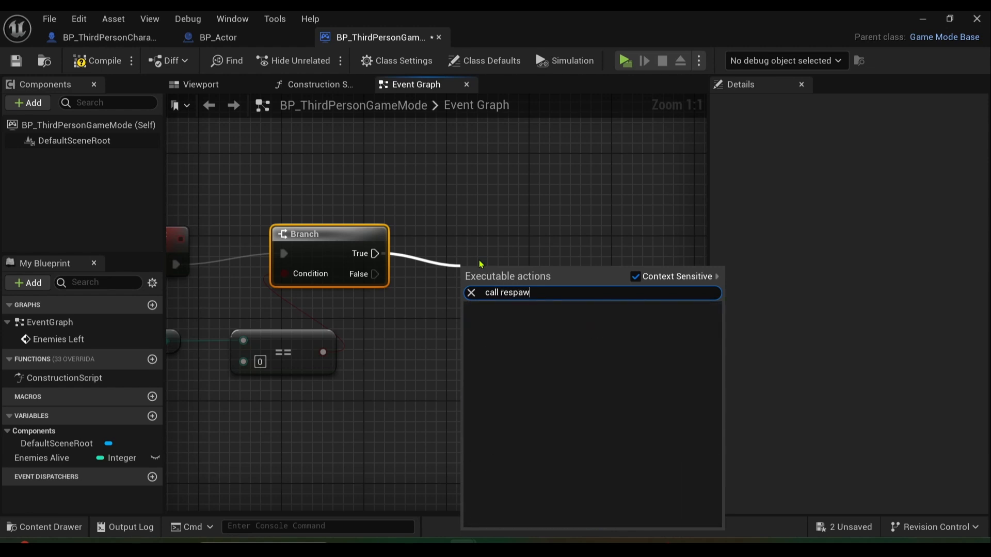
left_click(438, 285)
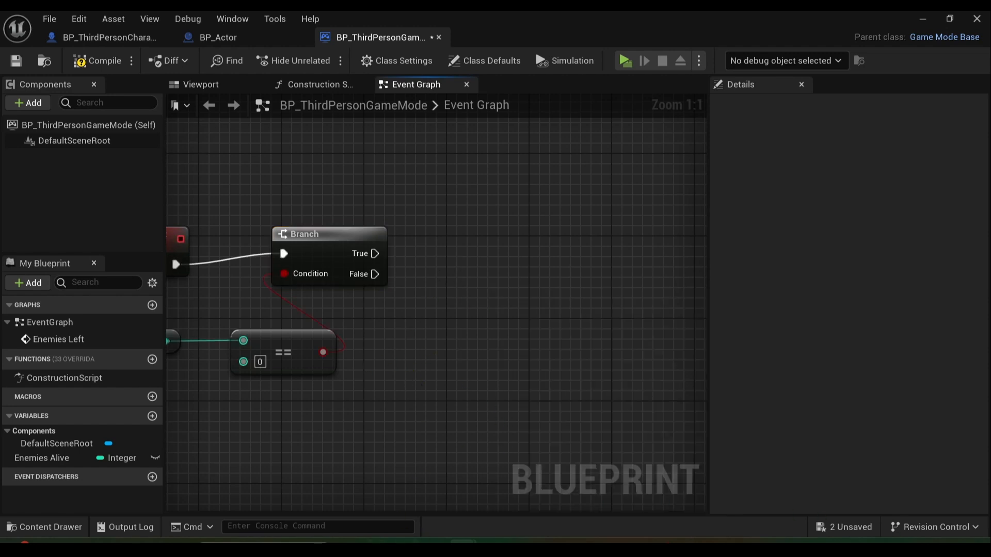
Add a Respawn Enemy event dispatcher, call it from Branch True, and compile
left_click(152, 477)
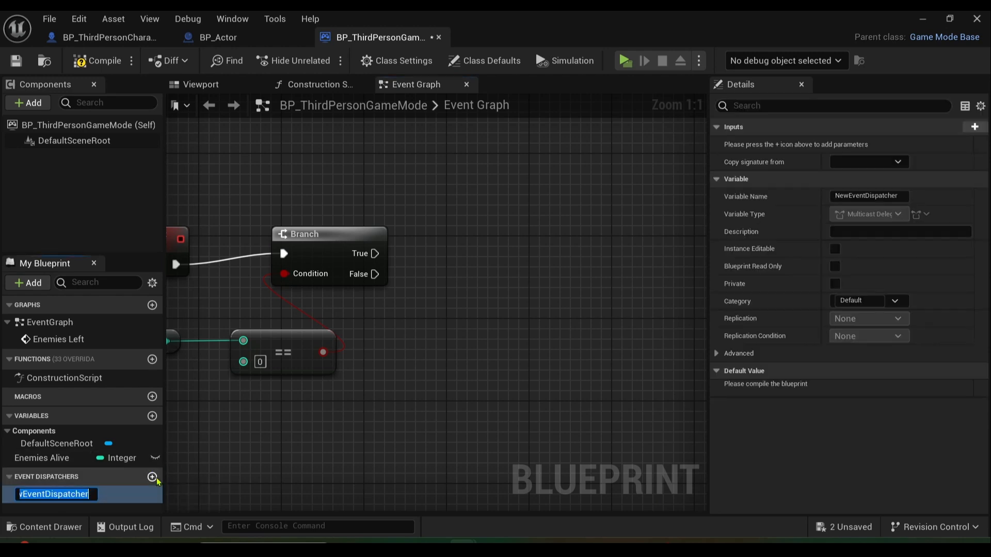
mouse_move(70, 507)
type("Respawn enemy")
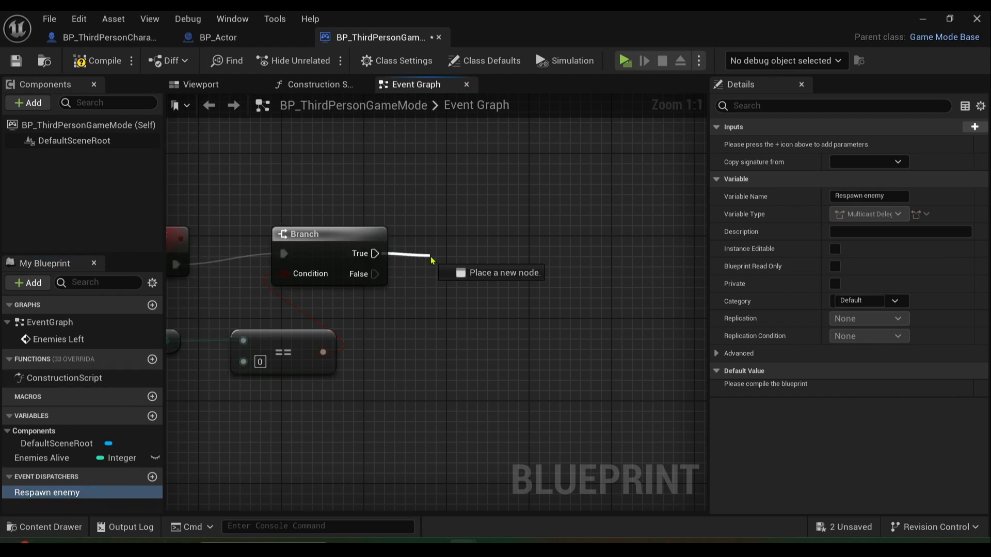
type("call respawn")
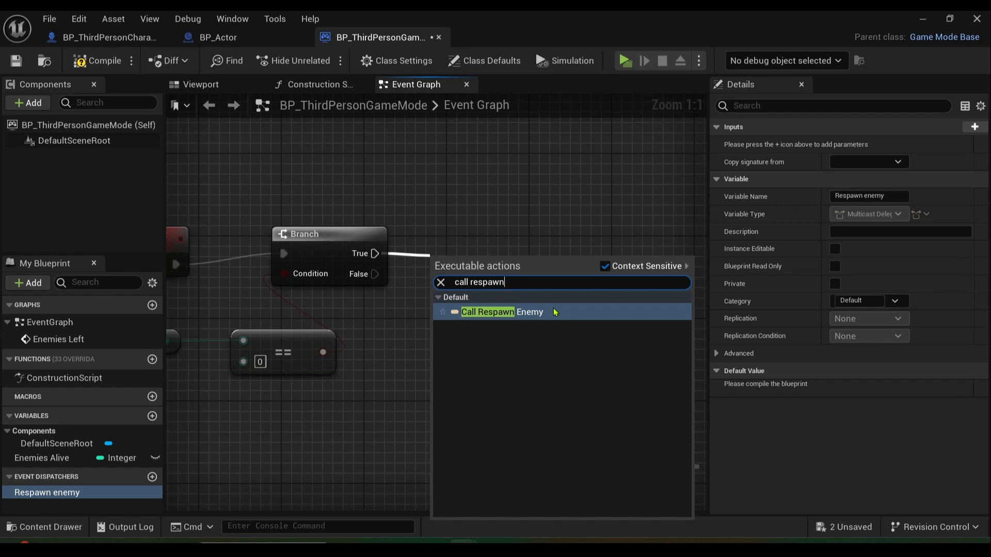
left_click(501, 311)
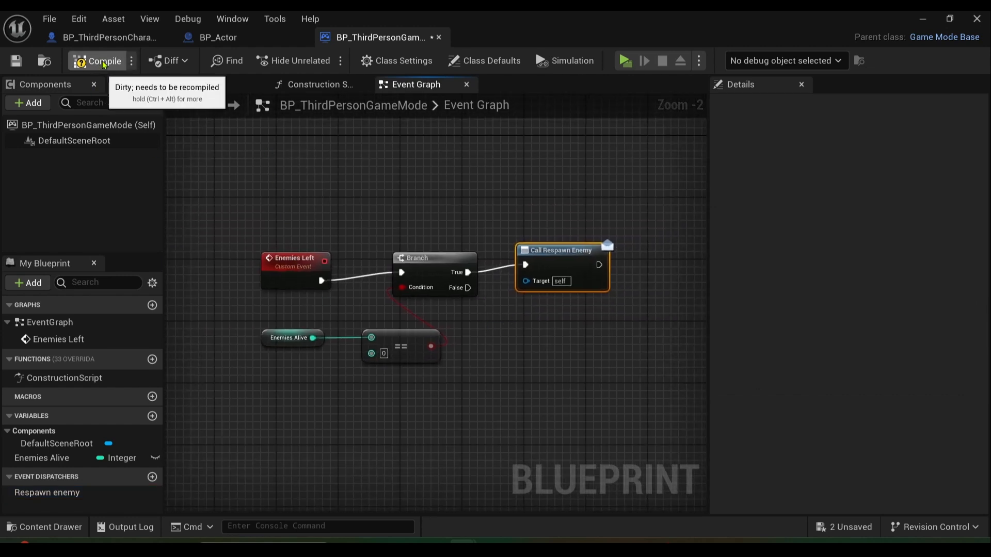
left_click(104, 60)
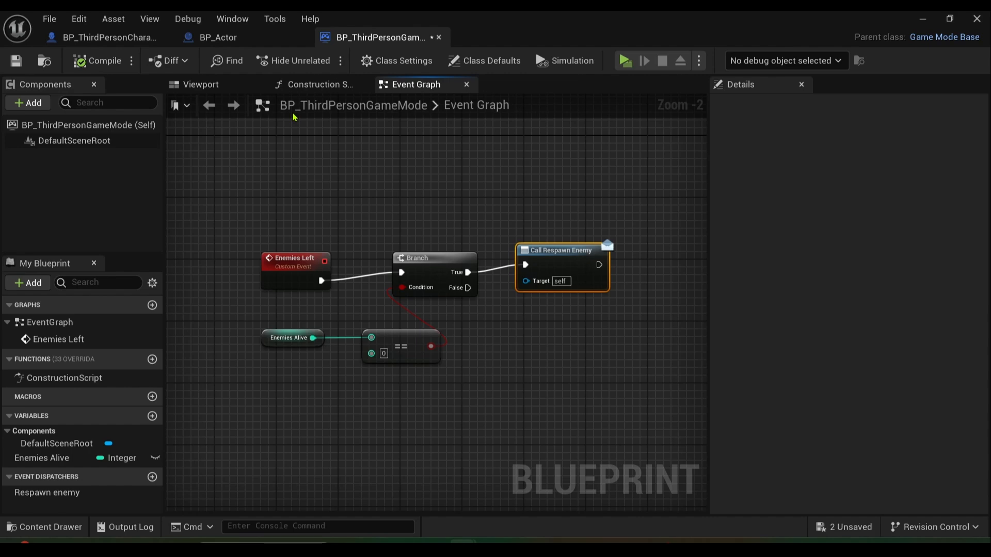
mouse_move(473, 22)
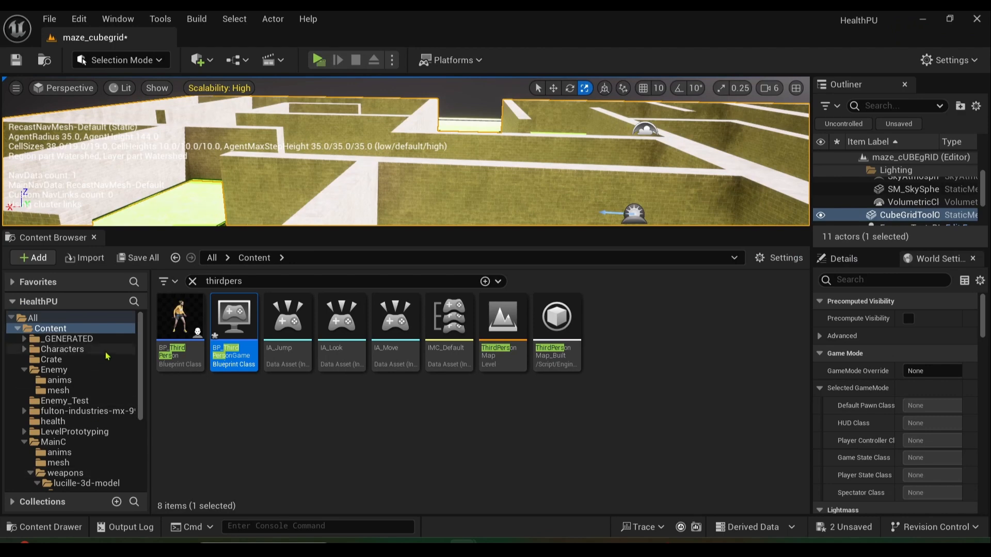
mouse_move(124, 419)
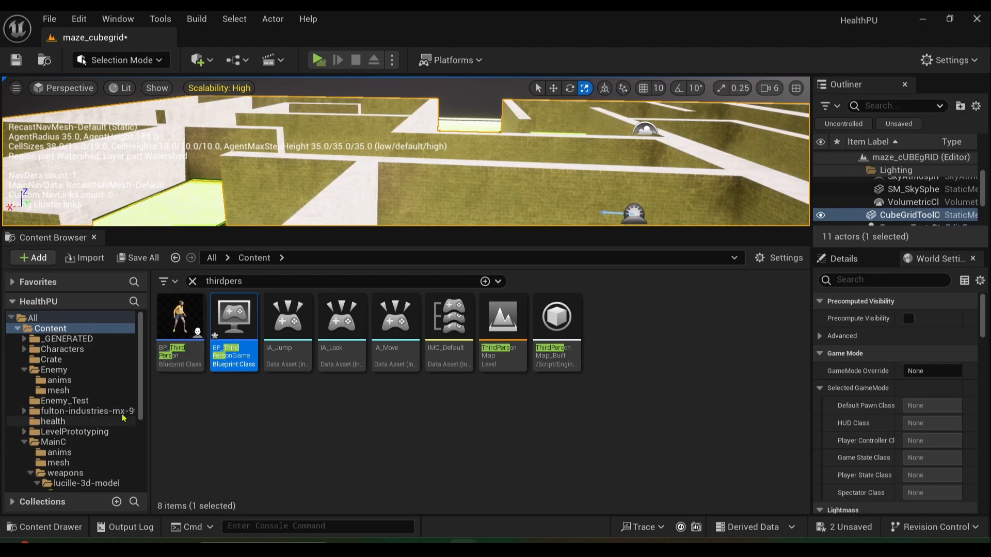
Clear the search filter in the Enemy folder and open Enemy_Test_BP
left_click(53, 370)
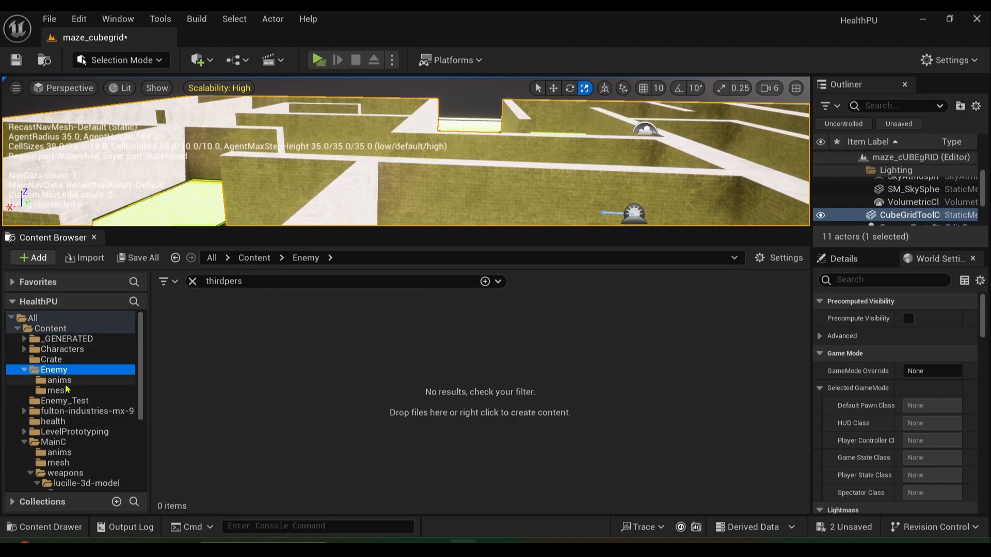
left_click(192, 282)
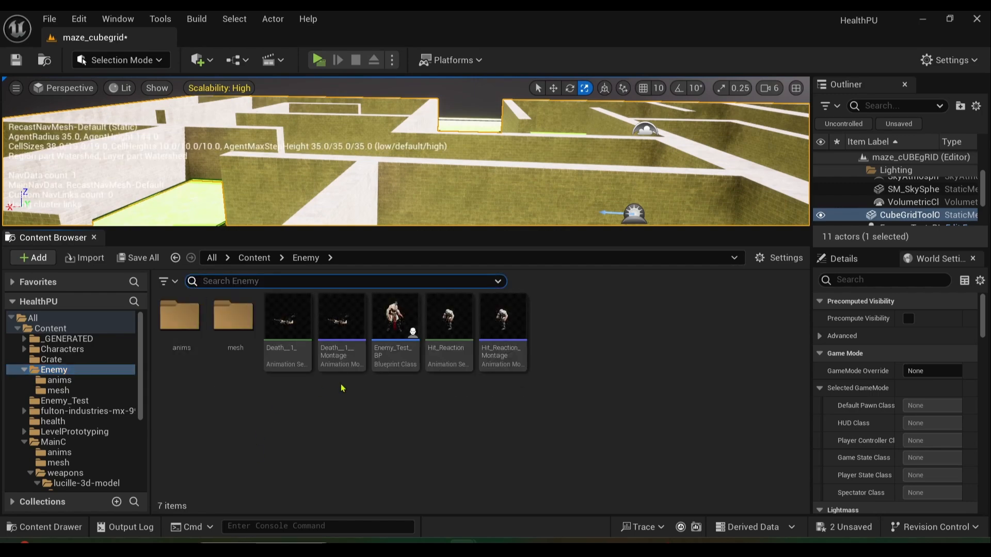
double_click(395, 316)
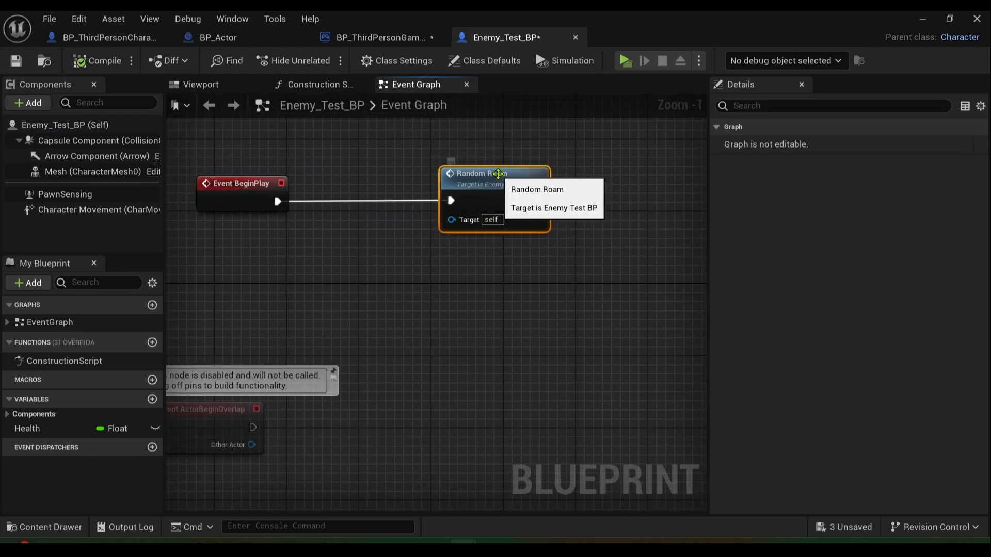
mouse_move(441, 241)
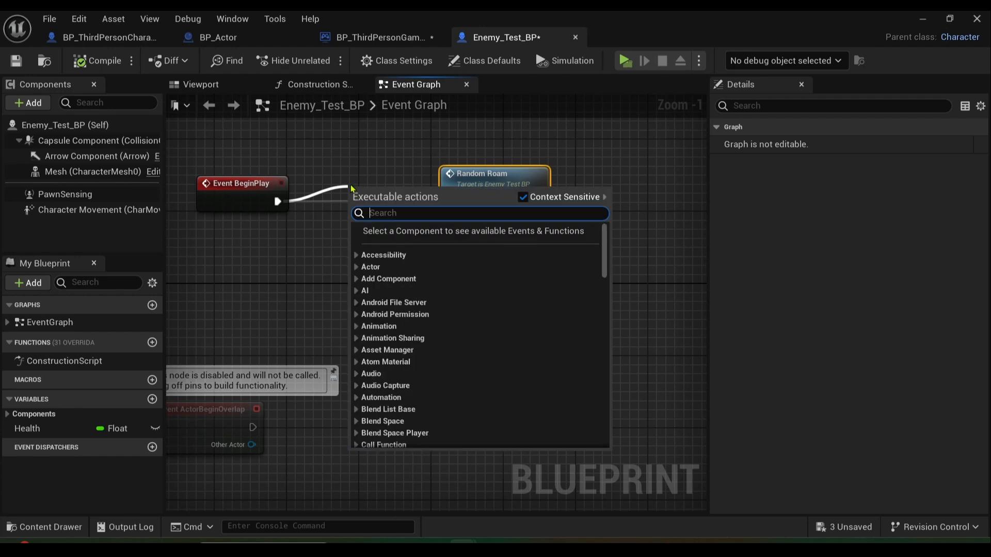
Add a Sequence after BeginPlay with Cast To BP_ThirdPersonGameMode on Then 1
type("se")
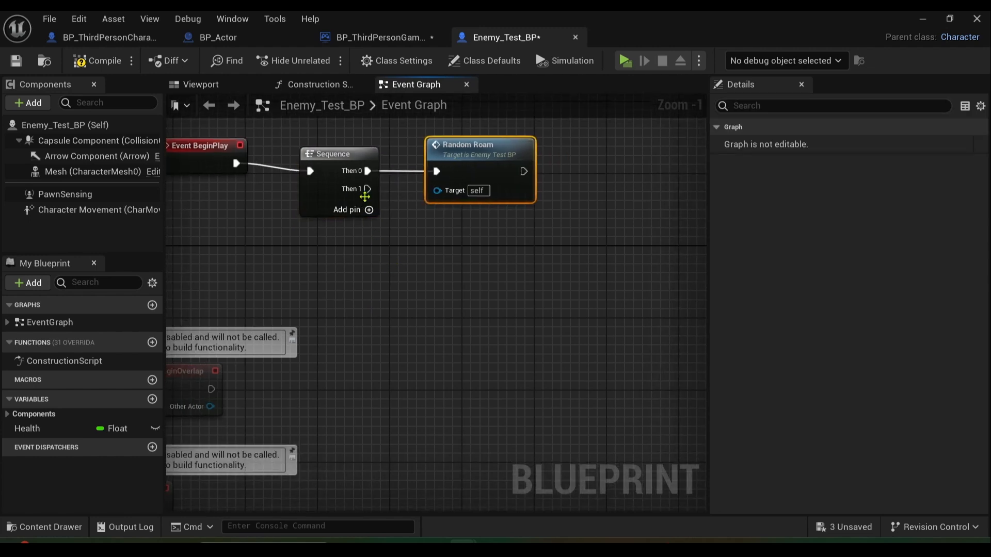
left_click_drag(367, 188, 463, 278)
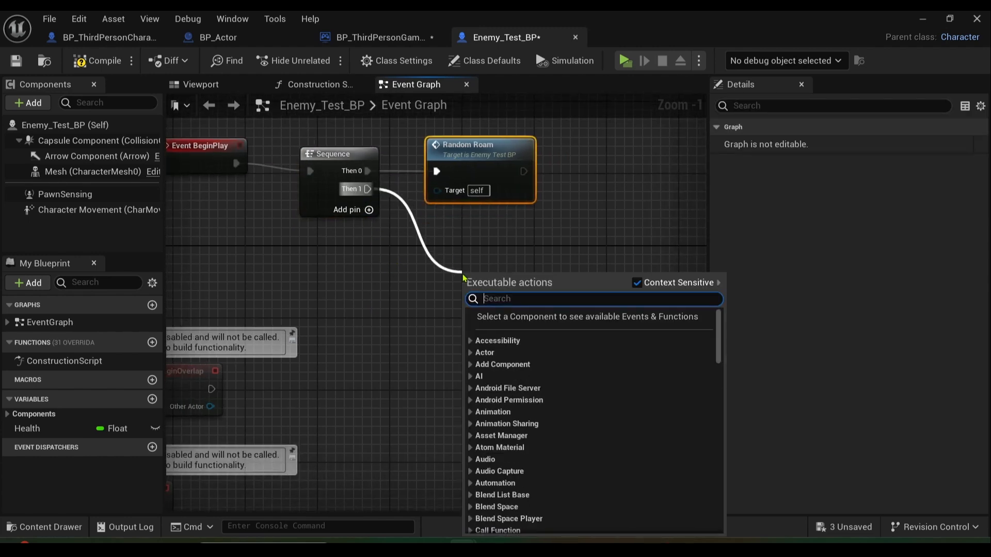
type("cast third")
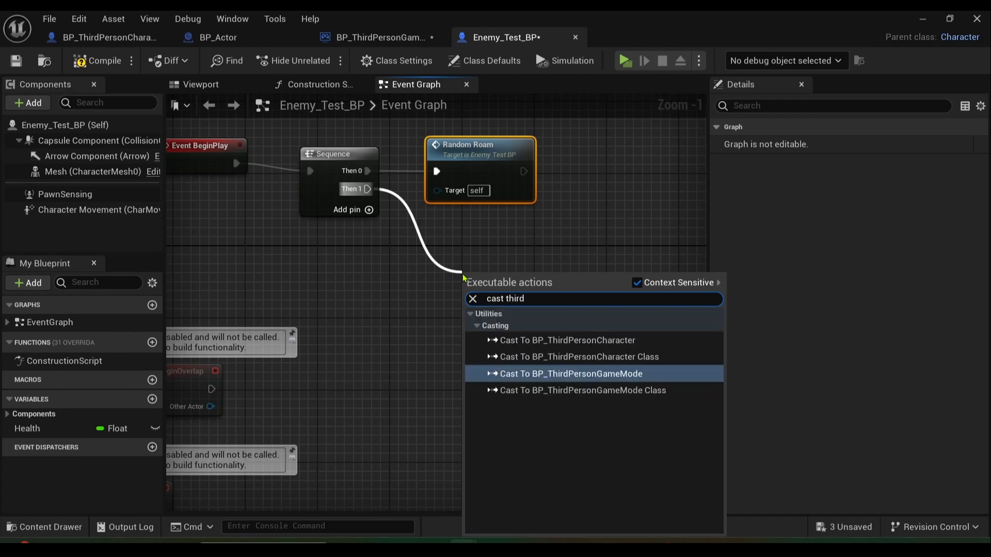
left_click(569, 374)
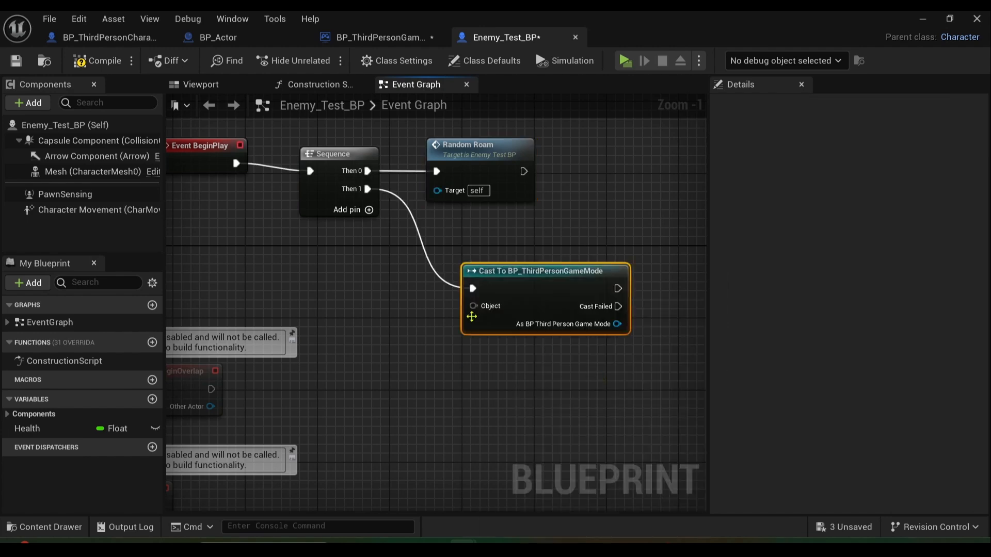
Feed Get Game Mode into the cast and increment Enemies Alive on success
type("get game mode")
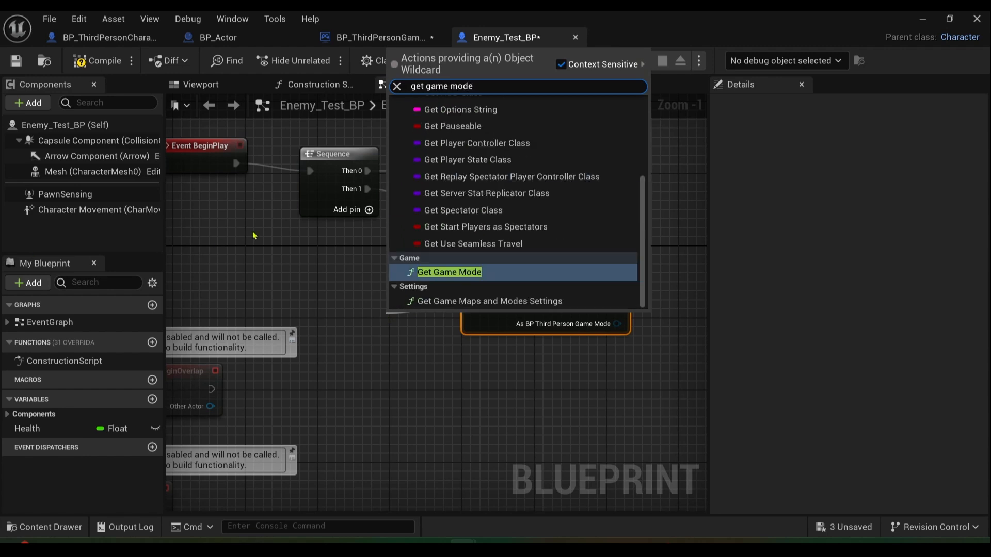
left_click(448, 272)
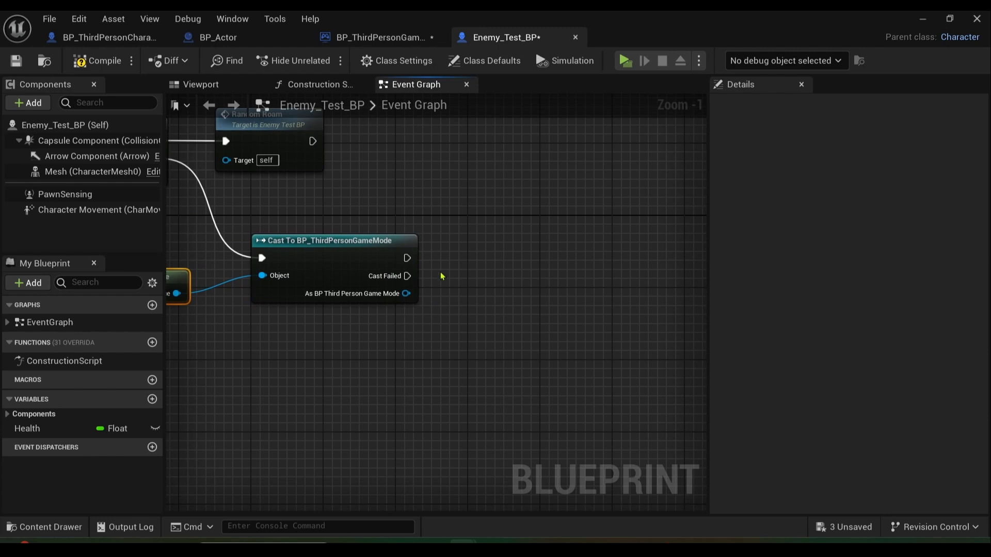
left_click_drag(408, 257, 577, 258)
type("incre")
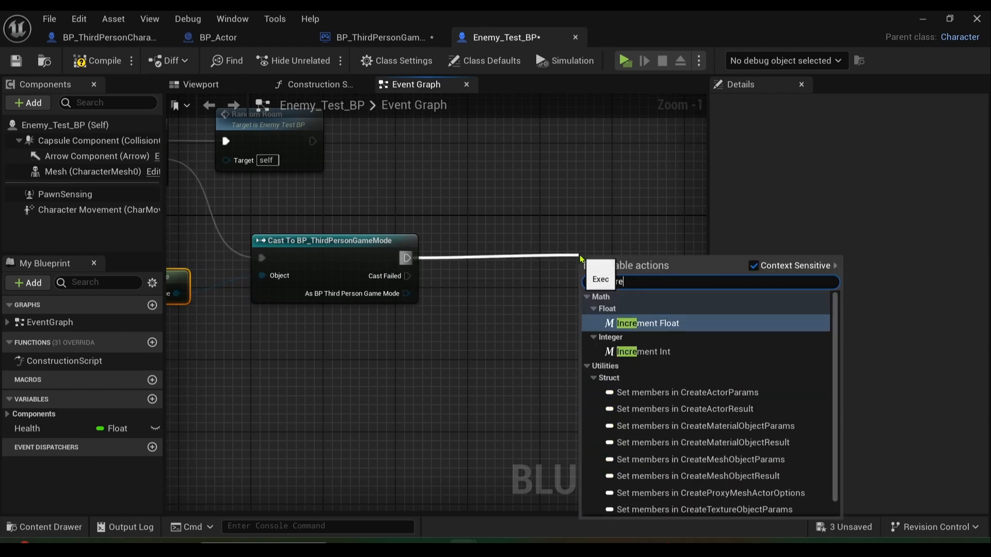
mouse_move(645, 351)
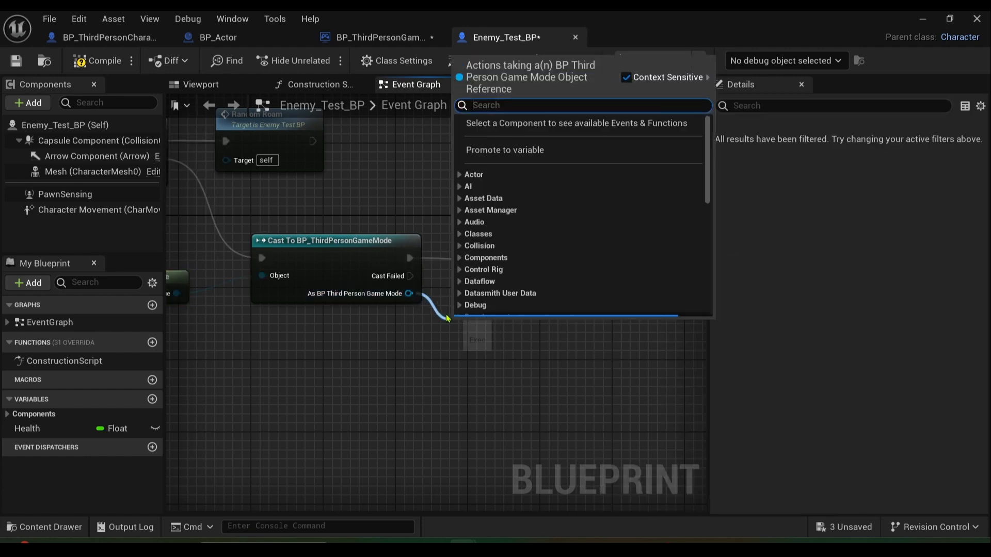
type("enemies")
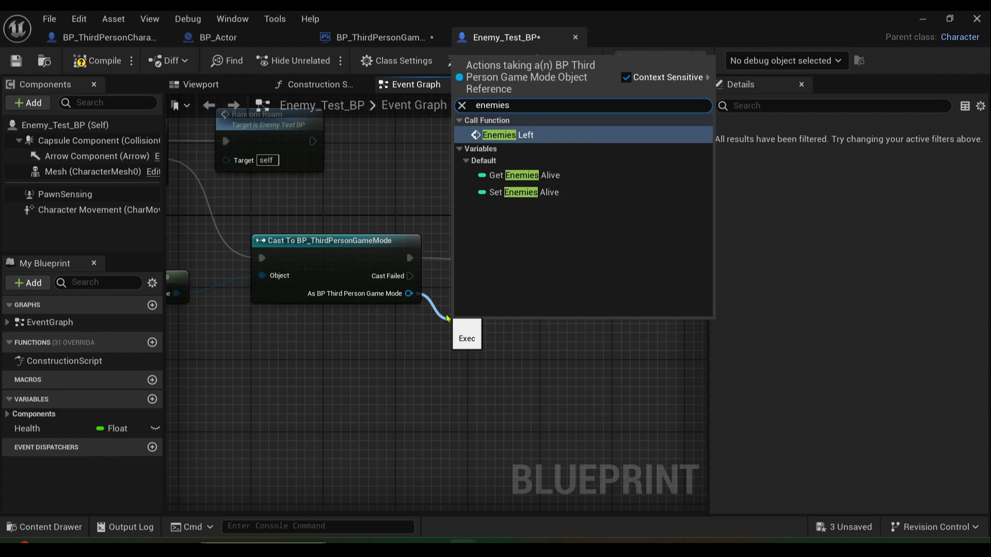
left_click(521, 175)
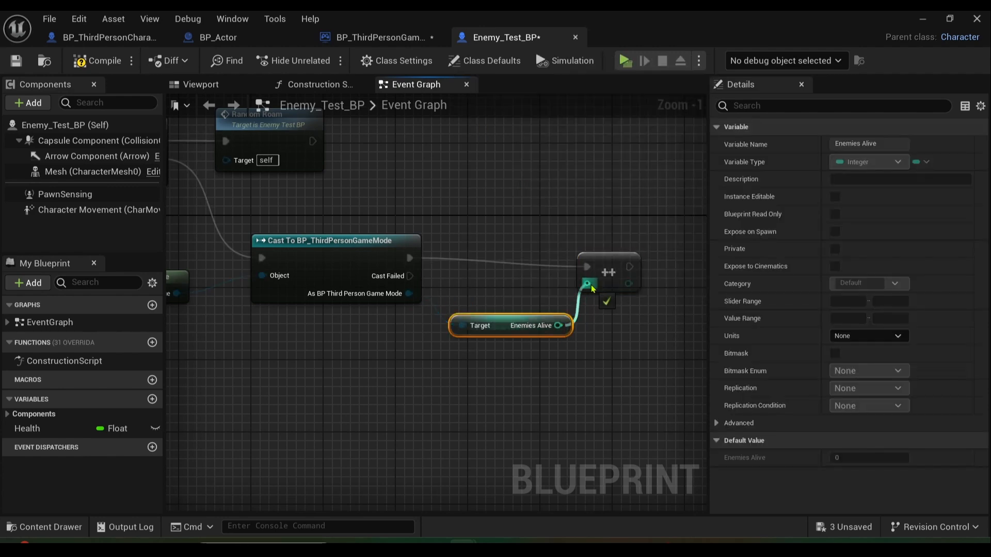
scroll("down", 3)
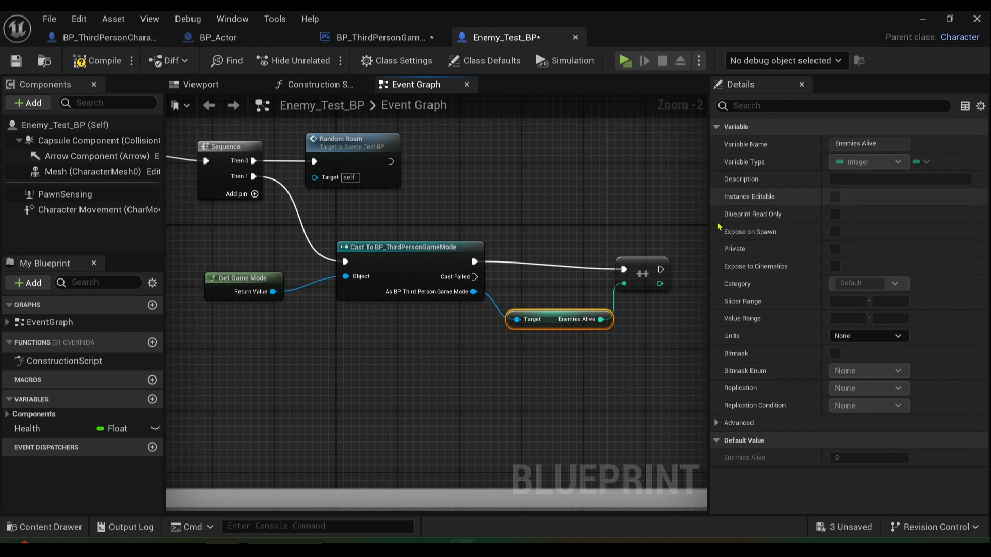
mouse_move(648, 256)
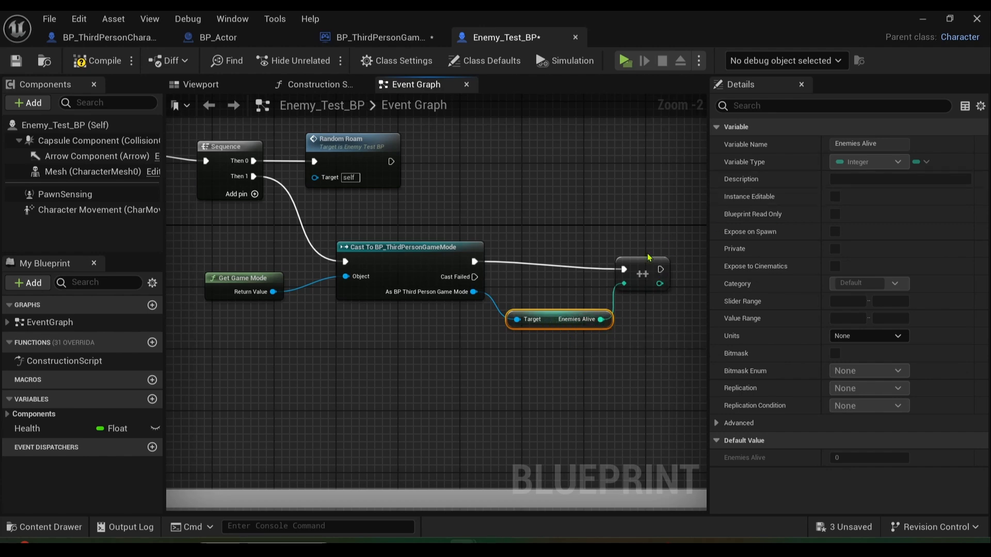
mouse_move(642, 258)
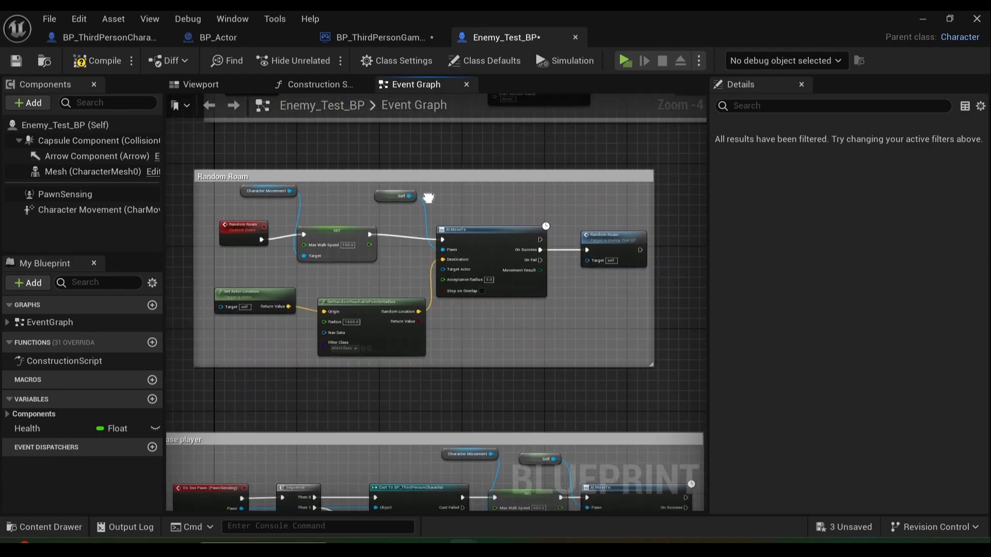
scroll("down", 3)
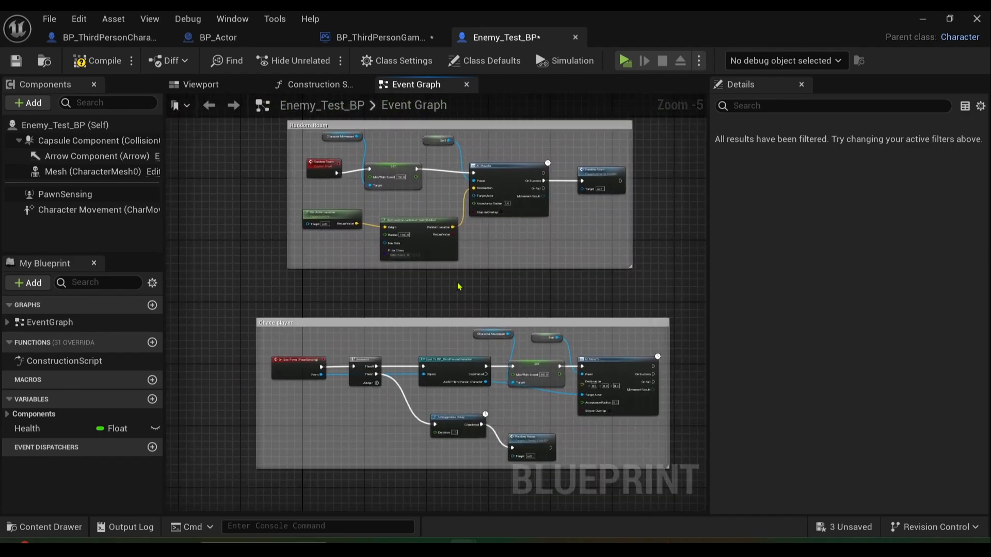
left_click_drag(458, 286, 396, 239)
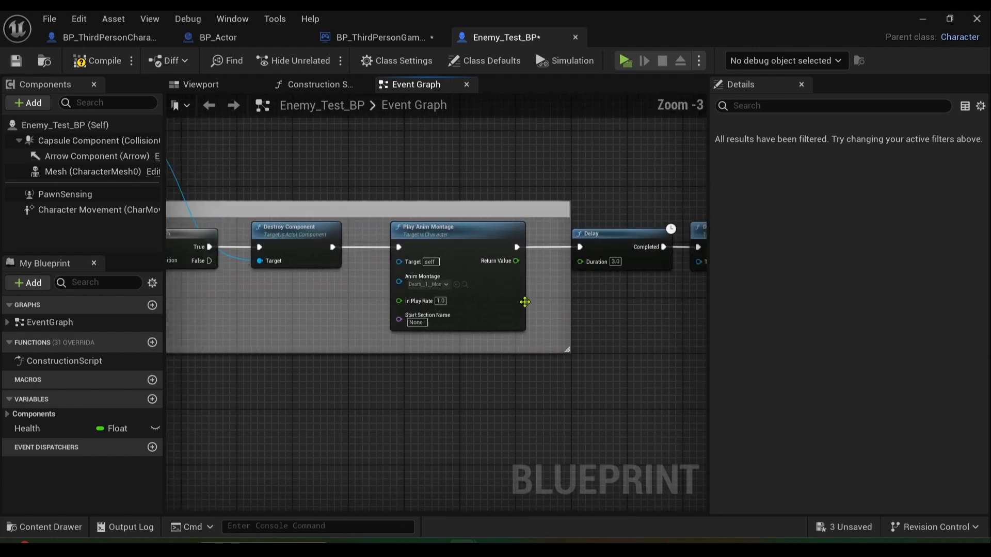
scroll("down", 3)
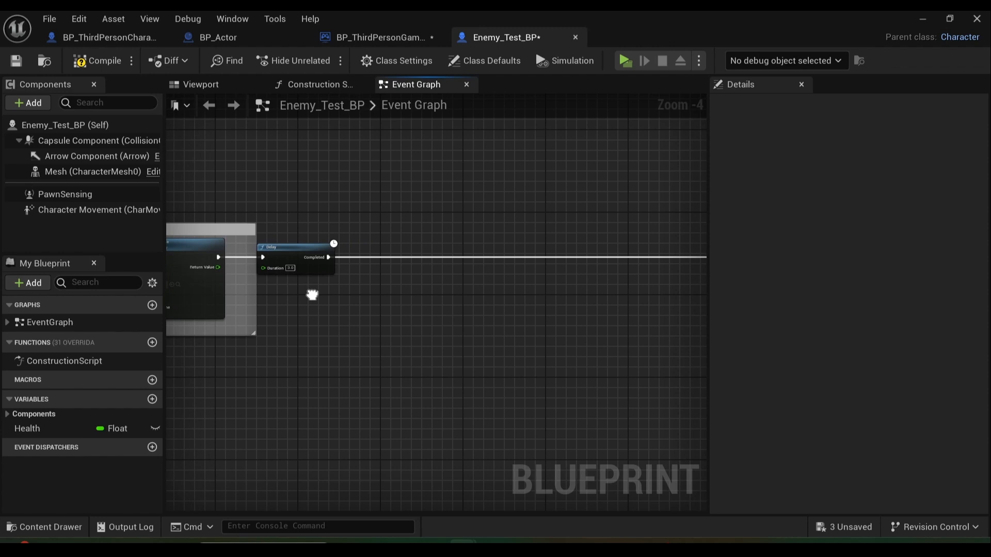
Cast to BP_ThirdPersonGameMode after the Delay, using Get Game Mode as object
left_click_drag(312, 295, 359, 323)
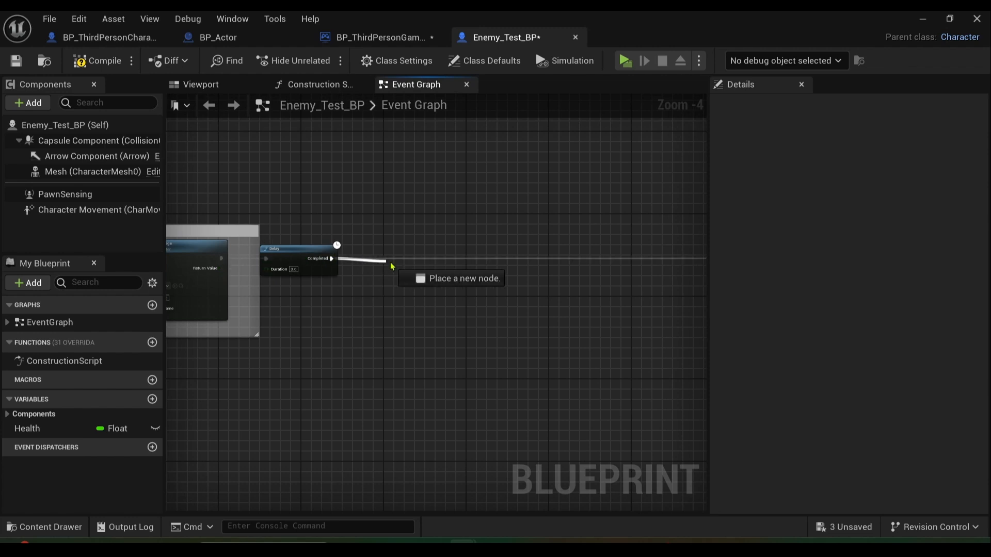
left_click(390, 259)
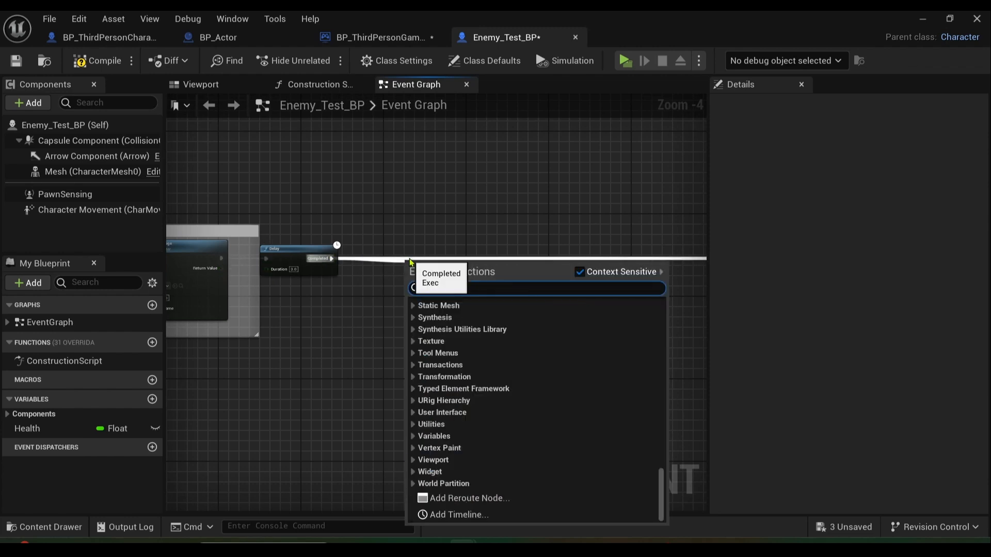
type("third")
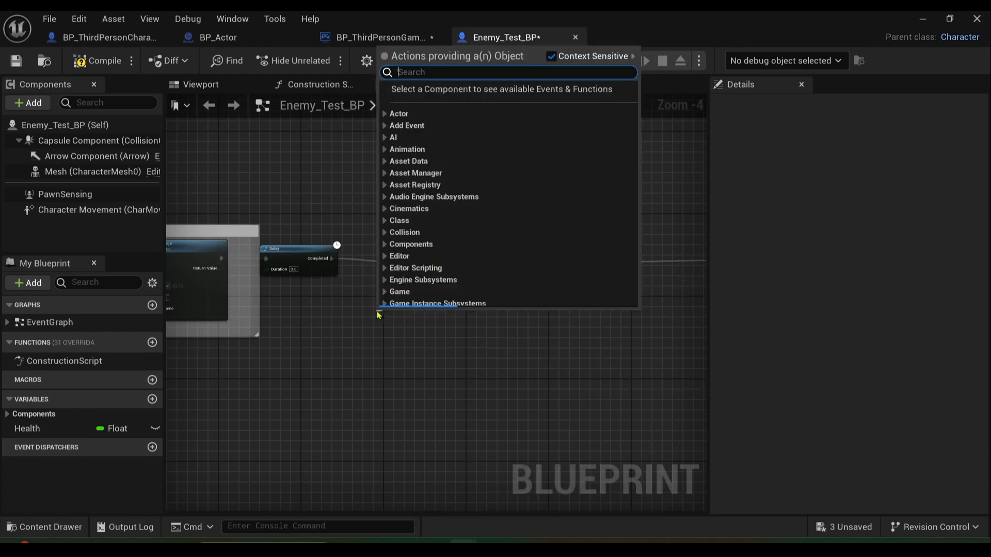
type("get game mo")
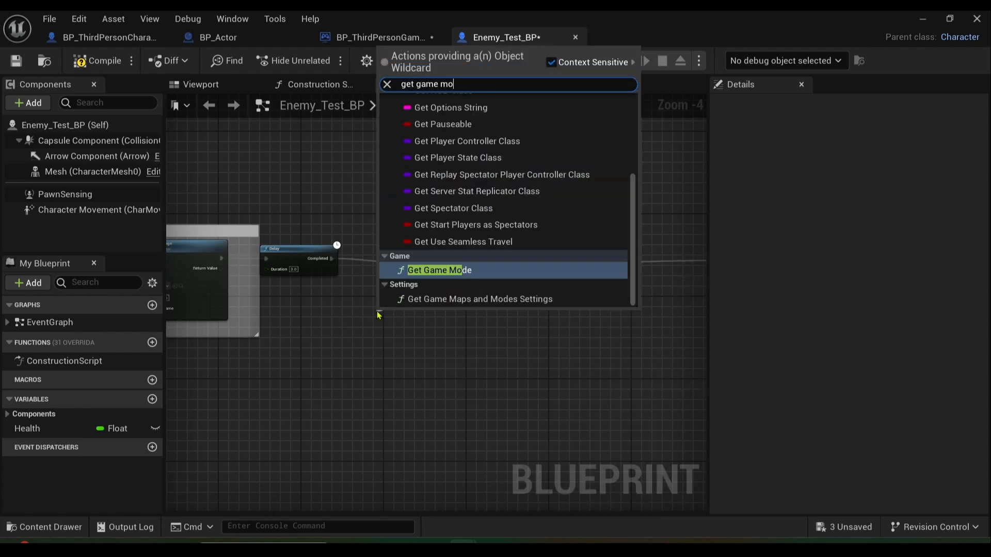
left_click(438, 270)
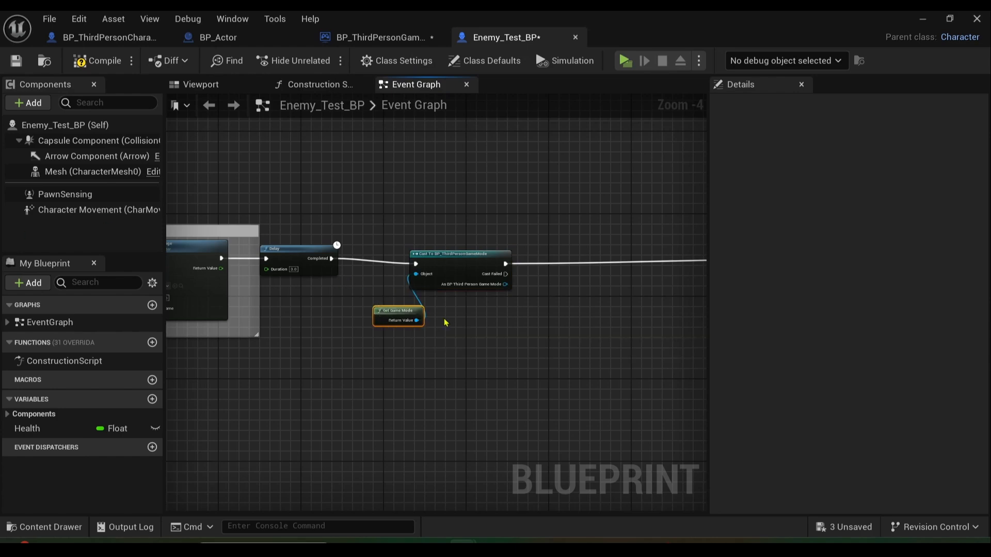
left_click_drag(396, 314, 351, 314)
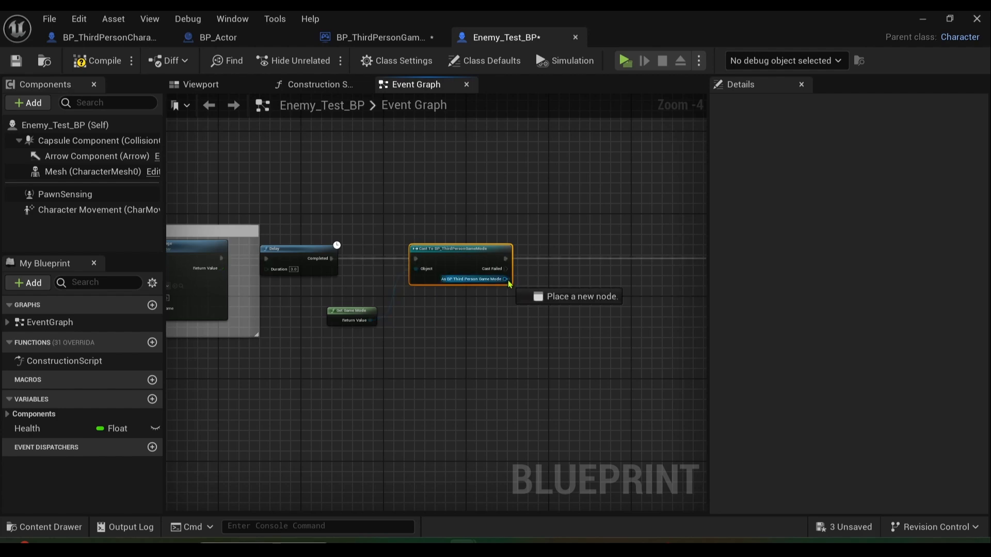
Get Enemies Alive from the game mode reference and add a Decrement Int
left_click_drag(506, 279, 571, 279)
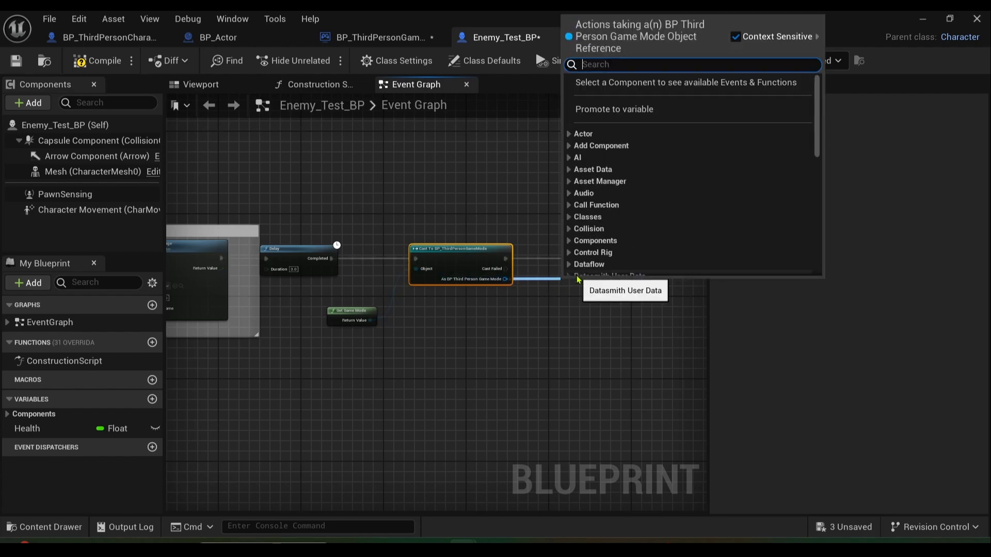
type("get eb")
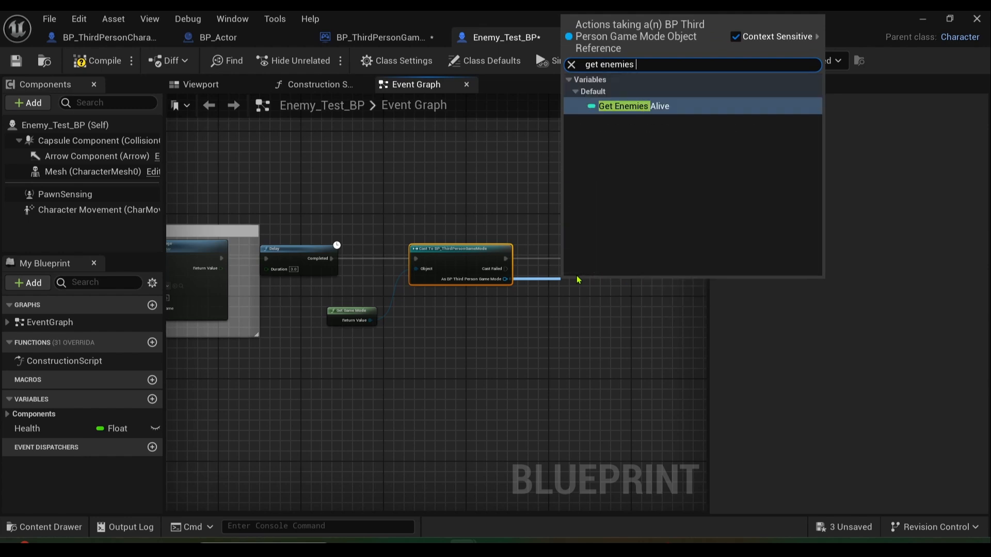
left_click(633, 106)
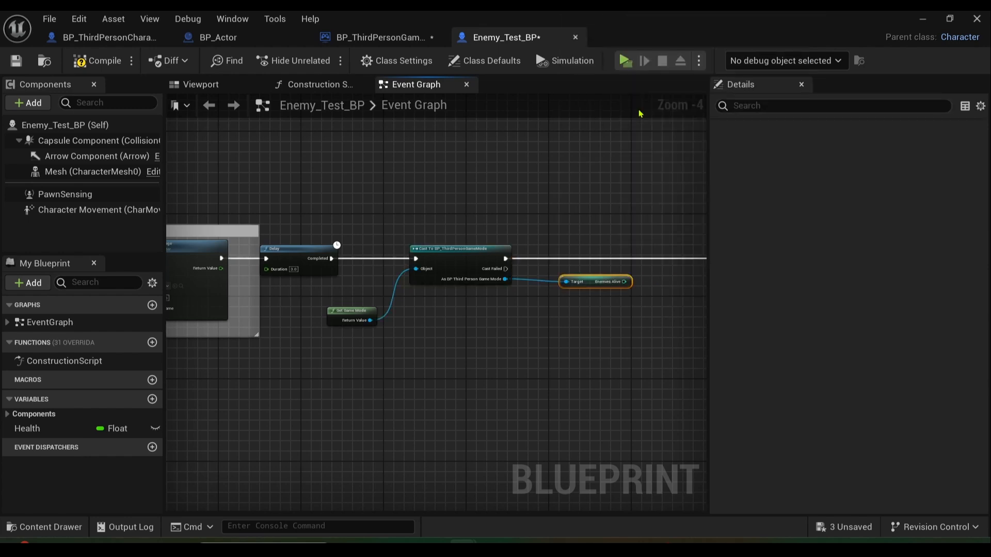
left_click(594, 281)
type("dec")
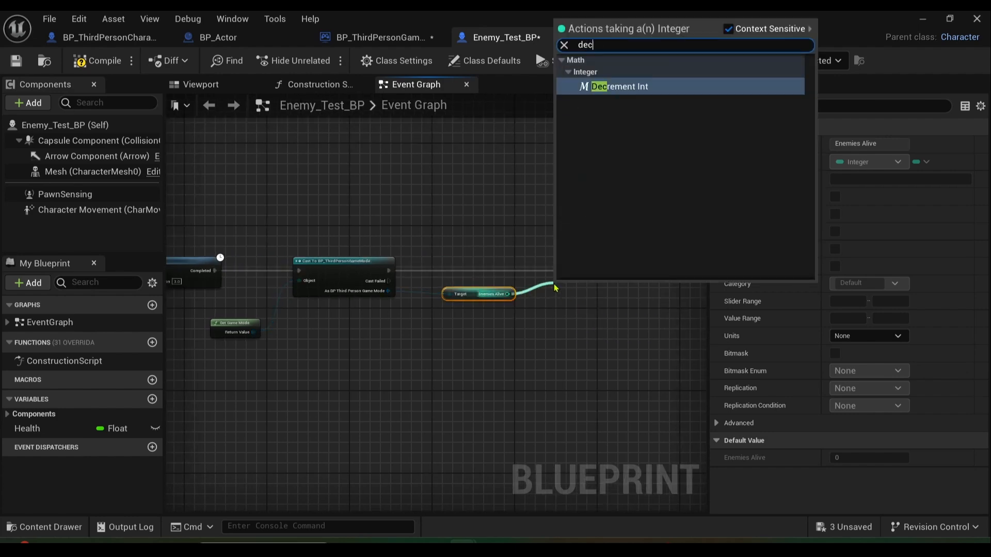
left_click(620, 87)
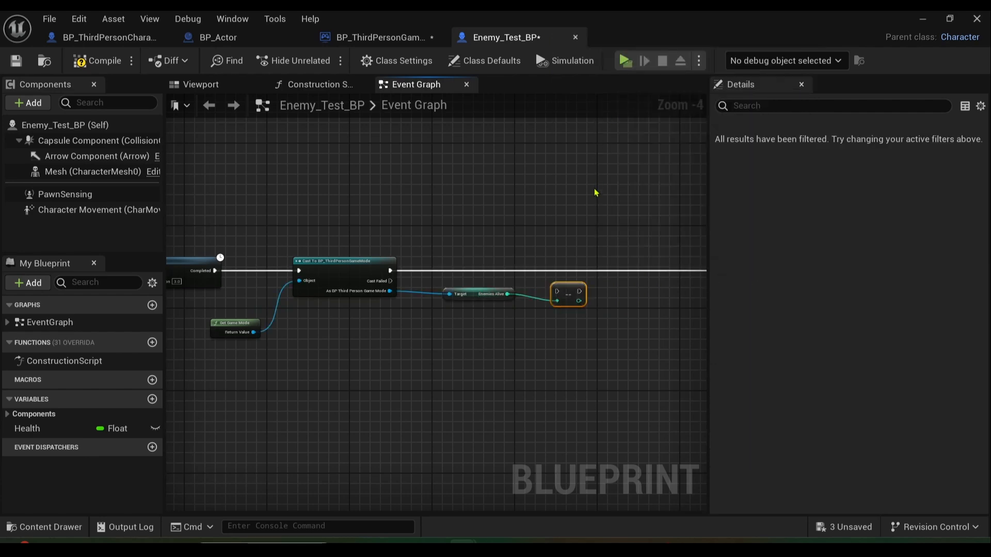
scroll("down", 3)
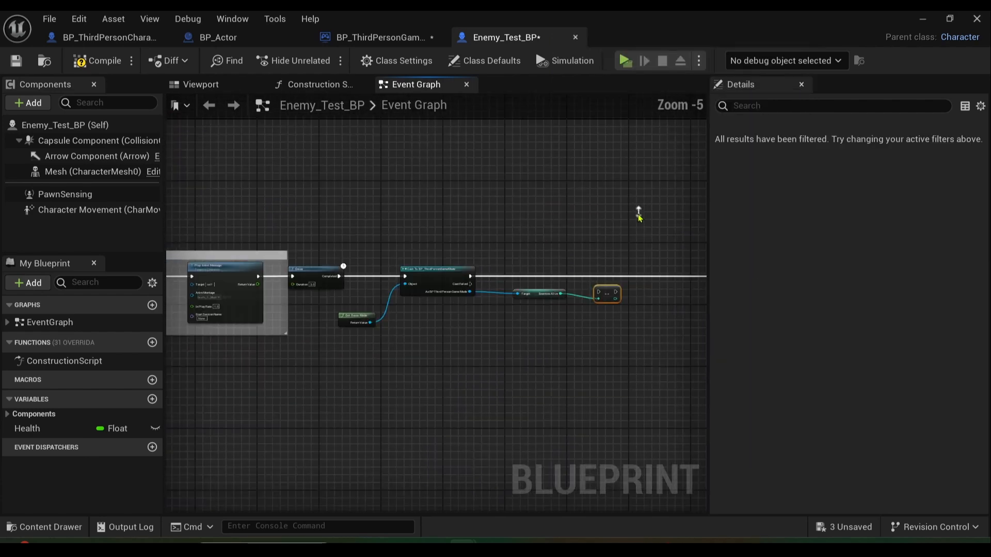
scroll("down", 3)
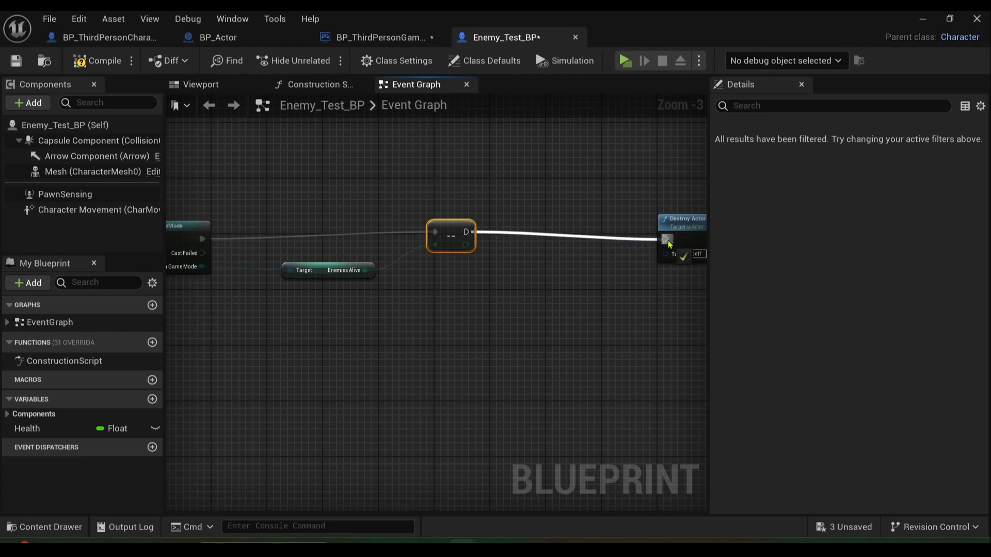
Call the game mode's Enemies Left between the decrement and Destroy Actor
left_click_drag(467, 233, 511, 245)
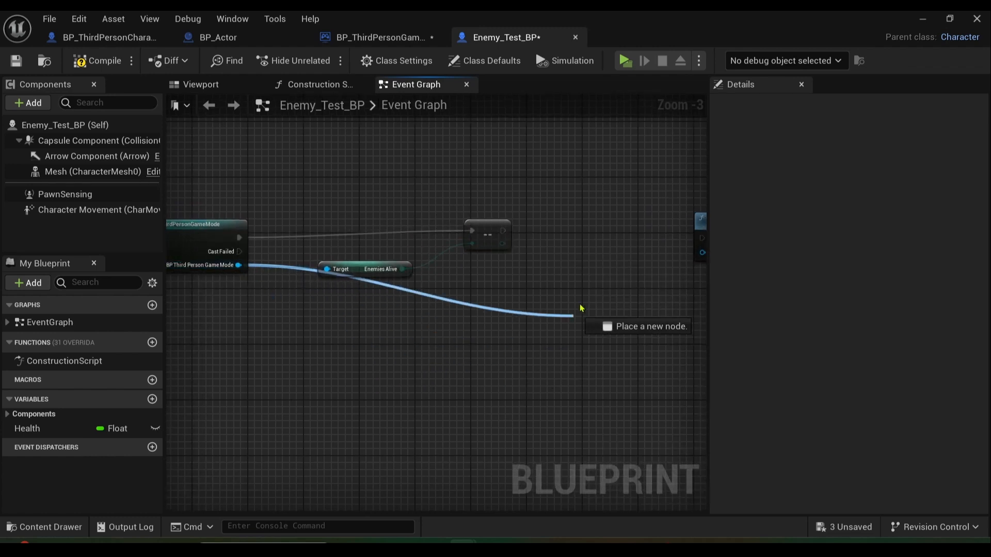
type("enemi")
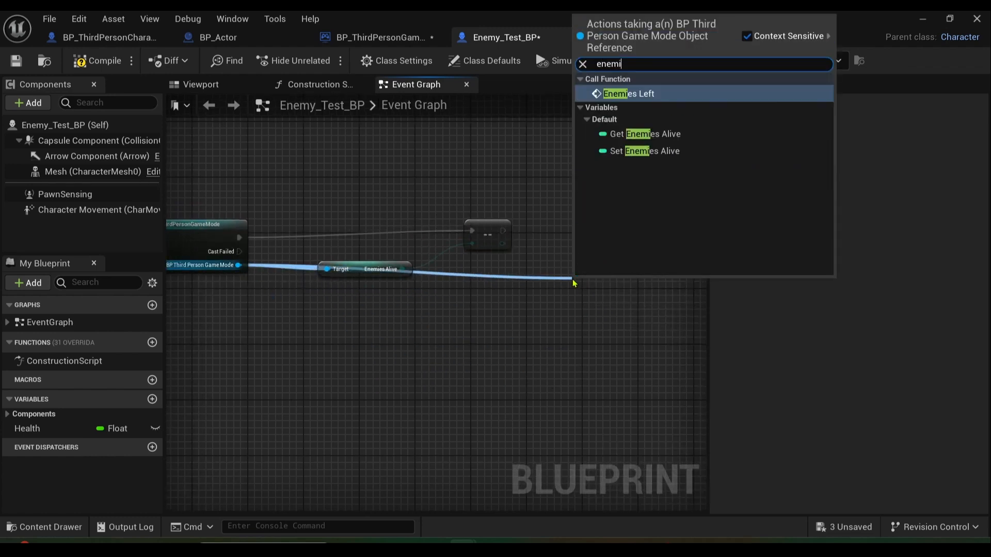
left_click(628, 93)
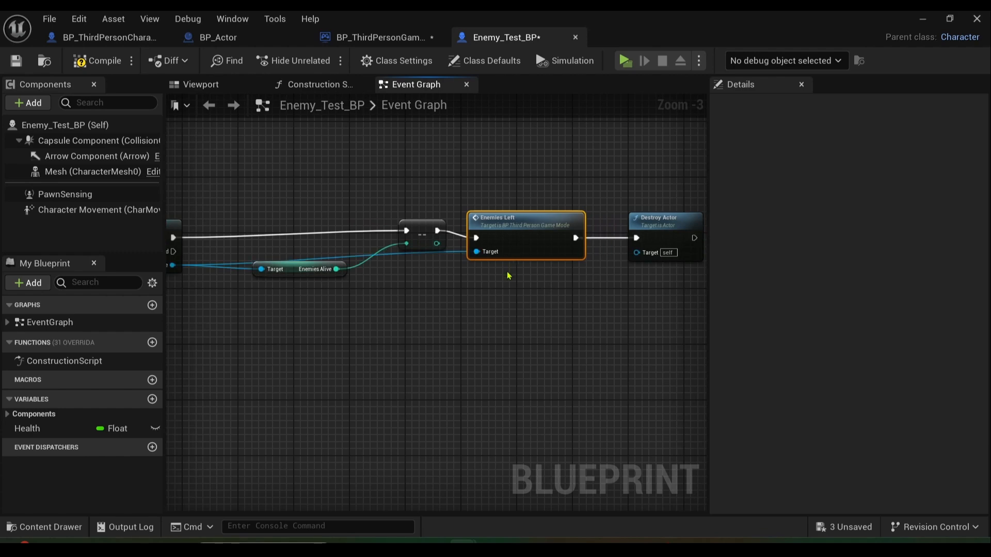
scroll("down", 3)
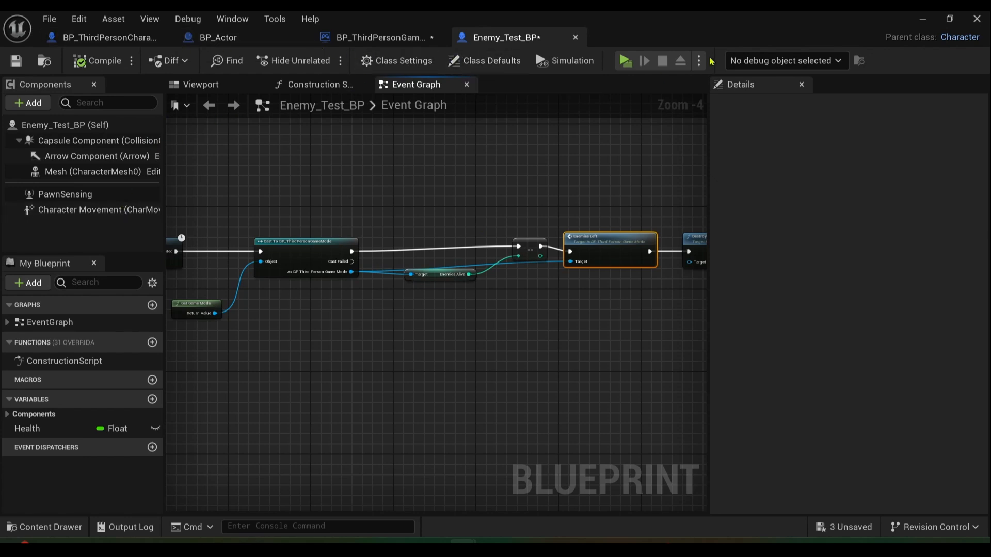
mouse_move(80, 194)
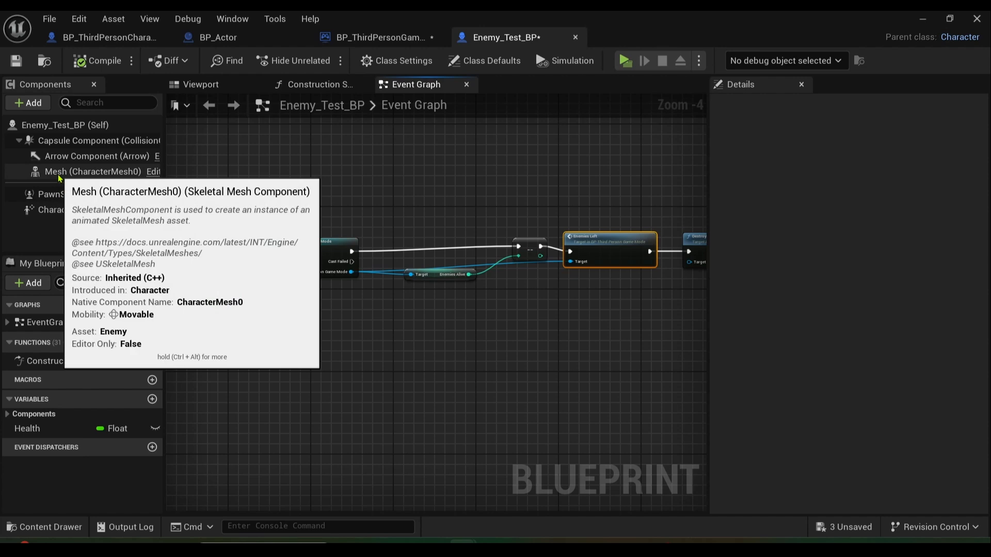
Set Enemy_Test_BP's Auto Possess AI class default to Placed in World or Spawned
left_click(63, 125)
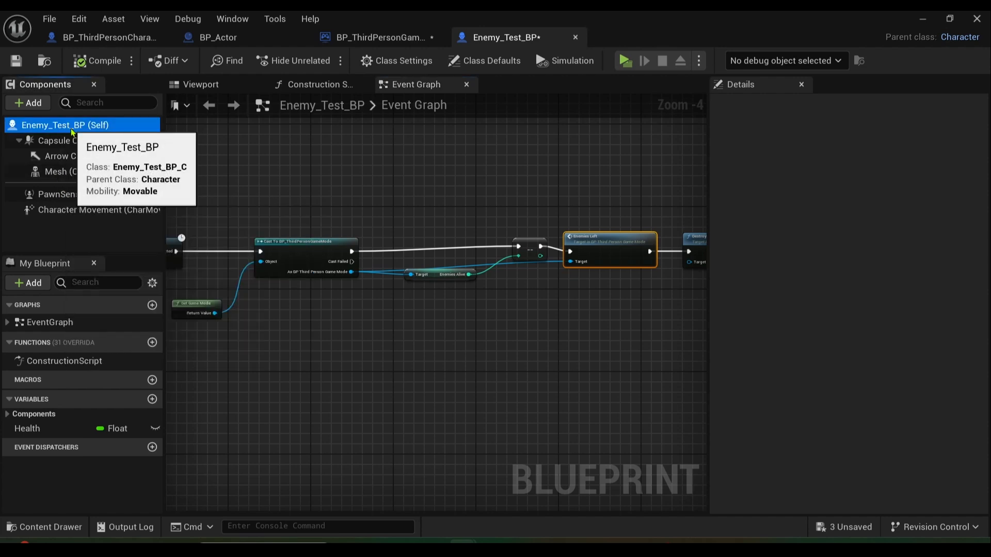
left_click(484, 61)
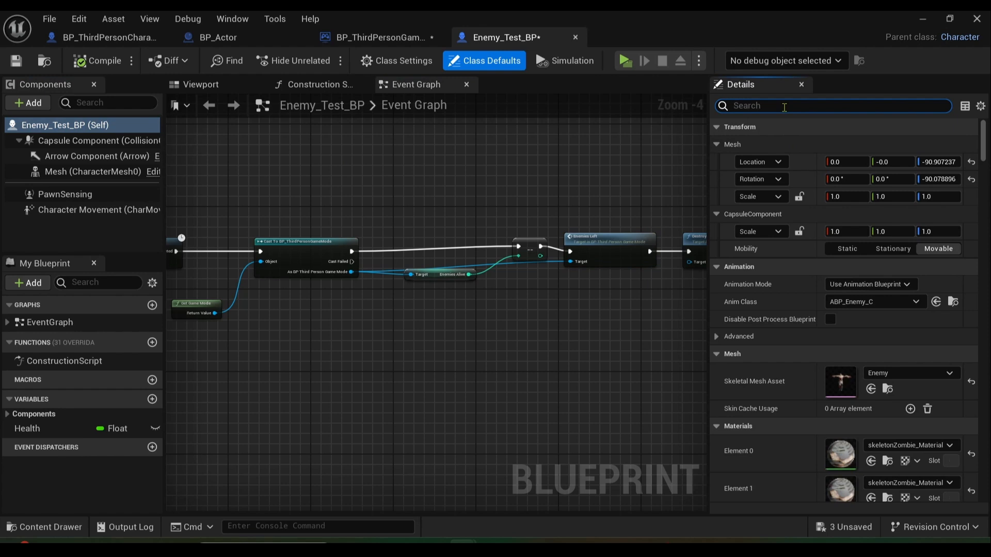
type("ai")
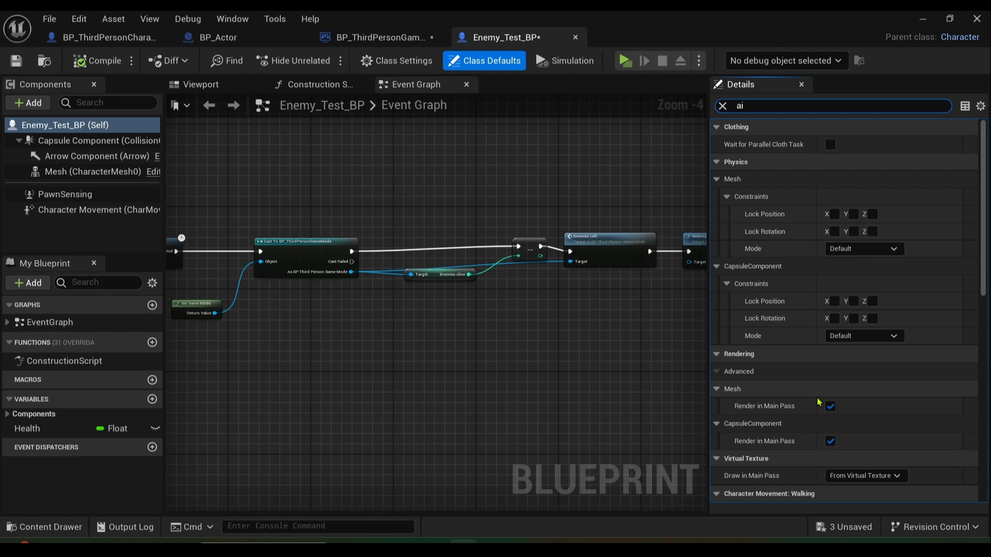
scroll("down", 3)
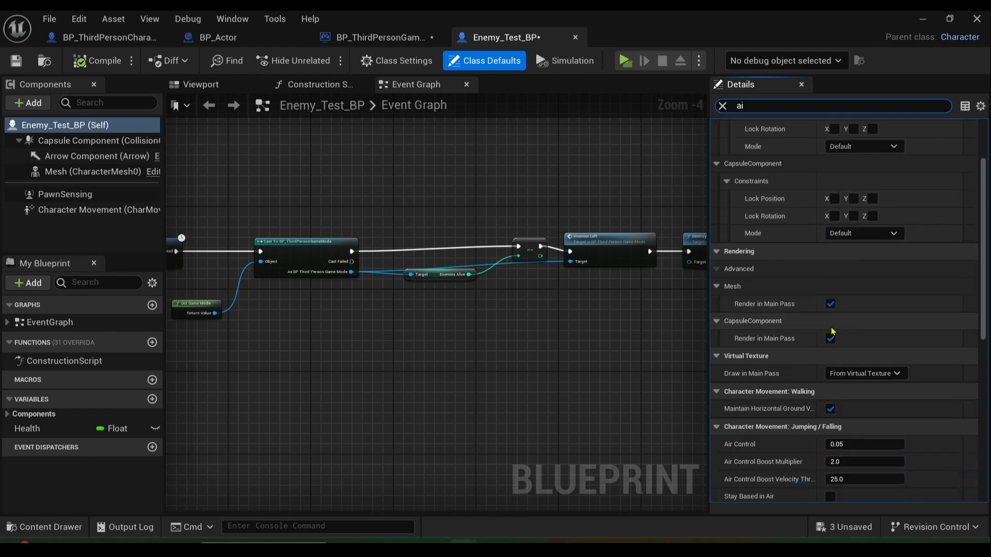
scroll("down", 3)
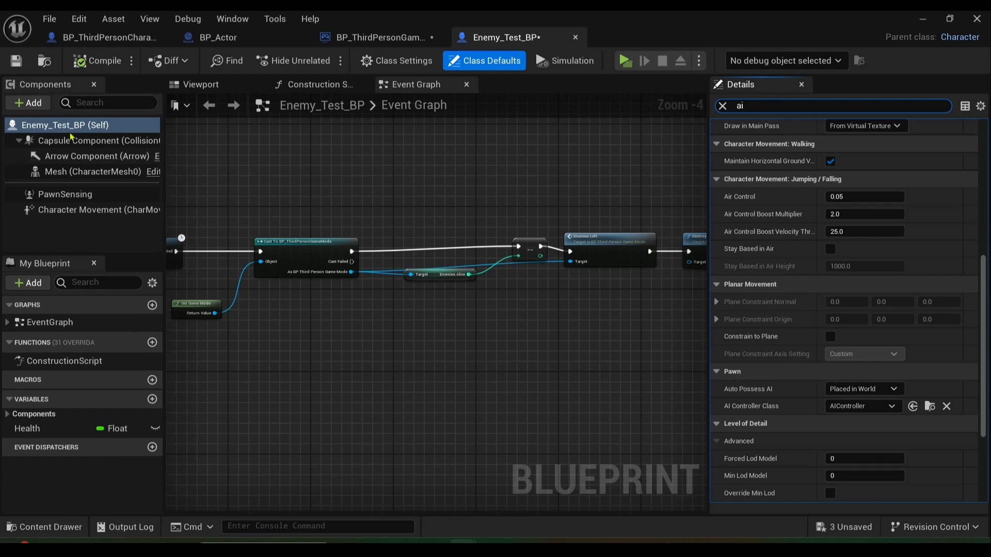
mouse_move(760, 399)
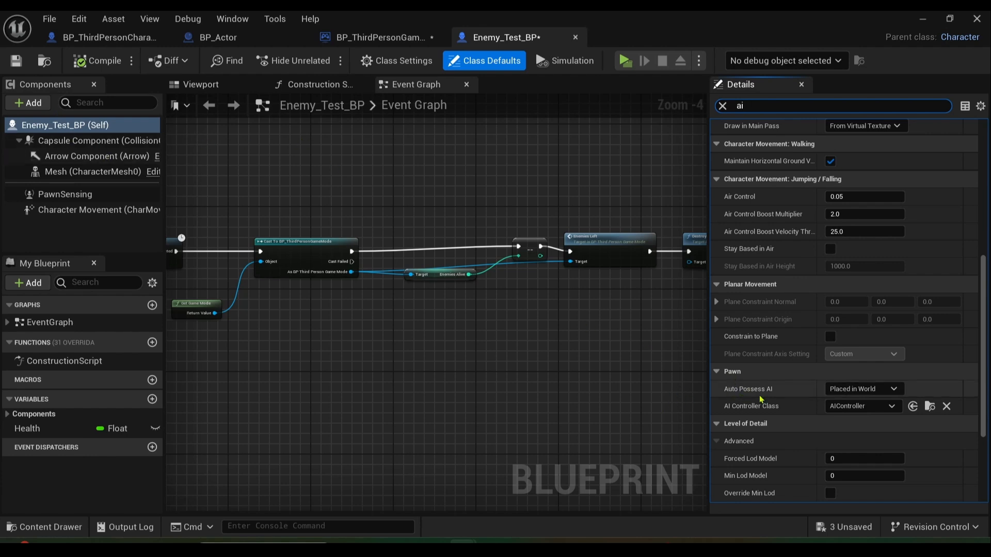
left_click(862, 389)
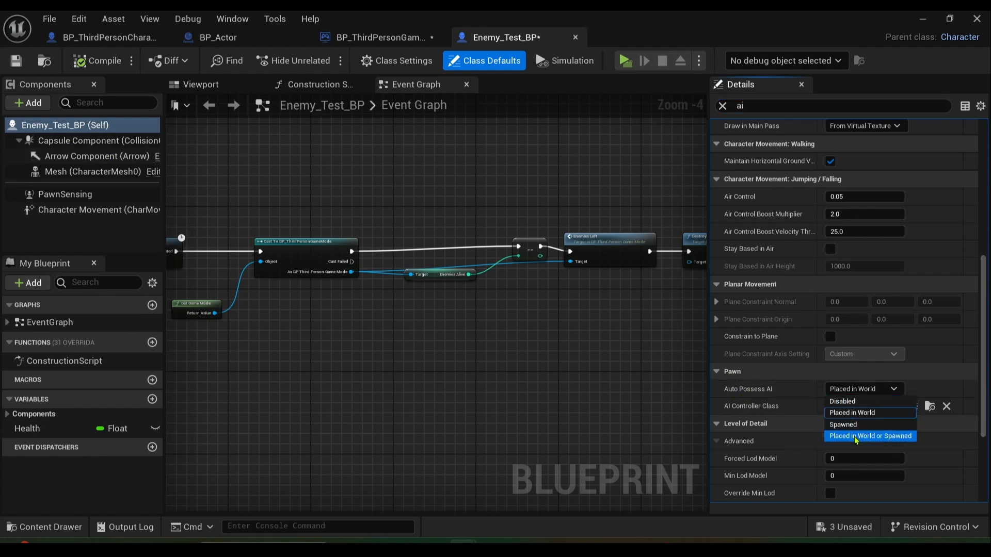
left_click(869, 436)
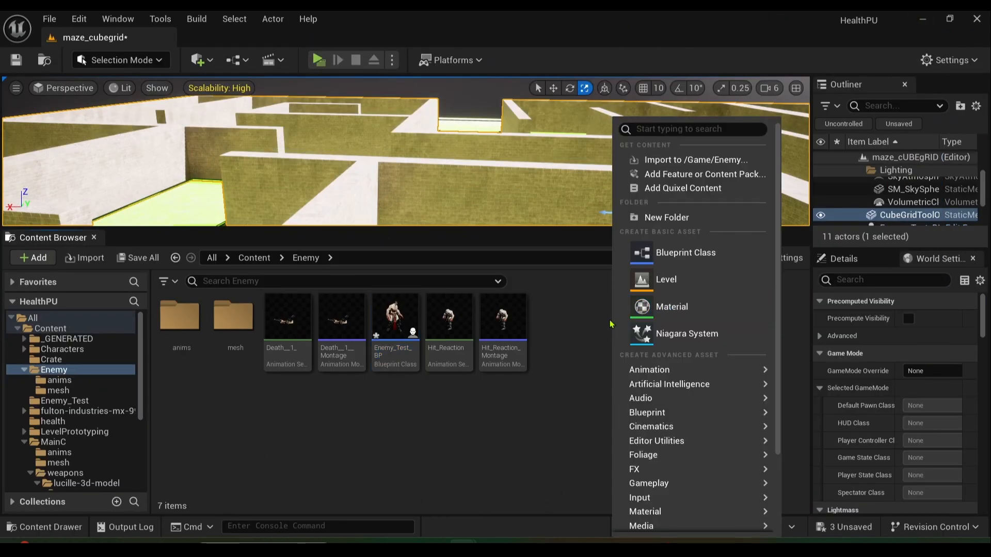
Create a blueprint class named BP_Spawner in the Enemy folder and open it
left_click(685, 252)
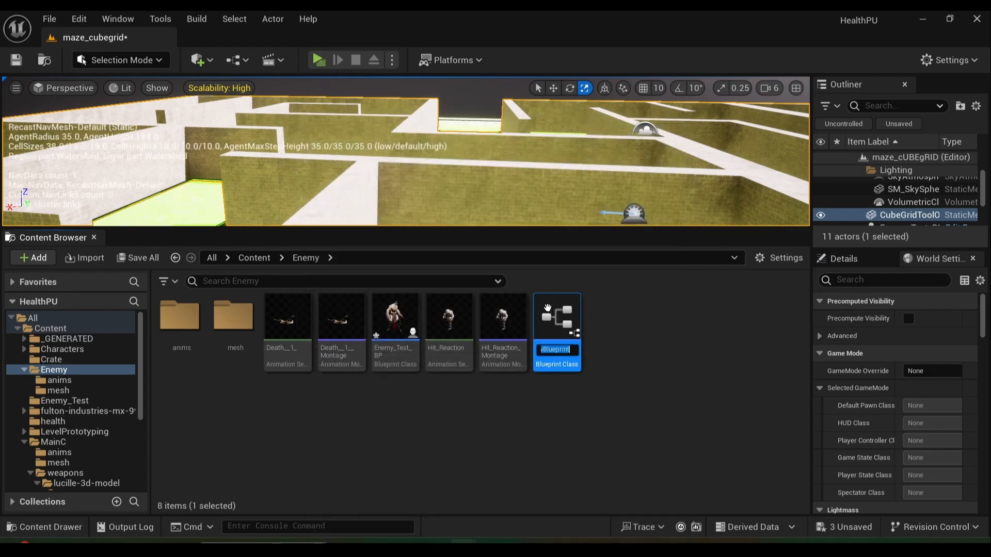
type("BP_Spawner")
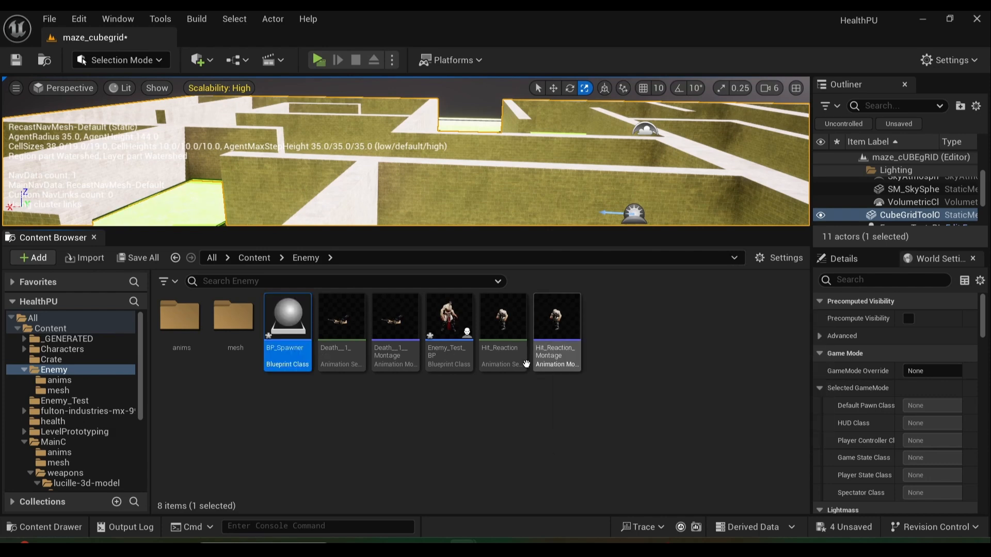
double_click(287, 315)
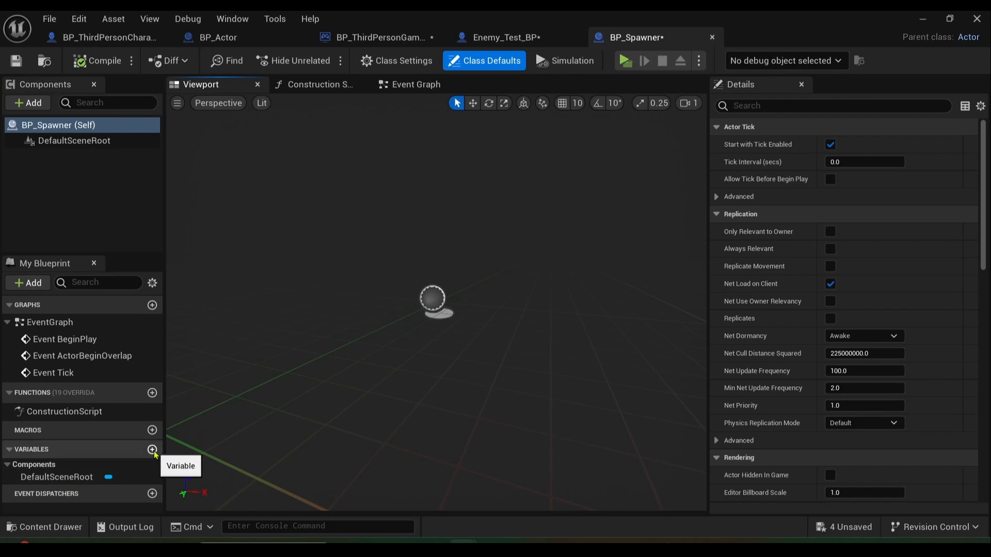
Add an integer variable named Spawned Enemy to BP_Spawner and compile
left_click(151, 449)
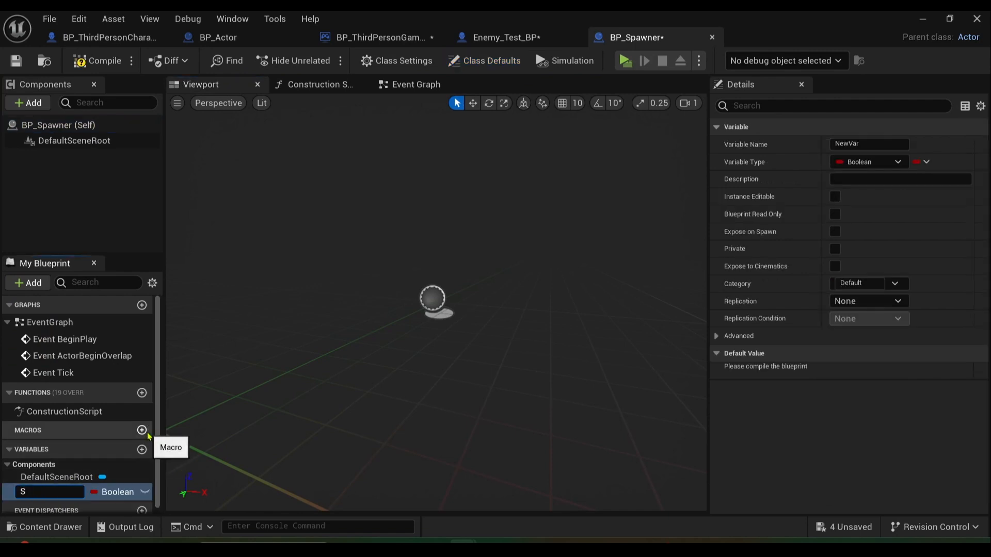
type("Spawned")
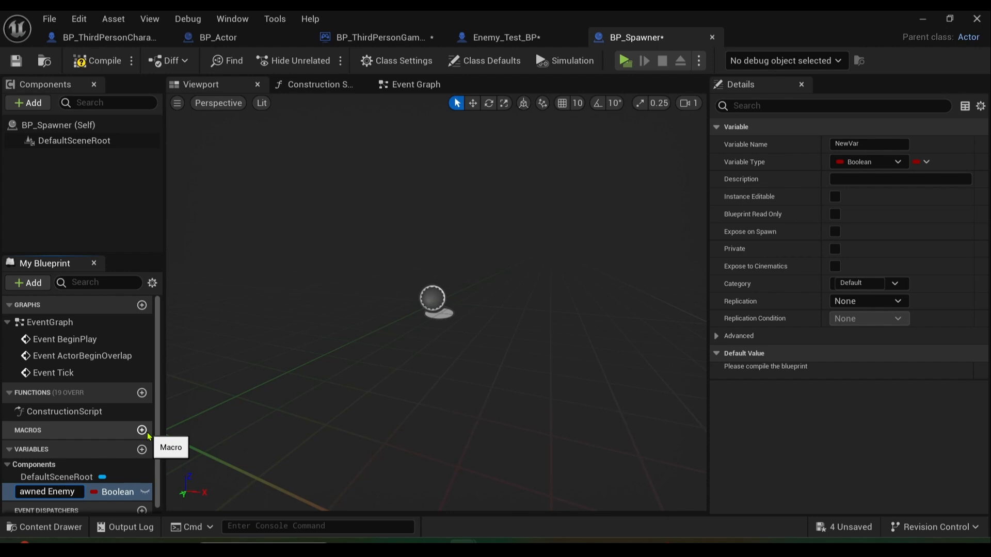
left_click(868, 162)
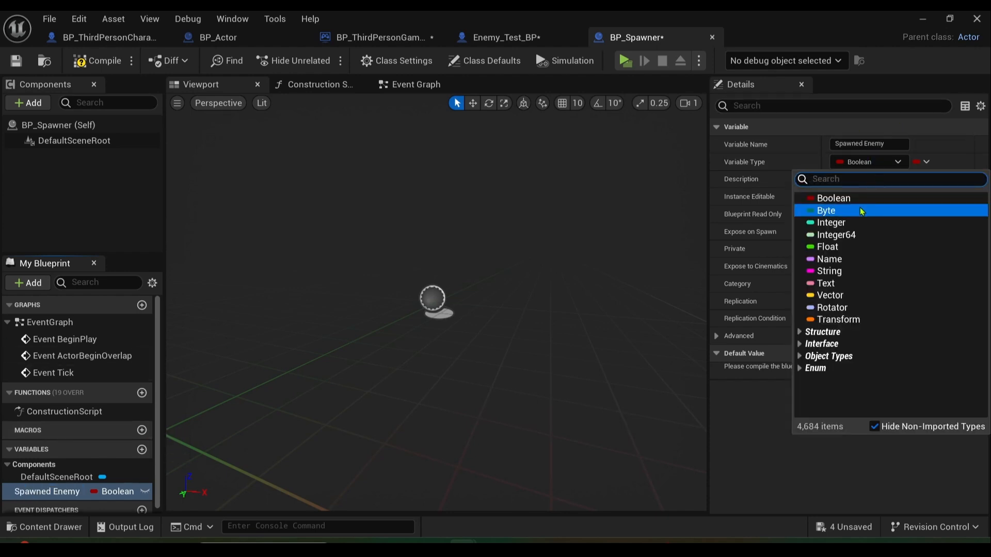
left_click(830, 222)
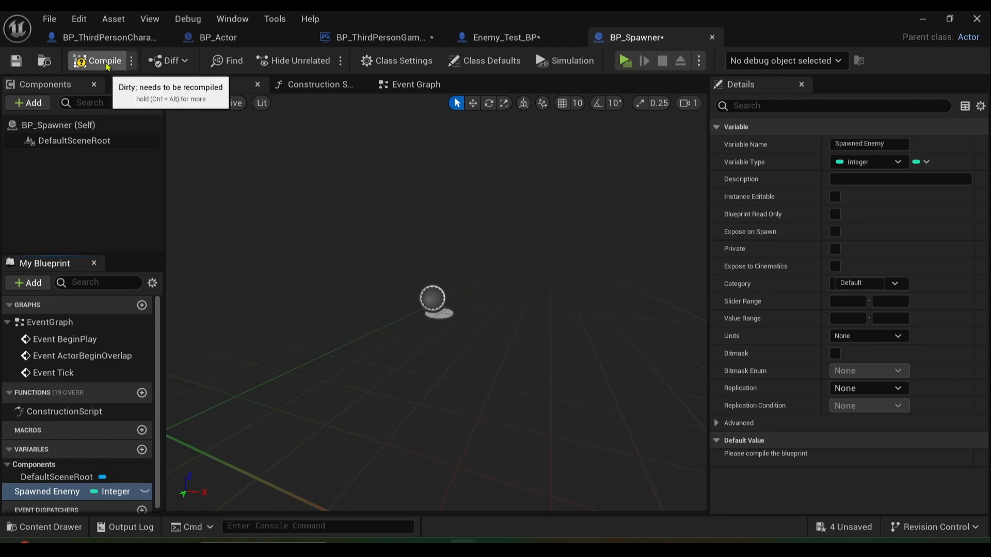
left_click(103, 61)
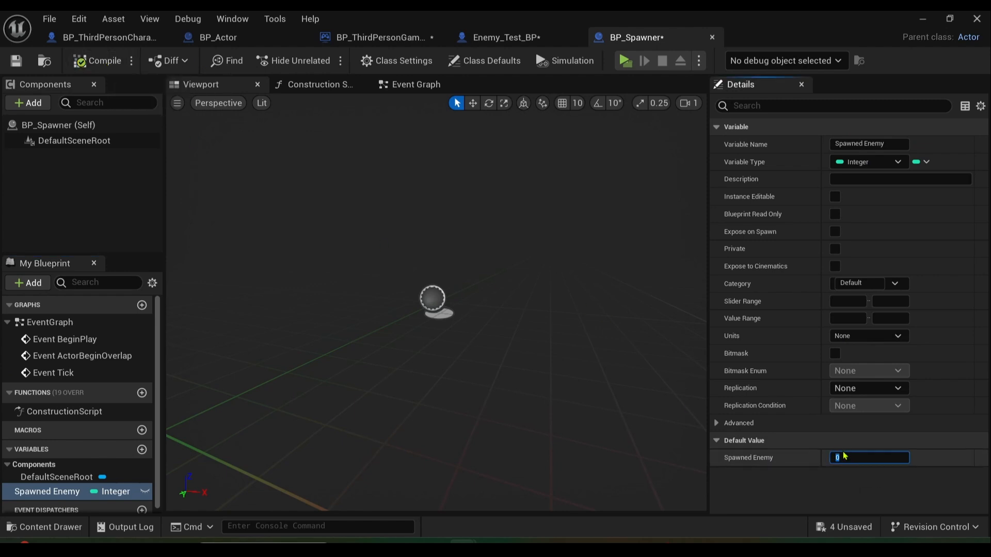
left_click(98, 60)
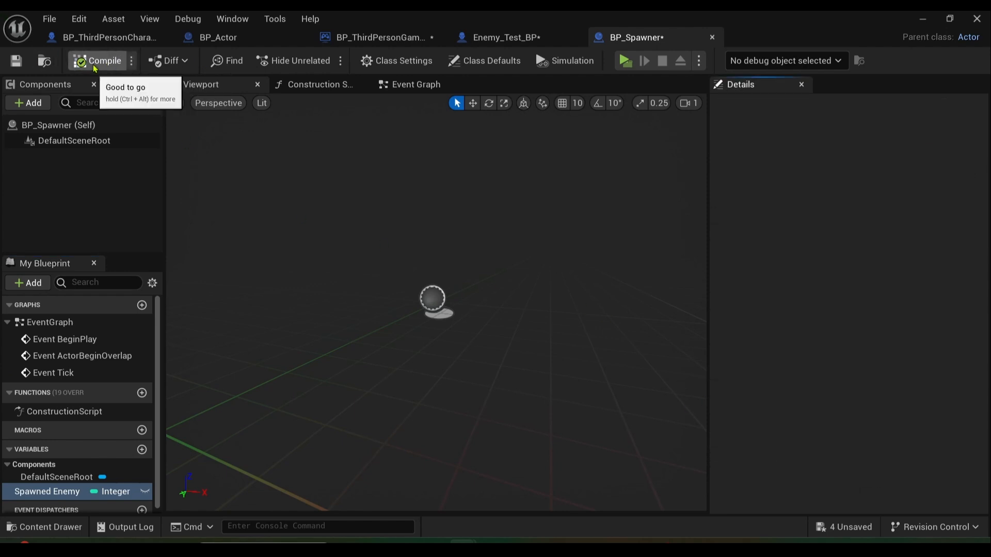
Add the Add enemy variable, give it a default value of 1, and compile
left_click(141, 444)
type("Add enemy")
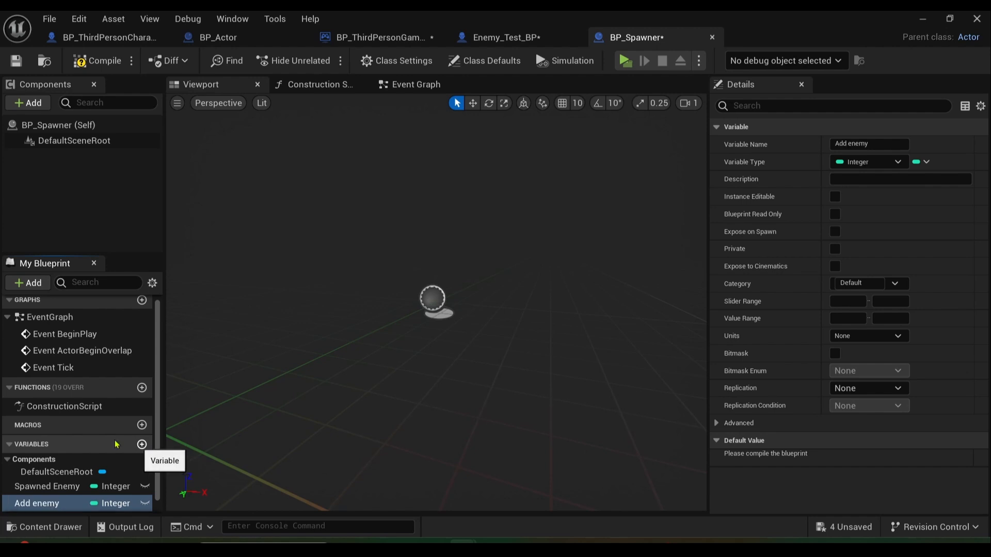
left_click(96, 61)
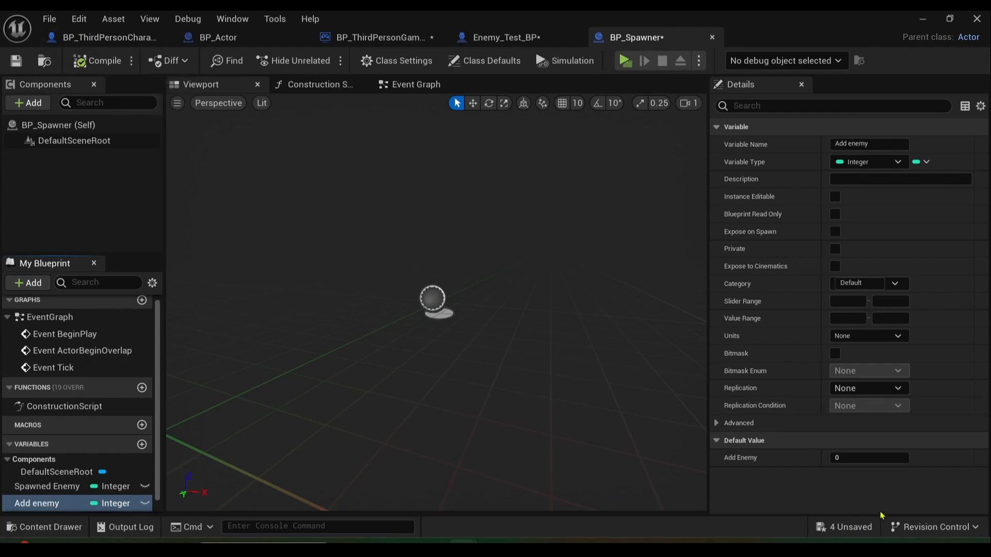
left_click(869, 458)
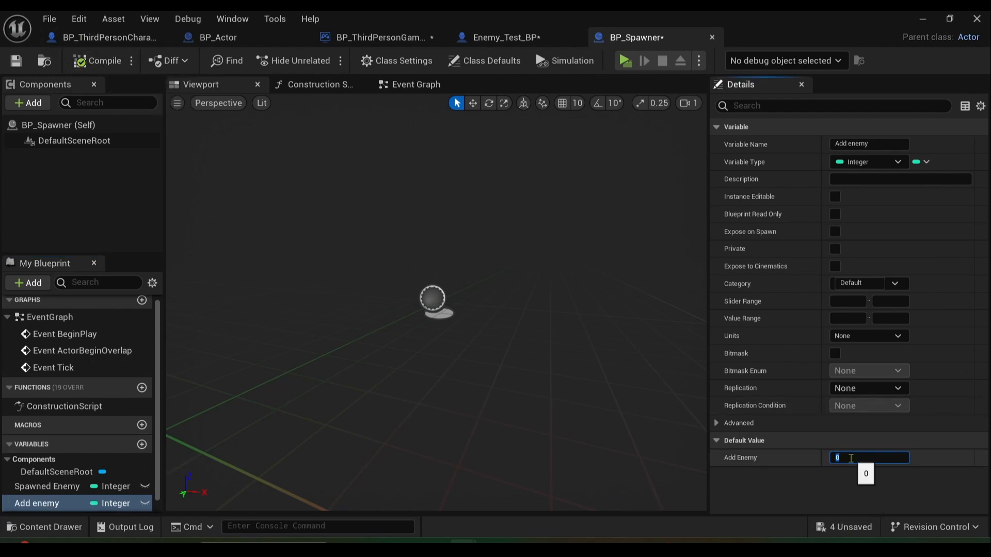
type("1")
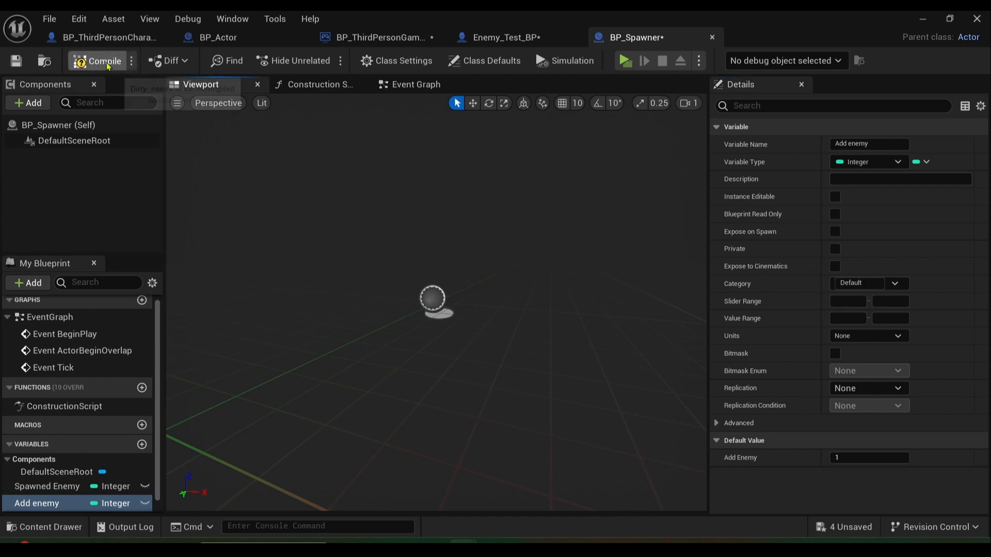
left_click(415, 84)
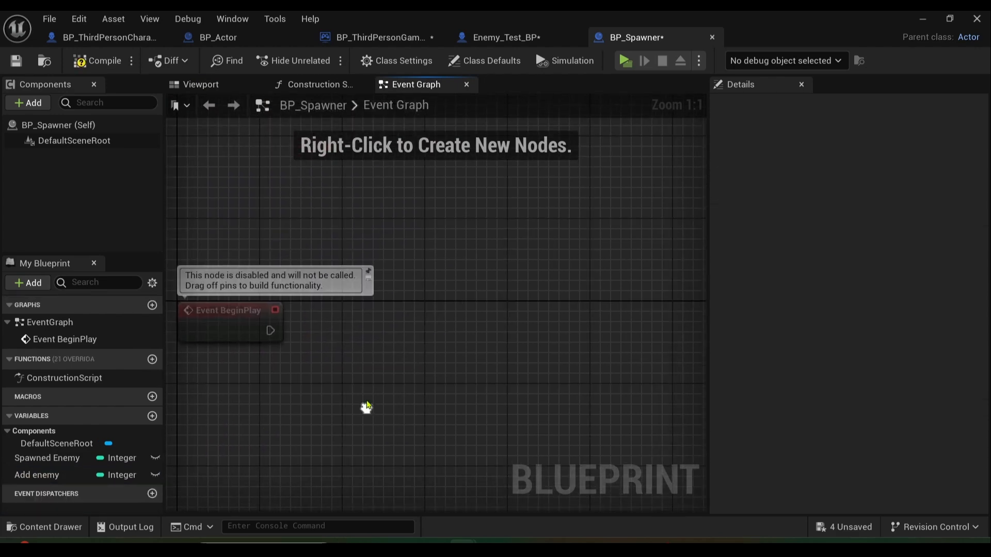
From Event BeginPlay, cast Get Game Mode to BP_ThirdPersonGameMode
left_click_drag(270, 330, 406, 322)
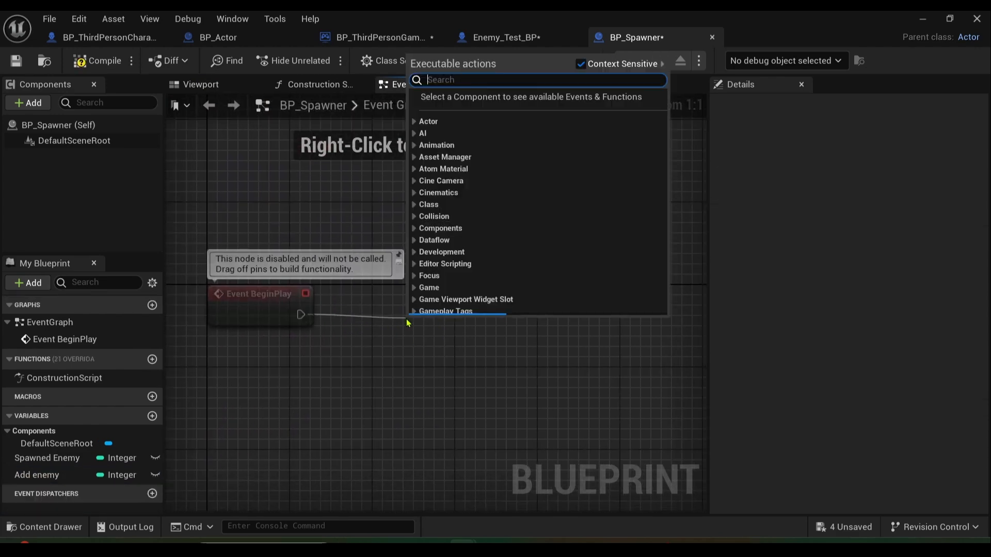
type("cast to")
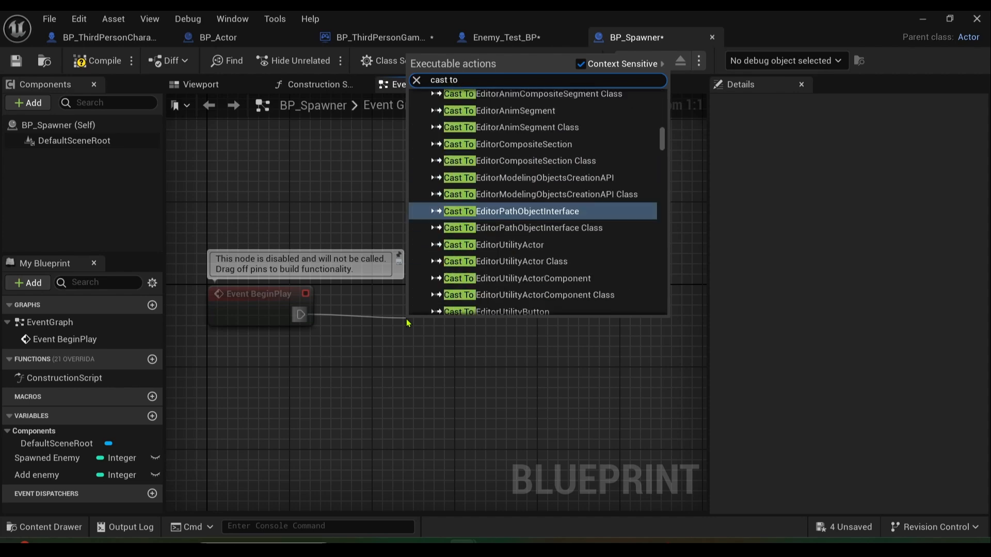
type("third")
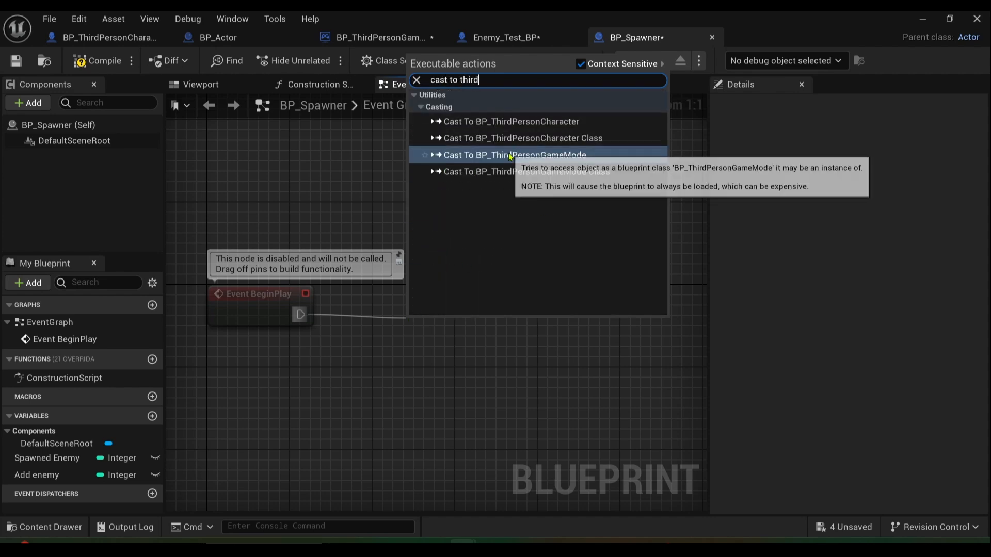
left_click(513, 154)
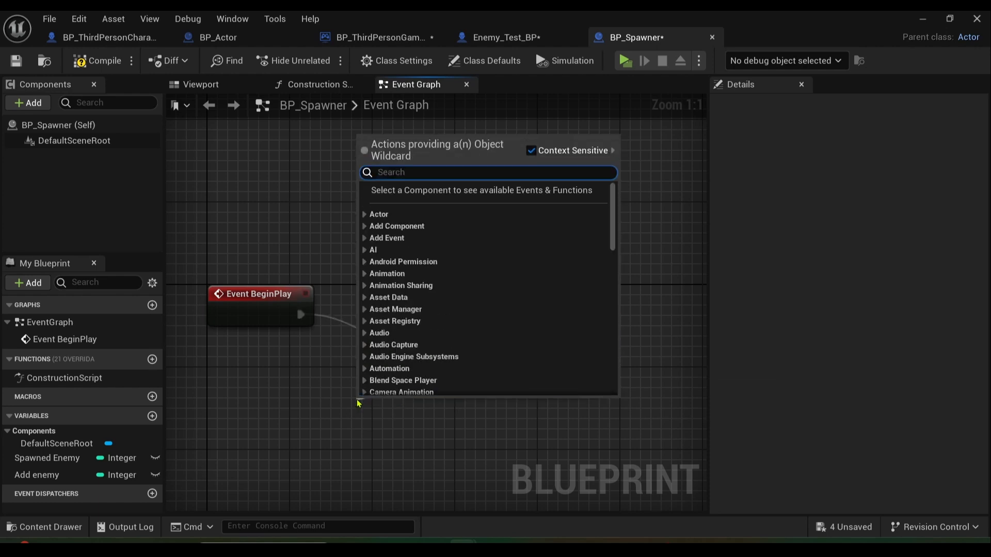
type("get ga")
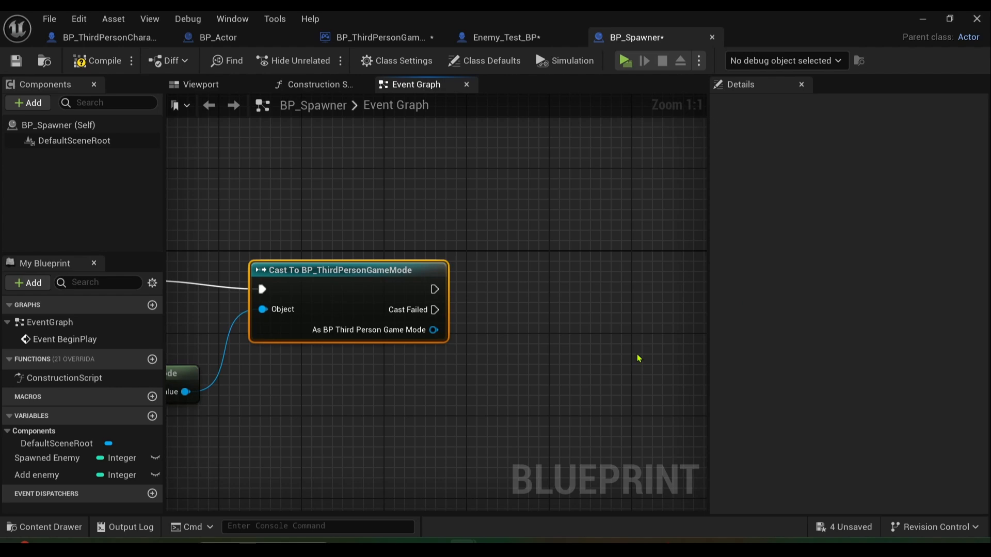
mouse_move(641, 348)
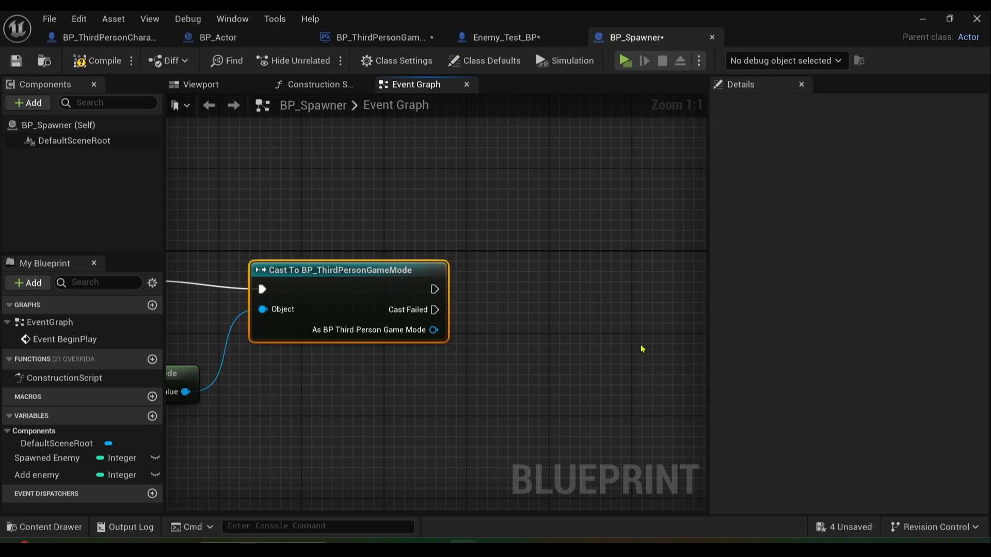
mouse_move(557, 333)
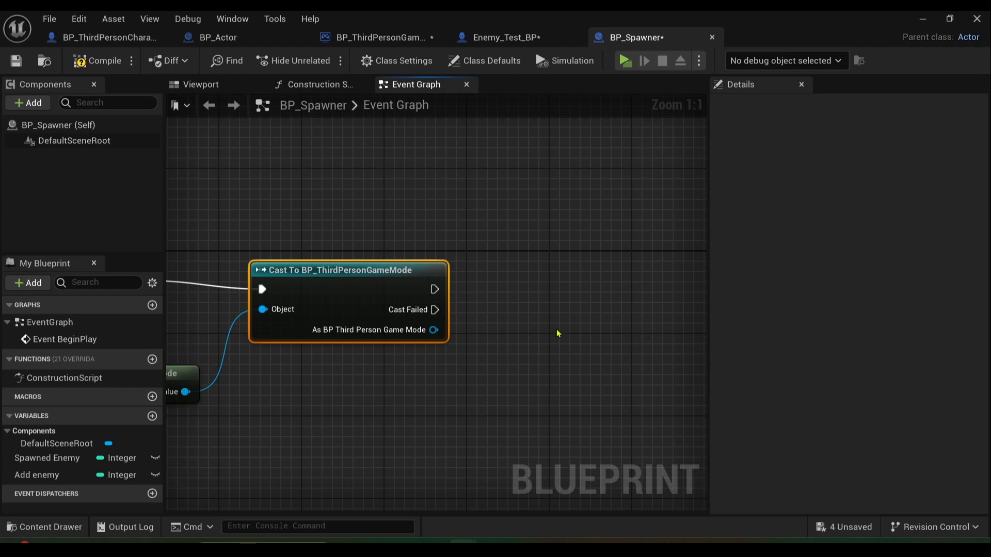
Add a Bind Event to Respawn Enemy node off the game mode reference
left_click_drag(433, 329, 533, 309)
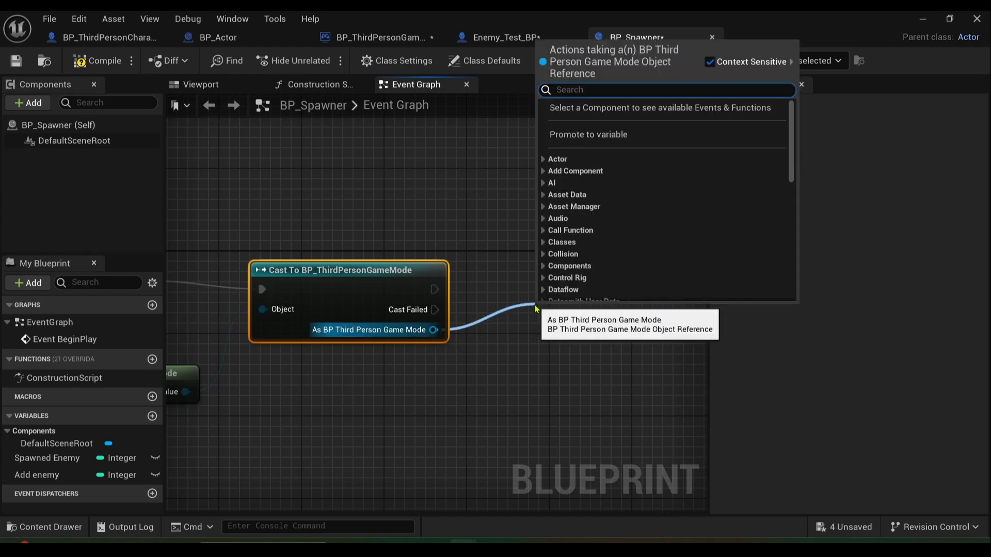
type("bind event to")
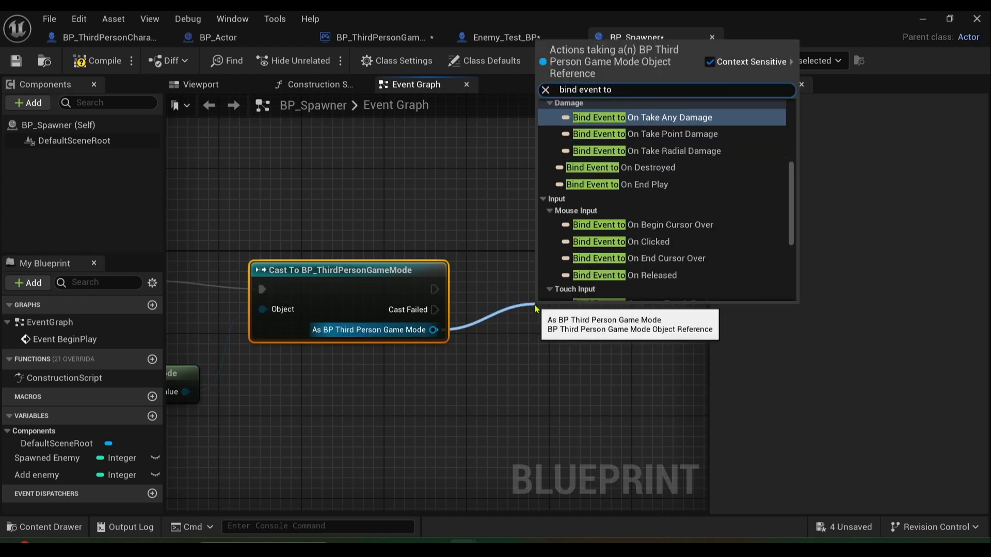
type("re")
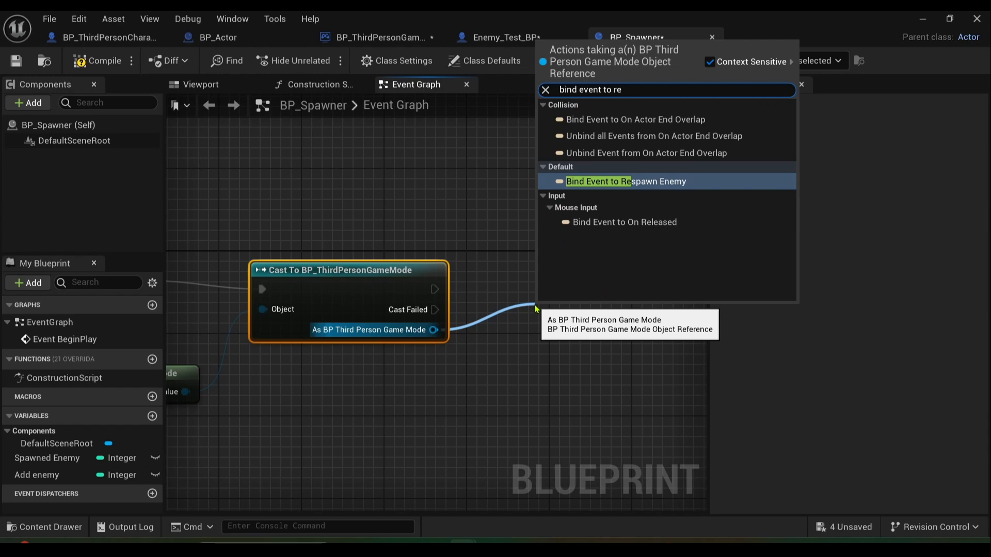
left_click(625, 181)
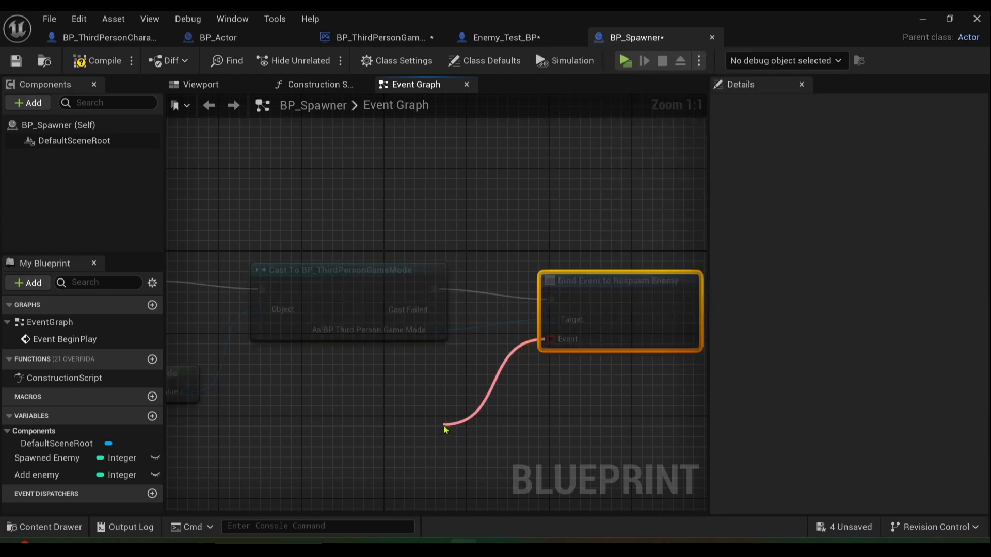
Create a Spawn Enemy custom event for the binding and follow it with a For Loop
type("custo")
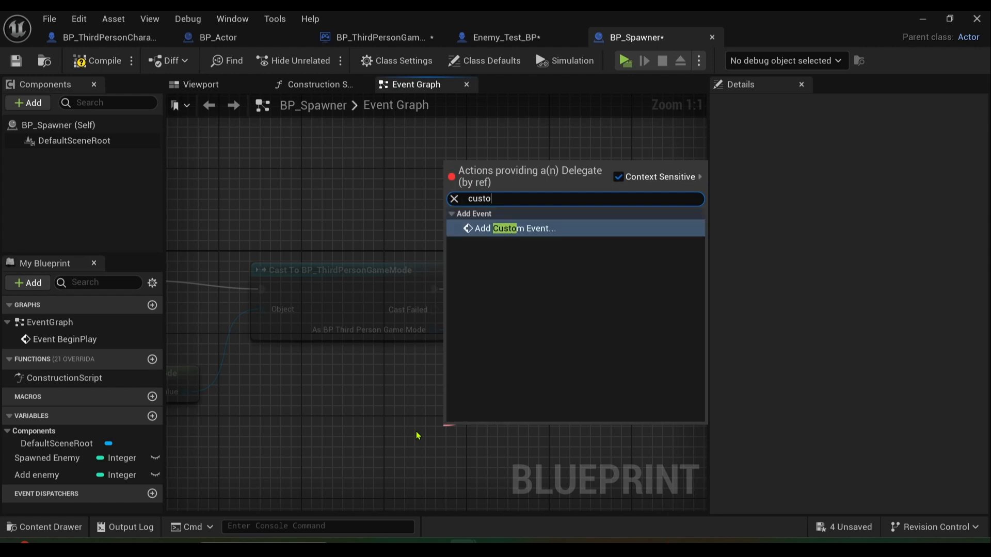
left_click(520, 228)
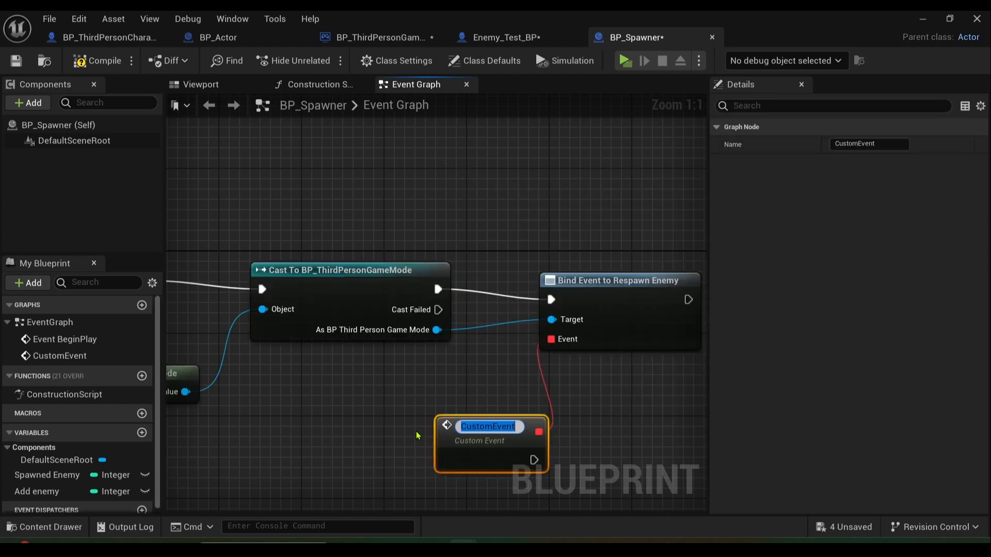
type("Spawn Enemy")
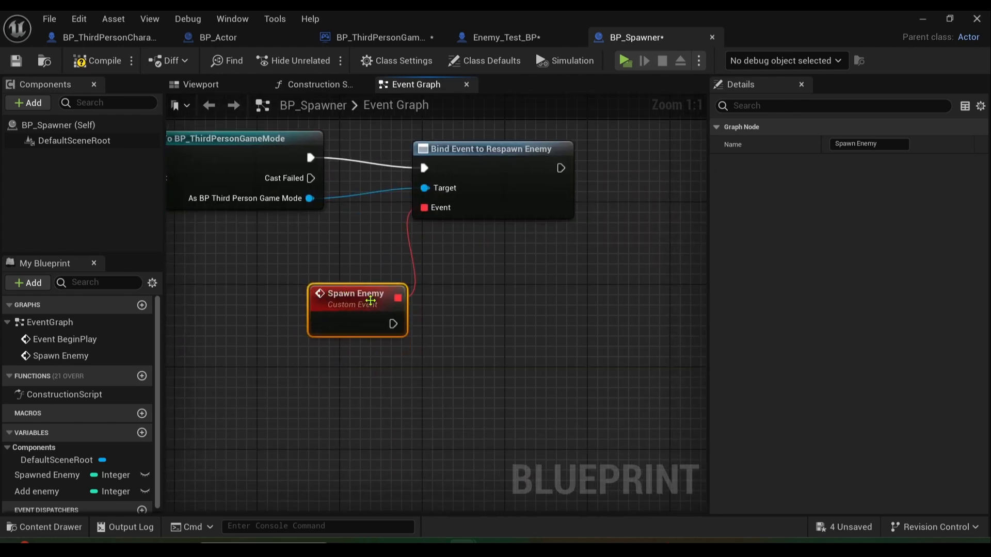
left_click_drag(370, 301, 343, 310)
type("for loop")
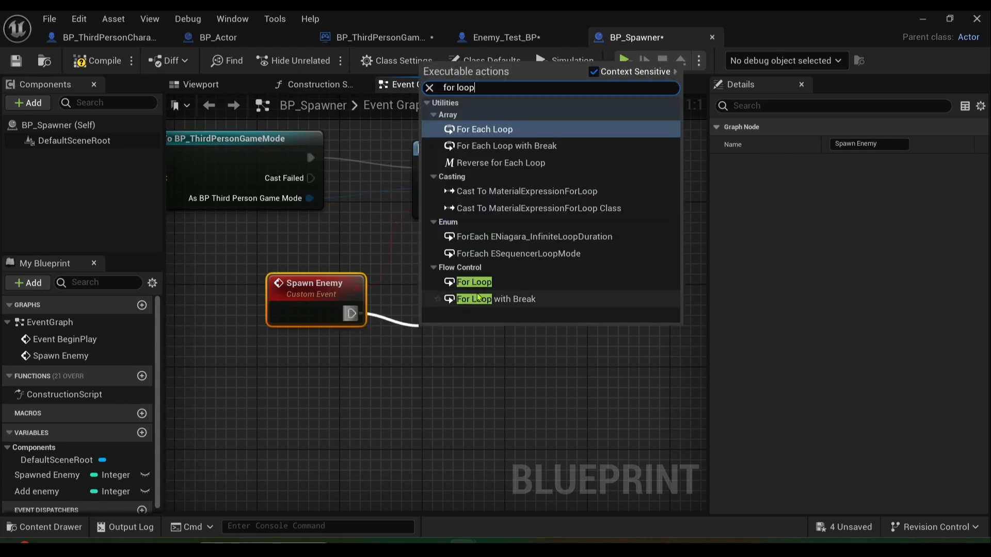
left_click(473, 282)
type("1")
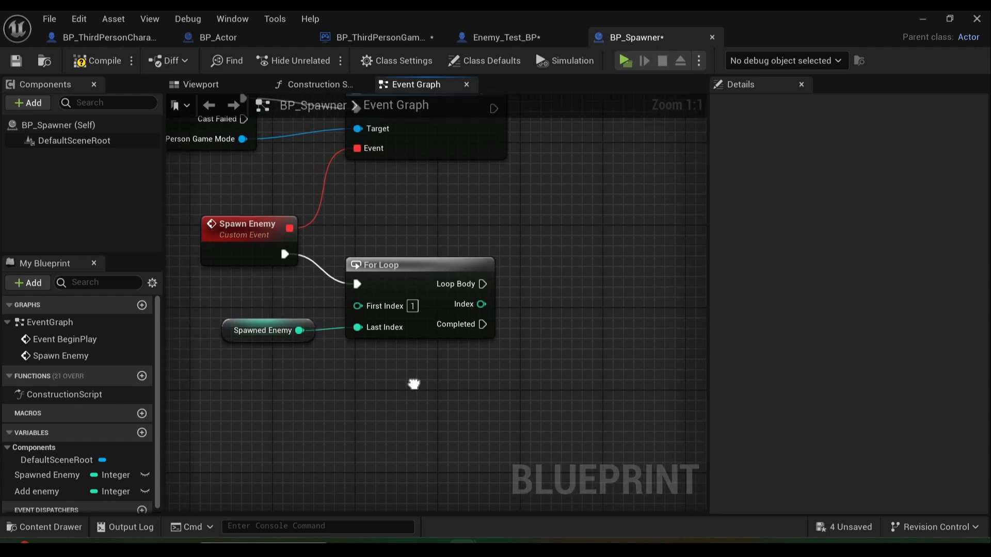
left_click_drag(414, 383, 389, 394)
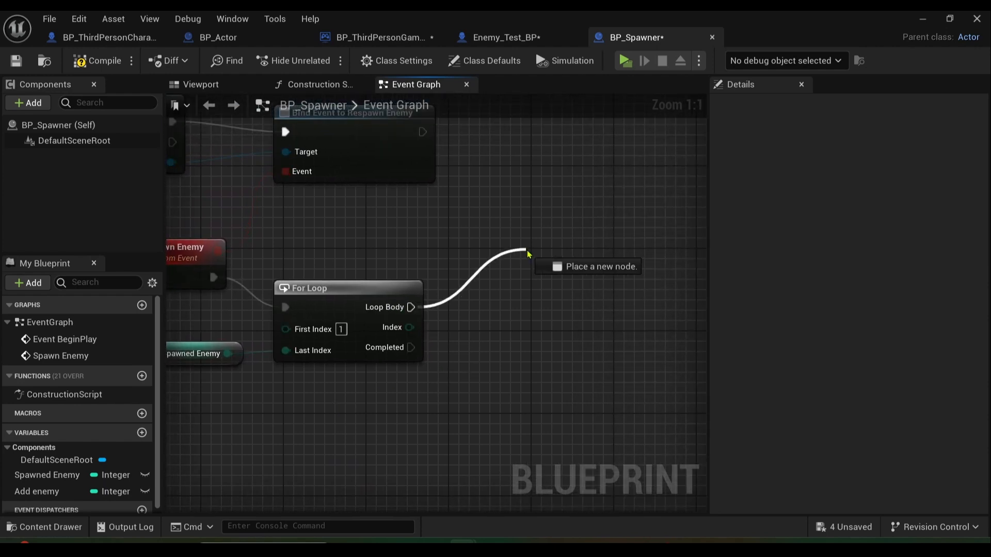
Add a SpawnActor node spawning Enemy_Test_BP at the spawner's Get Actor Transform
left_click(527, 253)
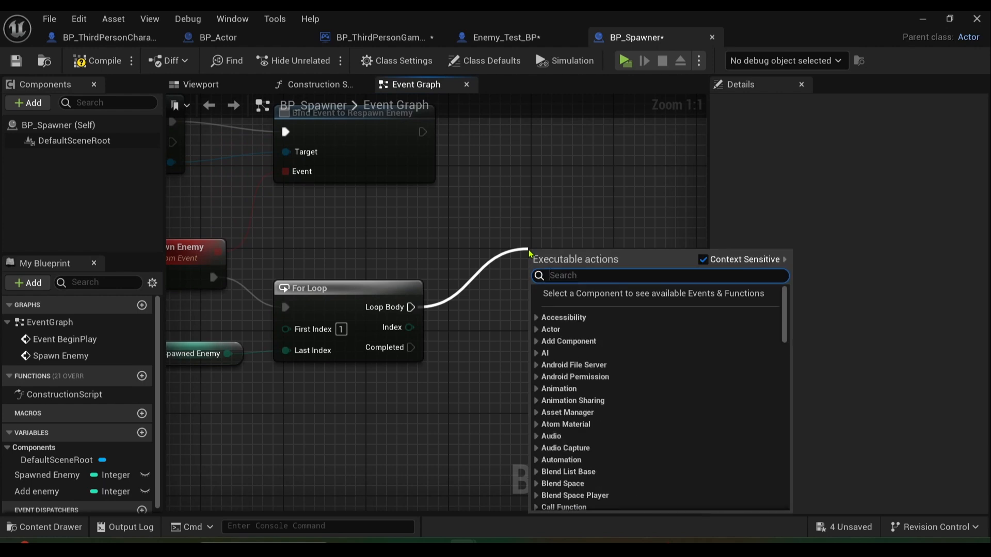
type("spawn actor from")
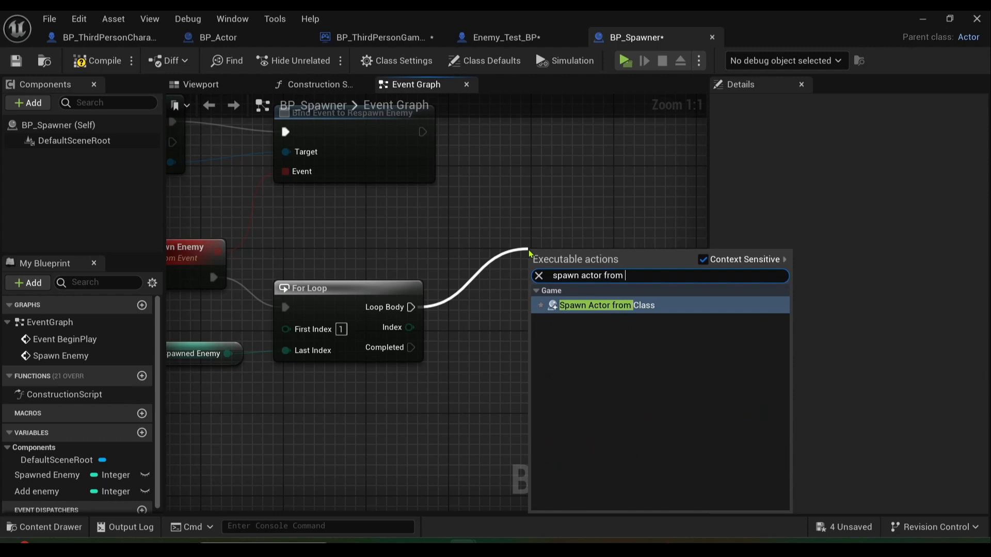
left_click(594, 305)
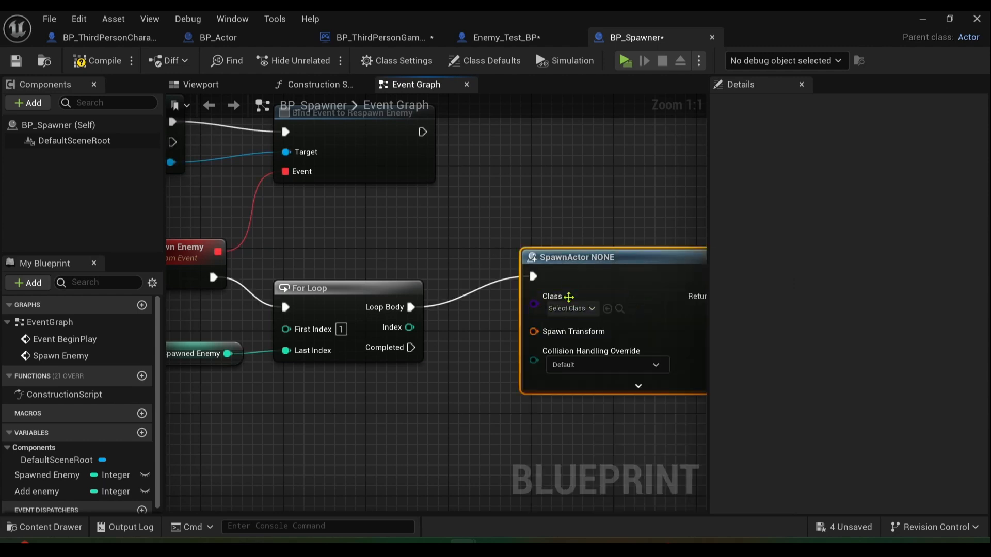
mouse_move(560, 316)
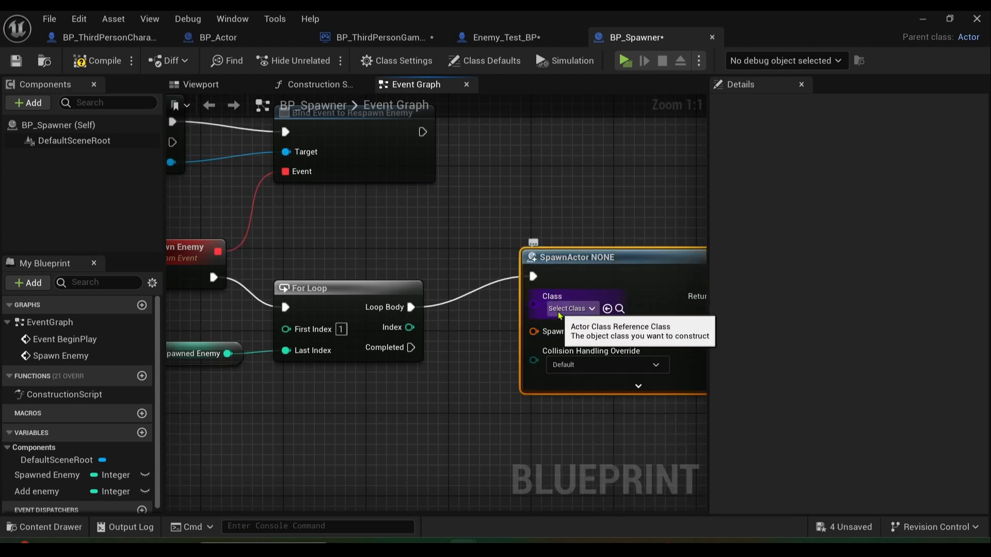
left_click(568, 309)
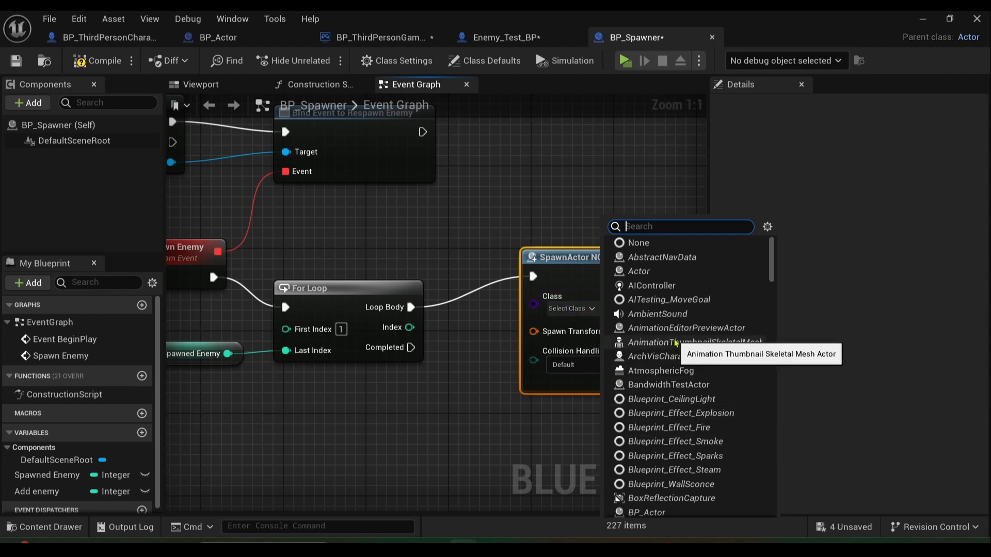
type("enemy")
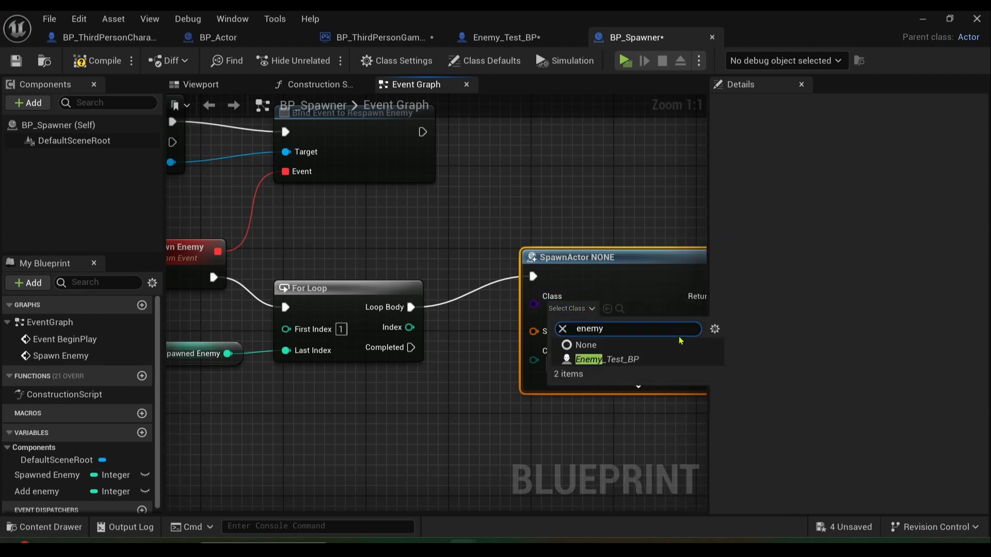
left_click(608, 359)
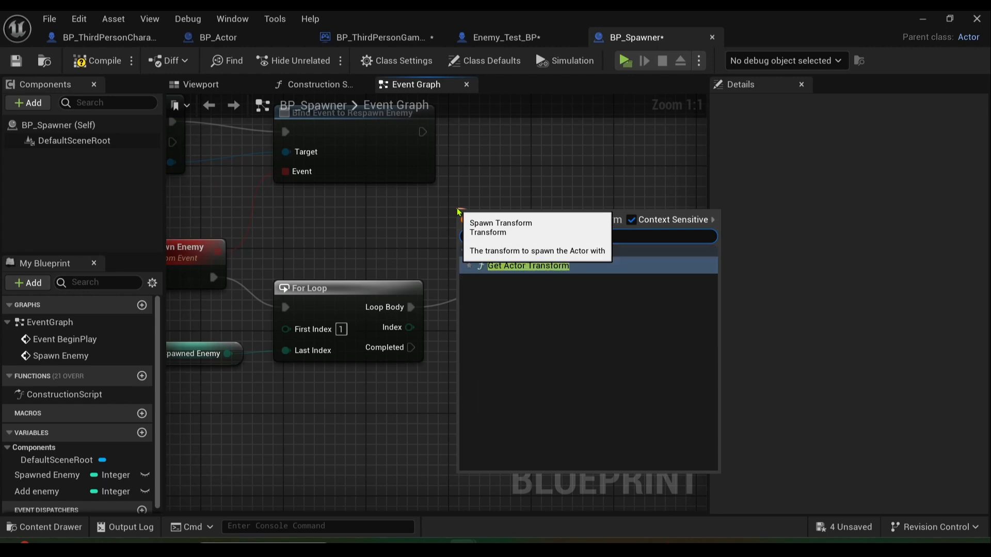
left_click(527, 265)
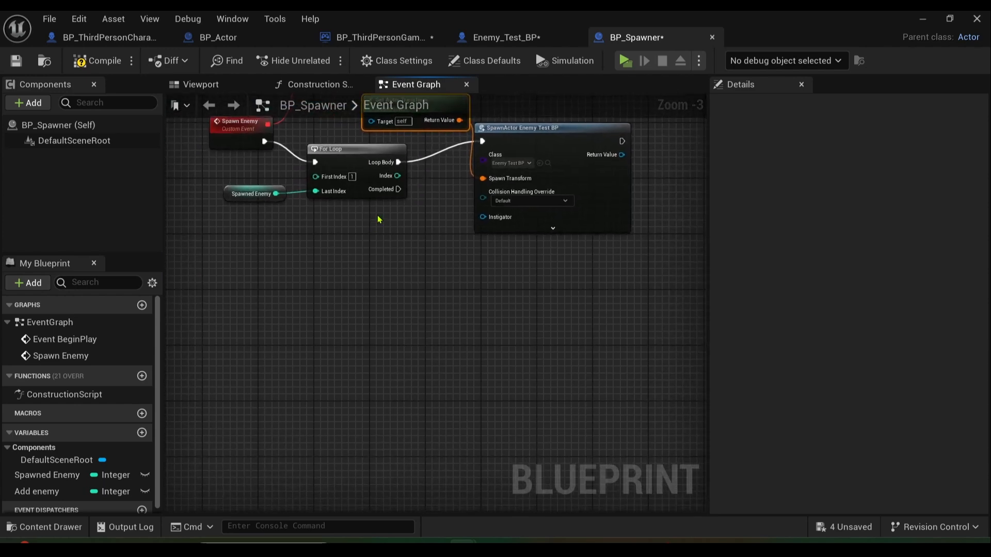
mouse_move(399, 214)
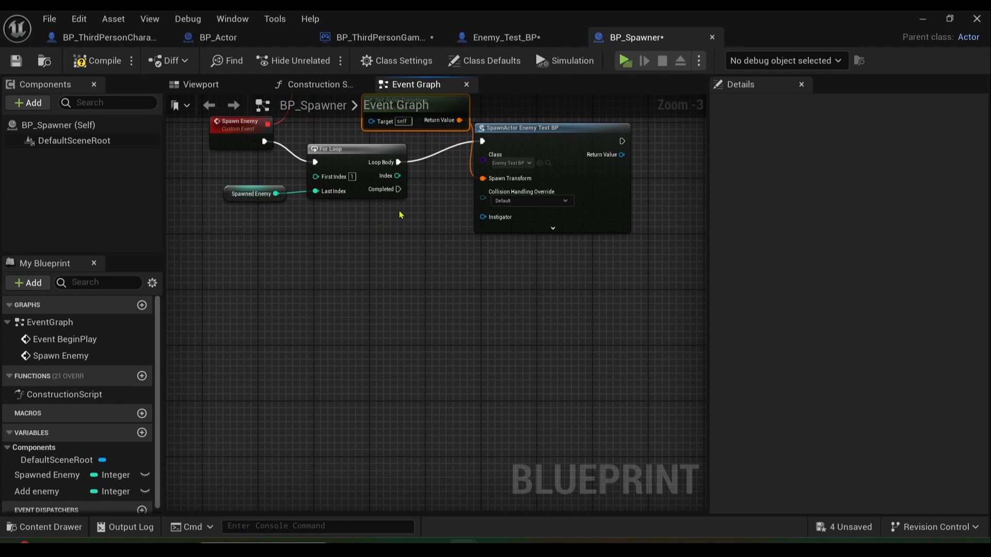
Place Spawned Enemy and Add Enemy getters, increment Add Enemy, and add them together
left_click(37, 491)
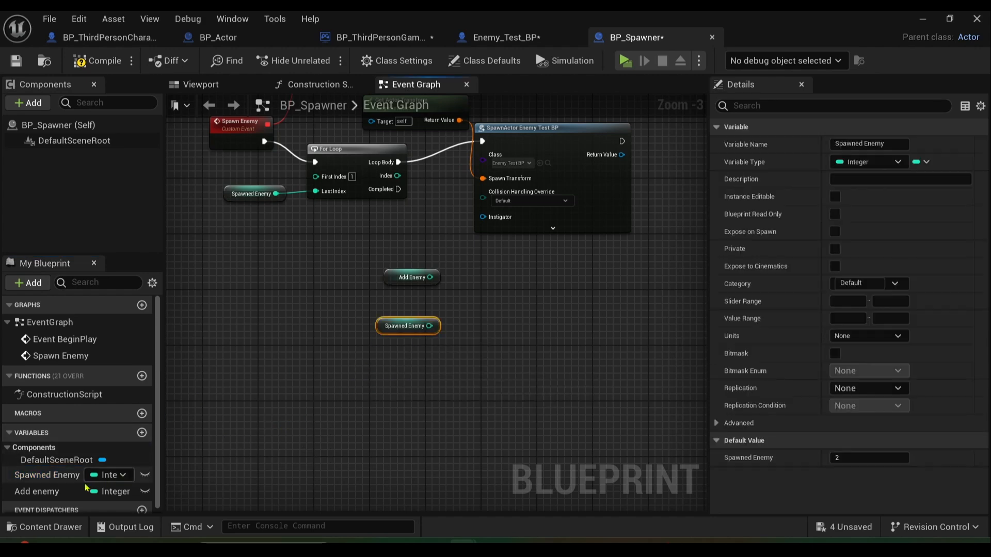
left_click(37, 491)
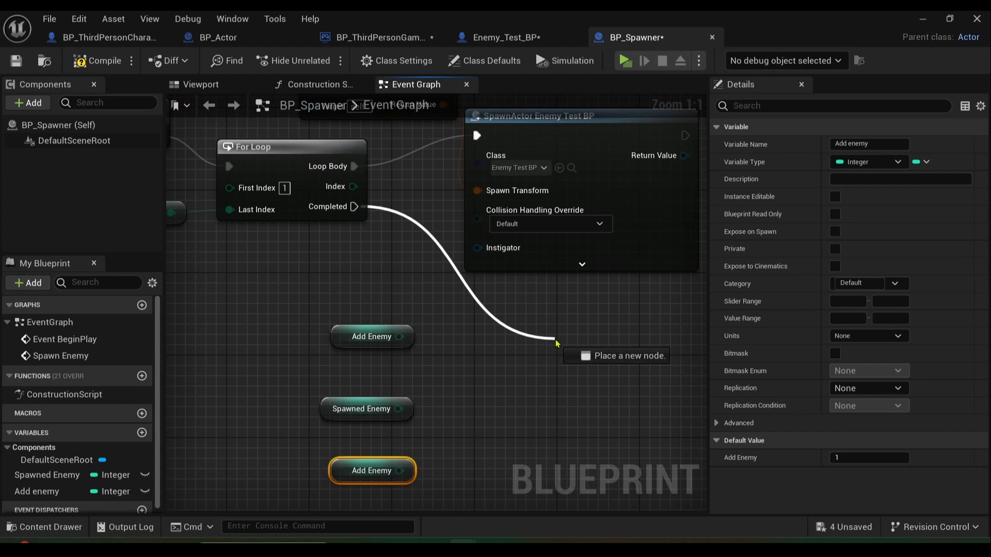
type("++")
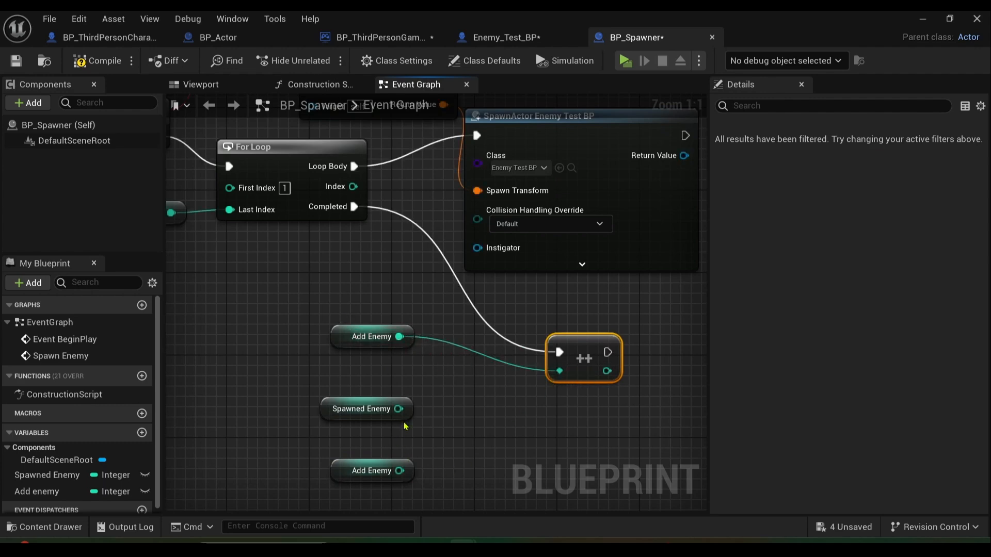
left_click_drag(399, 409, 479, 445)
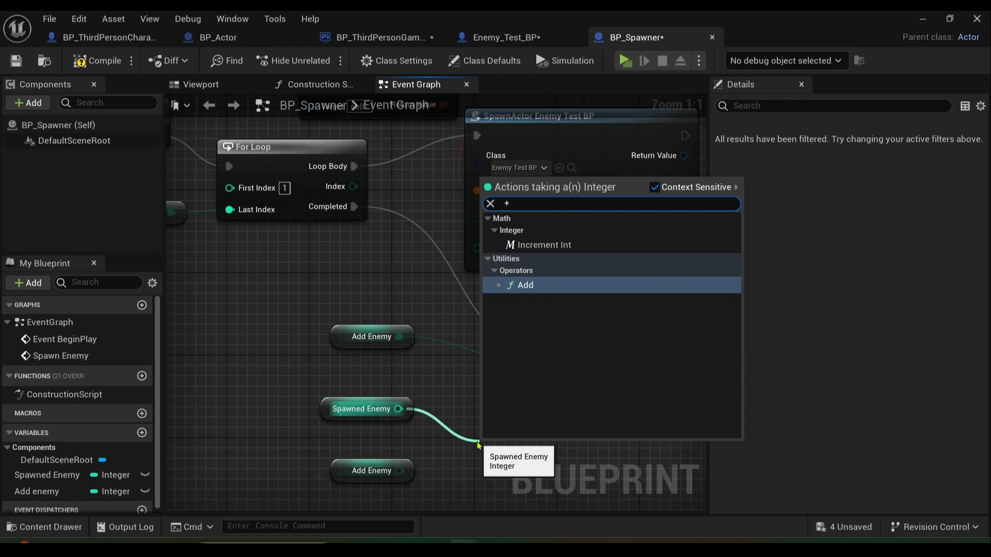
left_click(524, 285)
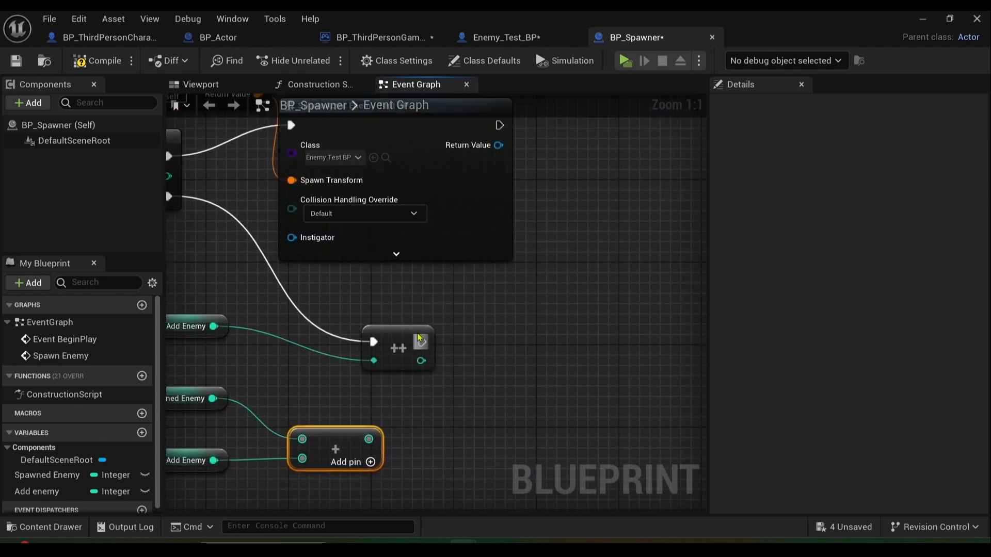
Store the sum with a Set Spawned Enemy node, then add a Set Add Enemy node
left_click_drag(421, 341, 548, 340)
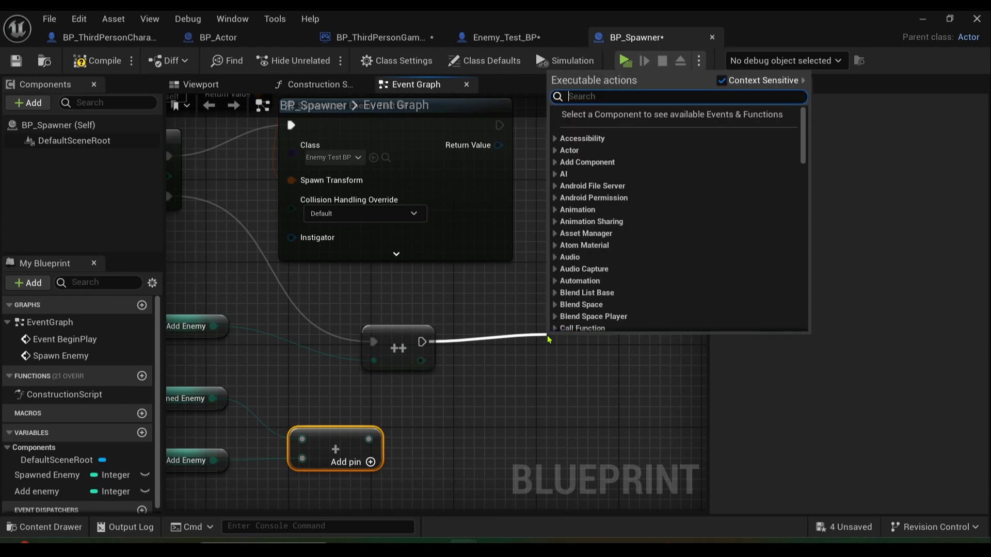
type("set spawn")
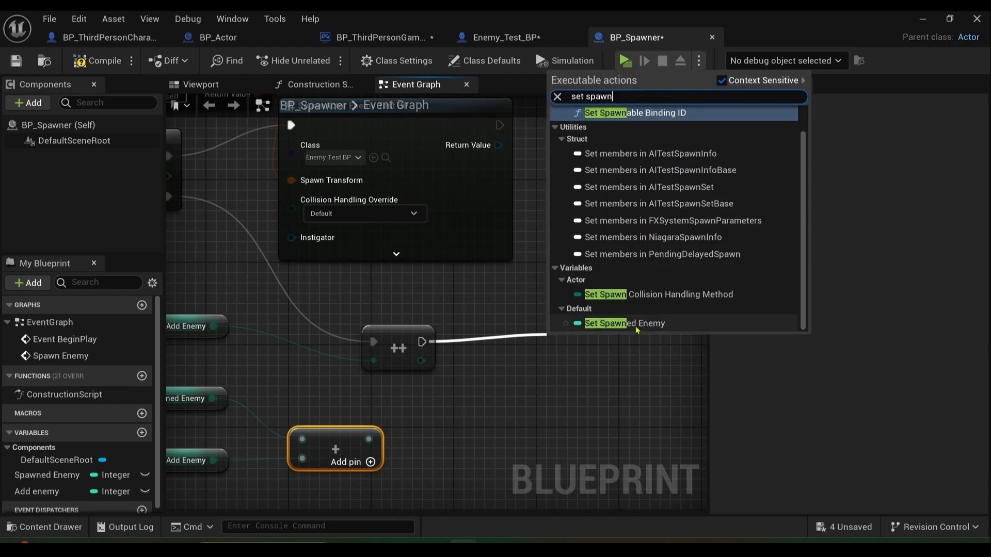
left_click(624, 323)
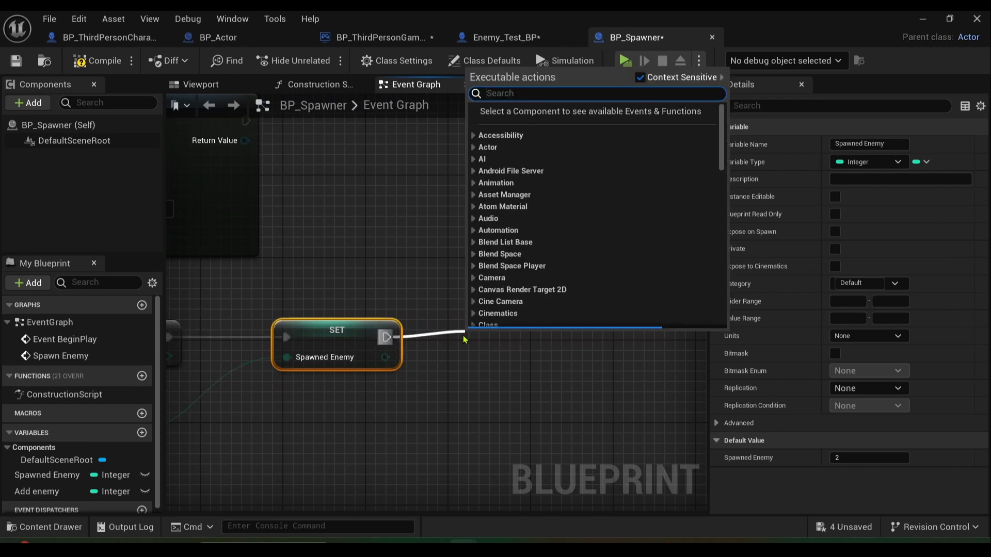
type("set")
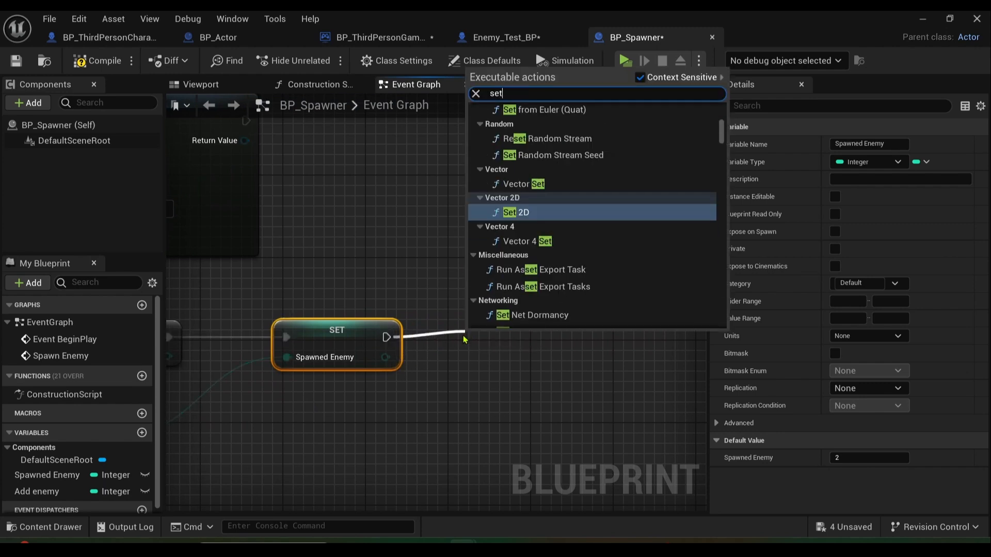
type("add enemy")
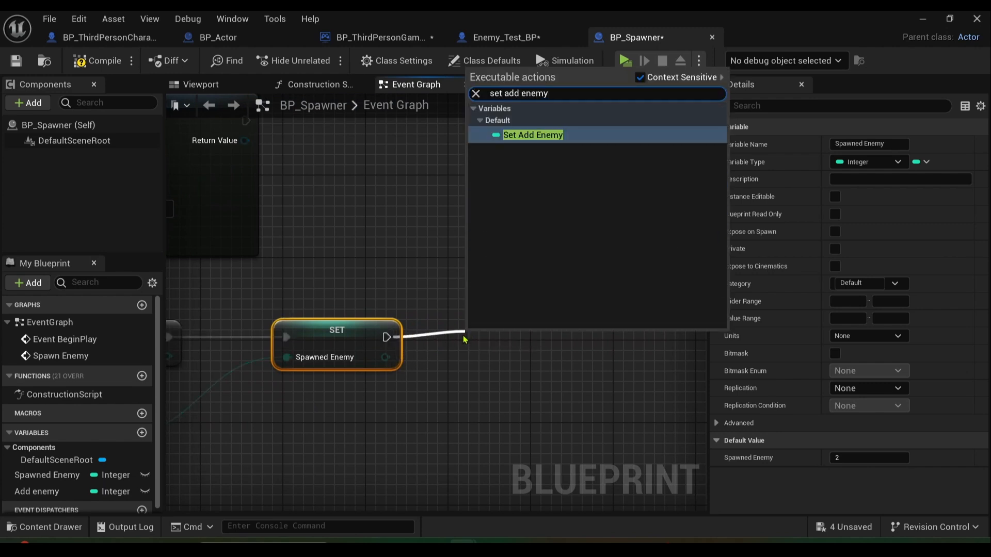
left_click(532, 135)
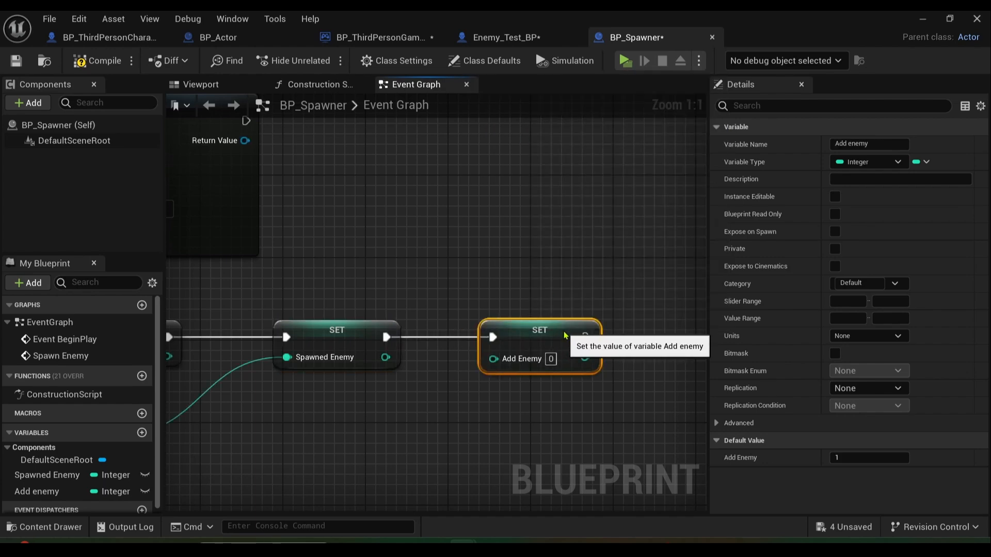
scroll("down", 3)
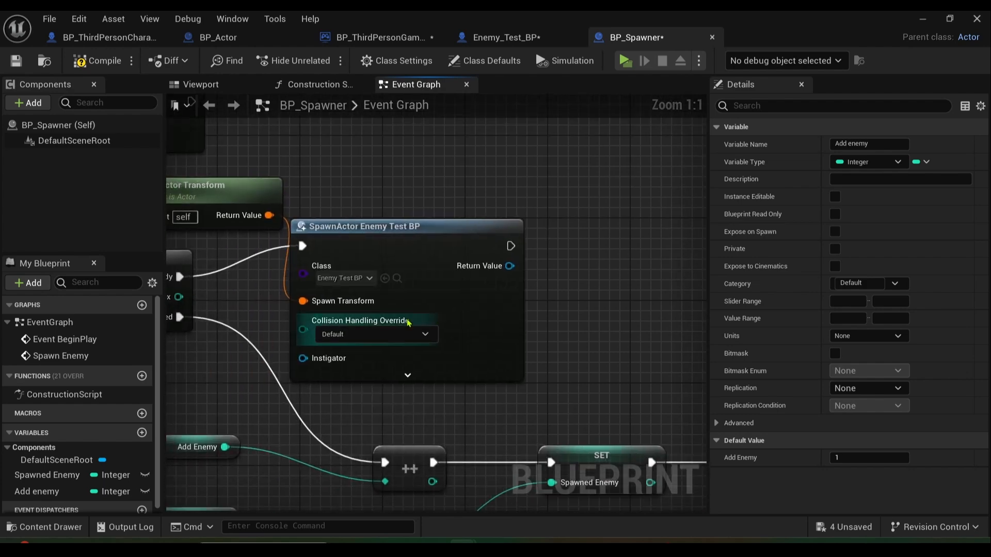
Set SpawnActor's Collision Handling Override to 'Try To Adjust Location, But Always Spawn'
left_click(376, 334)
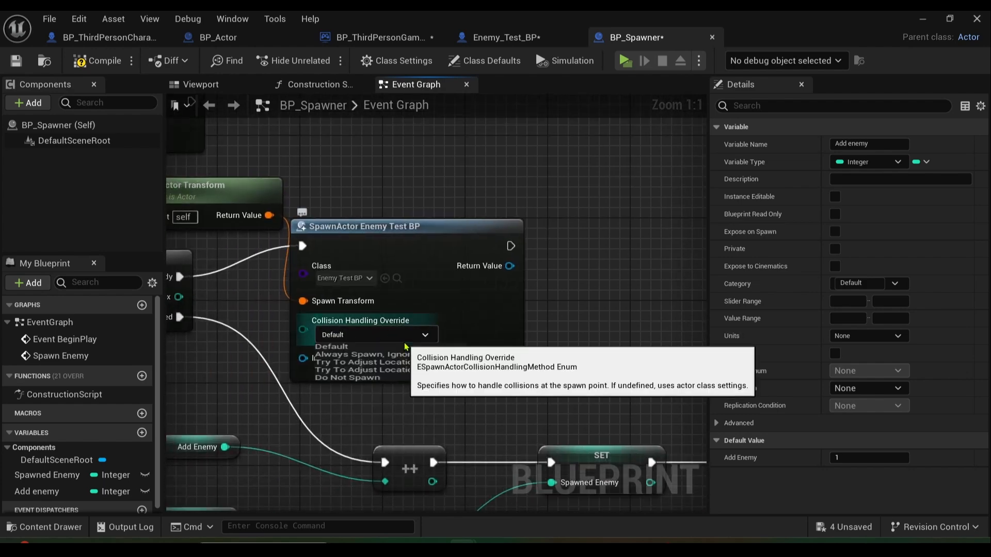
mouse_move(345, 377)
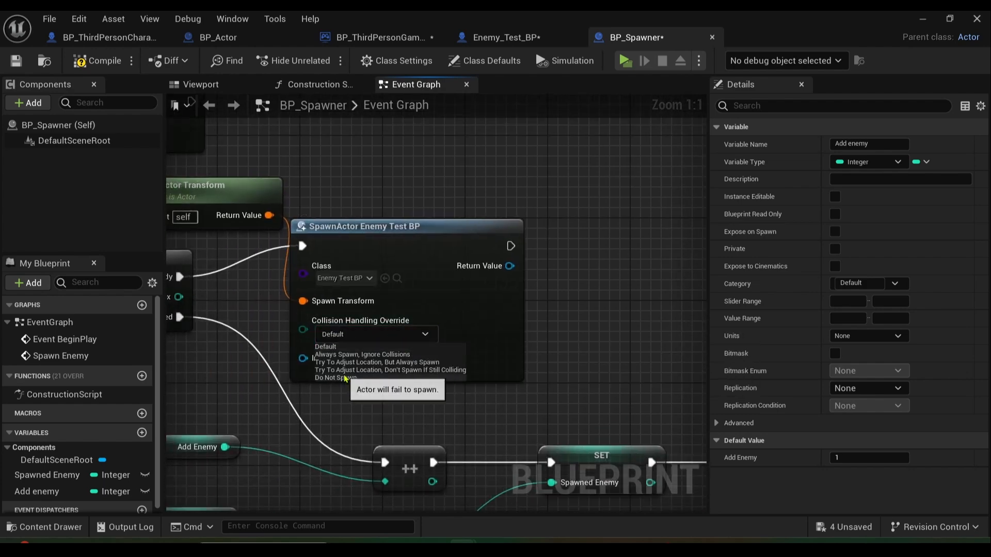
left_click(390, 370)
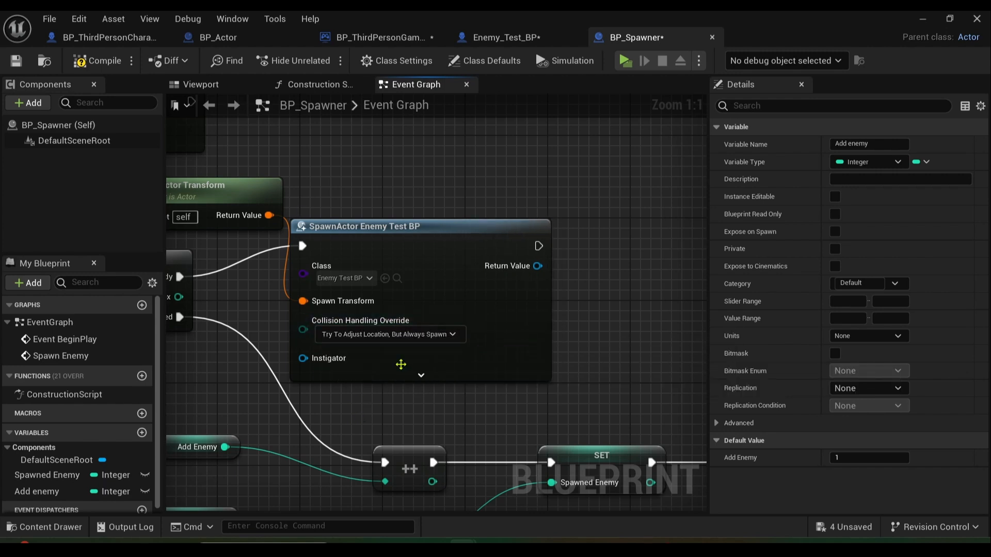
scroll("down", 3)
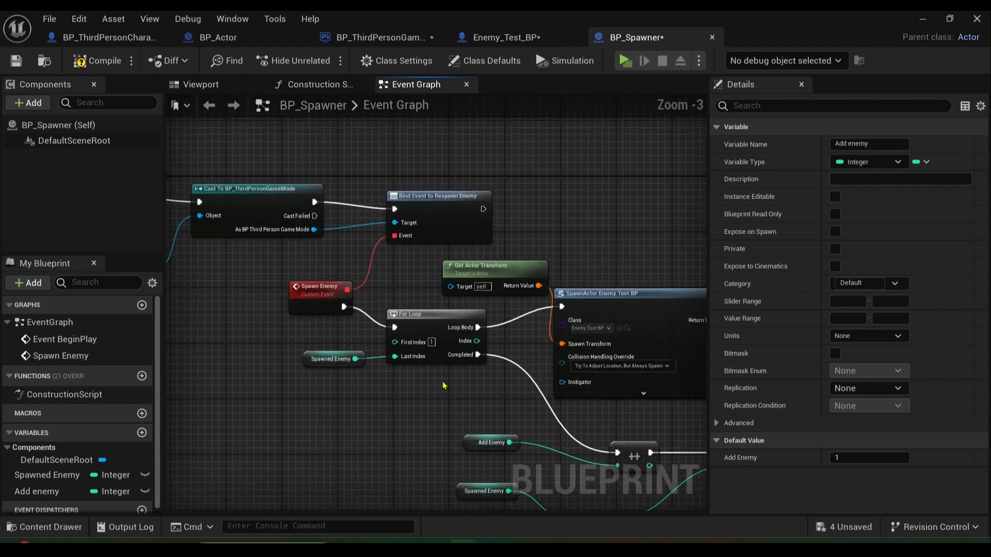
scroll("down", 3)
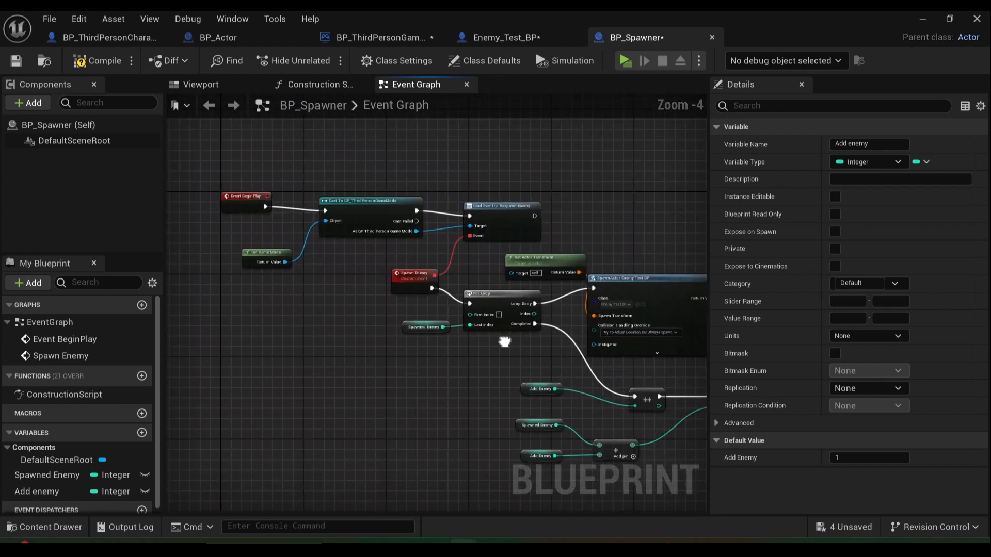
left_click_drag(503, 341, 495, 327)
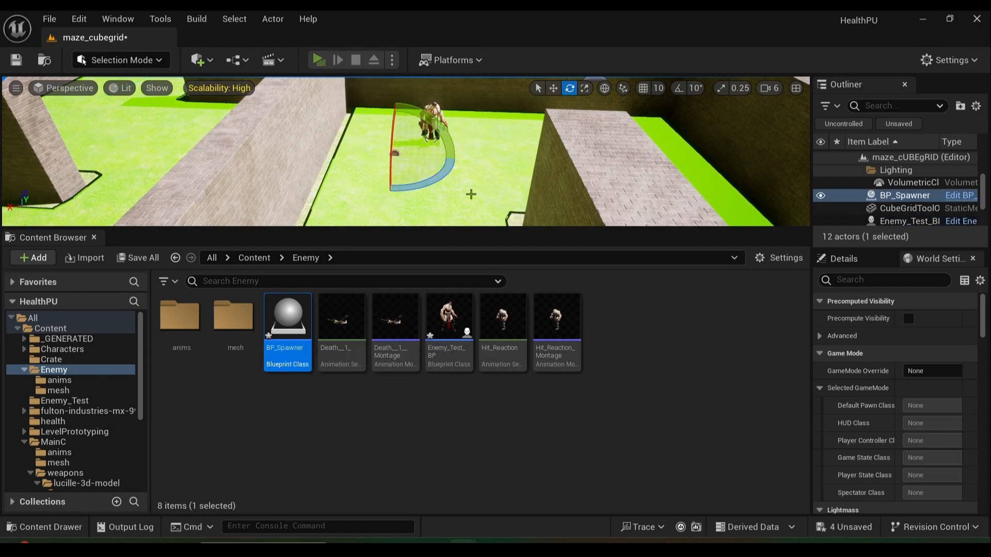
Start a Play In Editor test of the maze and watch spawned enemies multiply
left_click(317, 59)
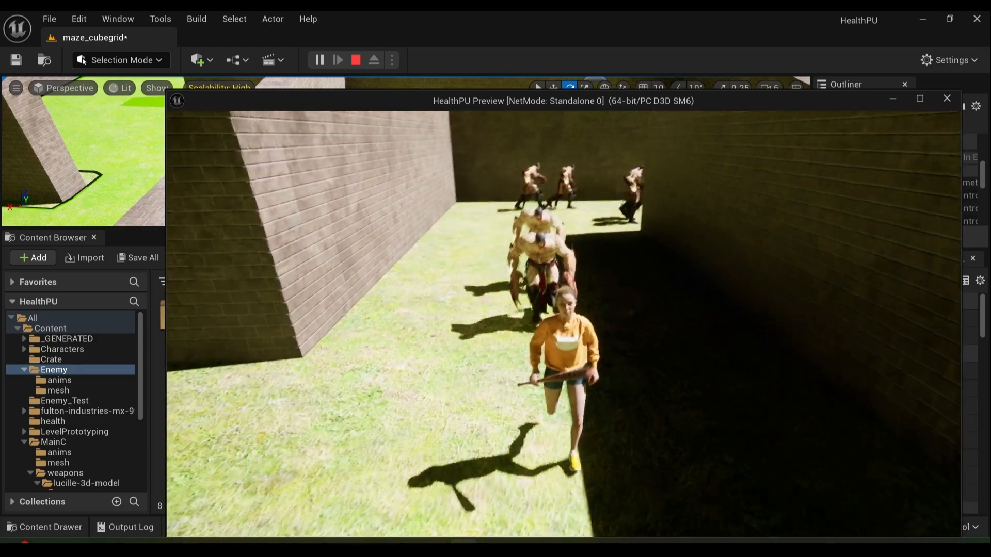
Stop the play session and dismiss the errors and warnings notification
left_click(355, 59)
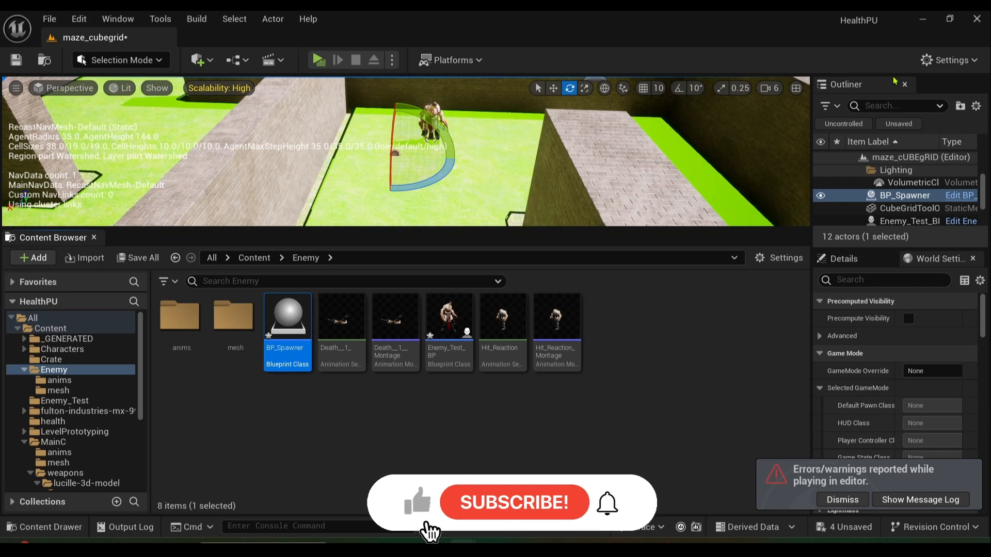
left_click(842, 499)
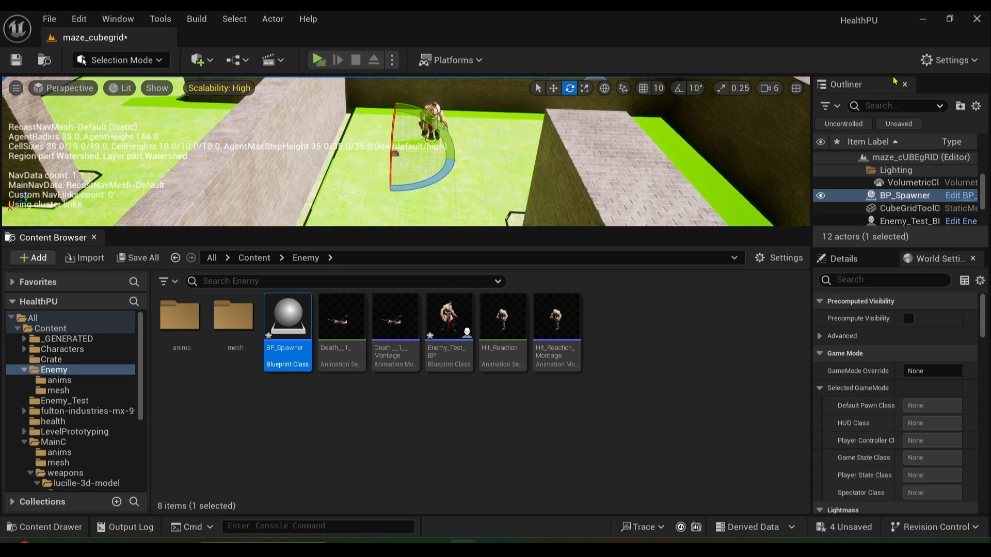